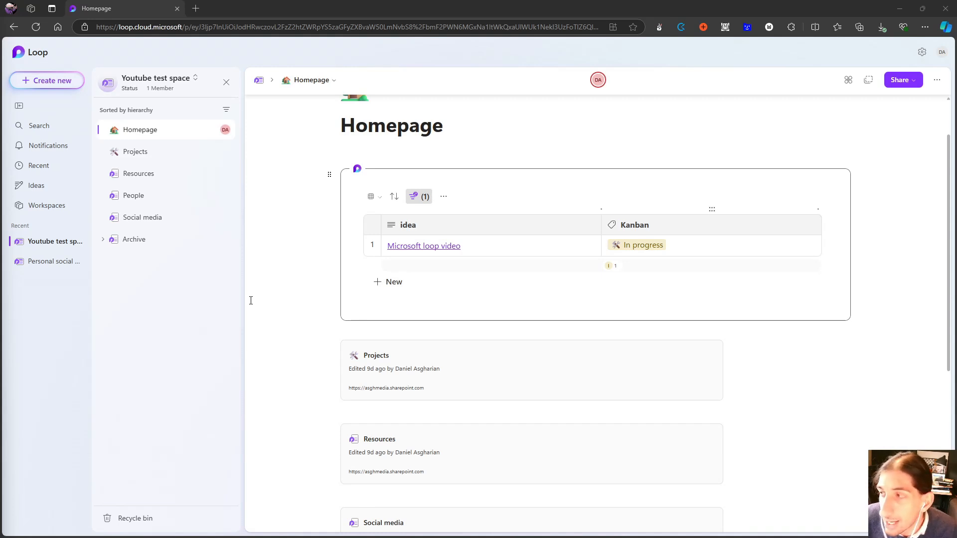
mouse_move(230, 298)
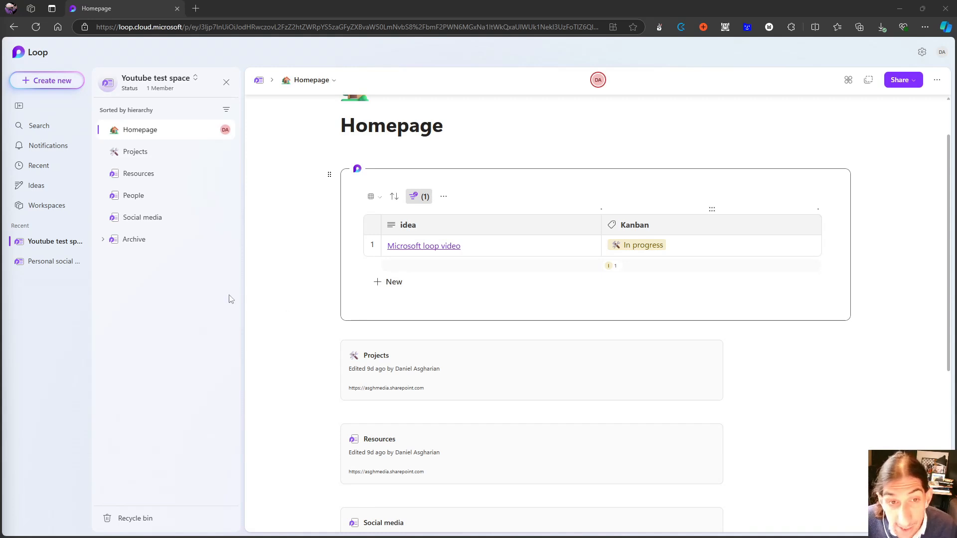
mouse_move(408, 278)
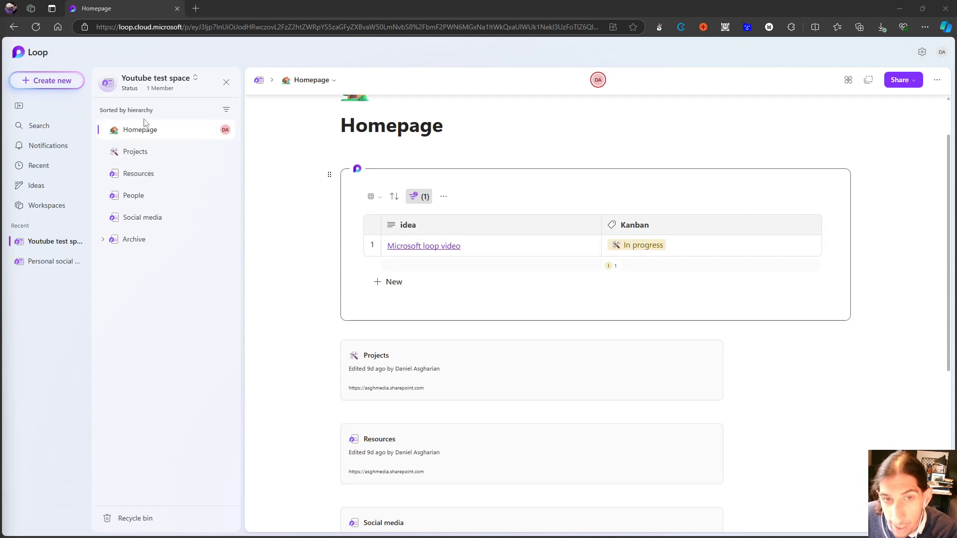
mouse_move(48, 160)
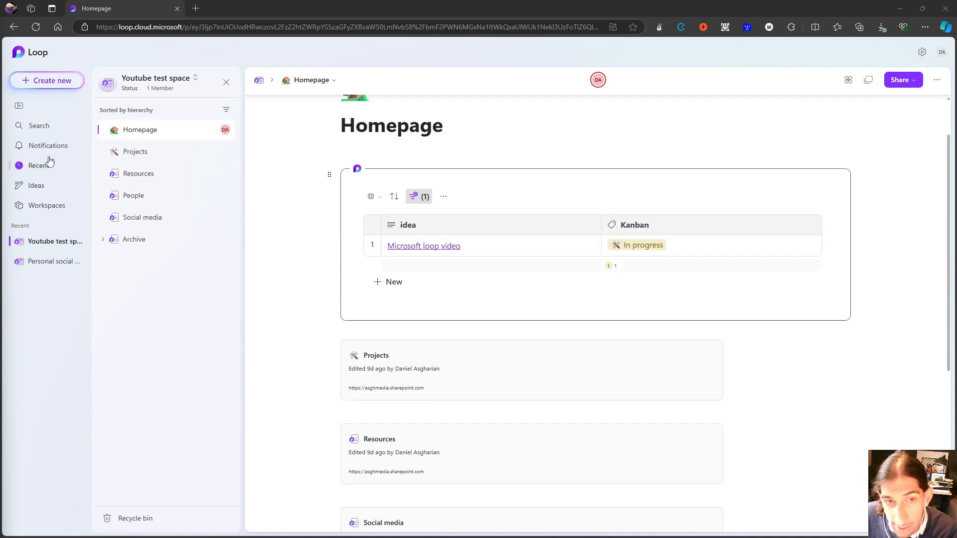
mouse_move(47, 80)
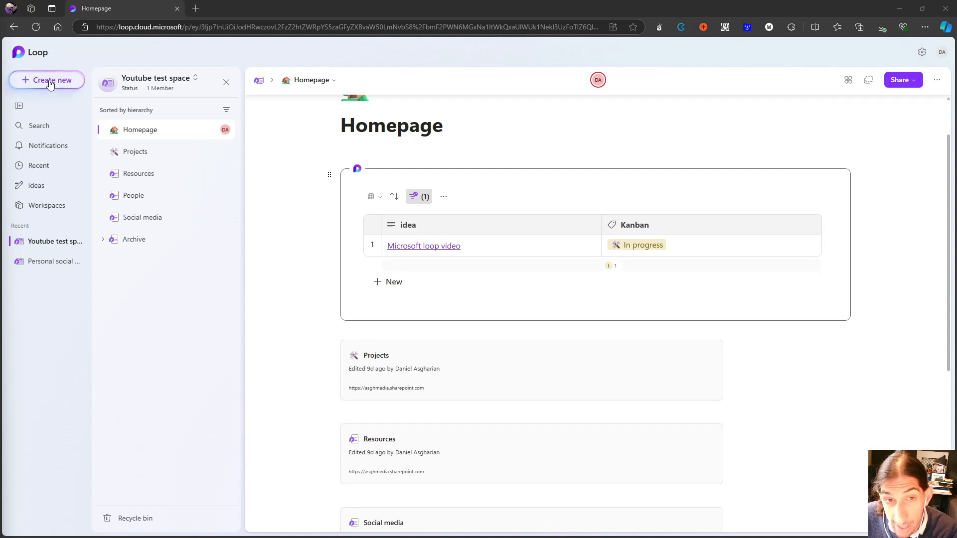
Create a new workspace page and title it 'test'
click(47, 79)
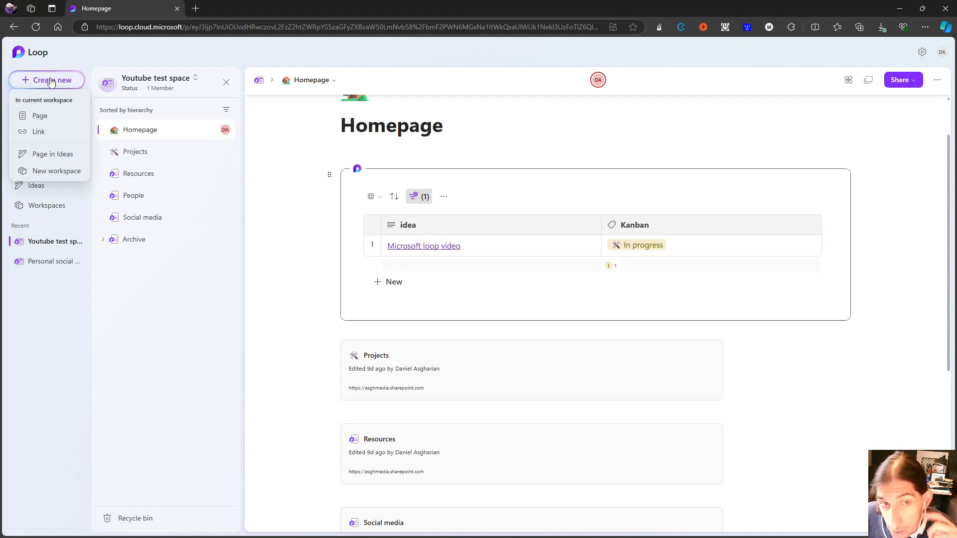
mouse_move(39, 115)
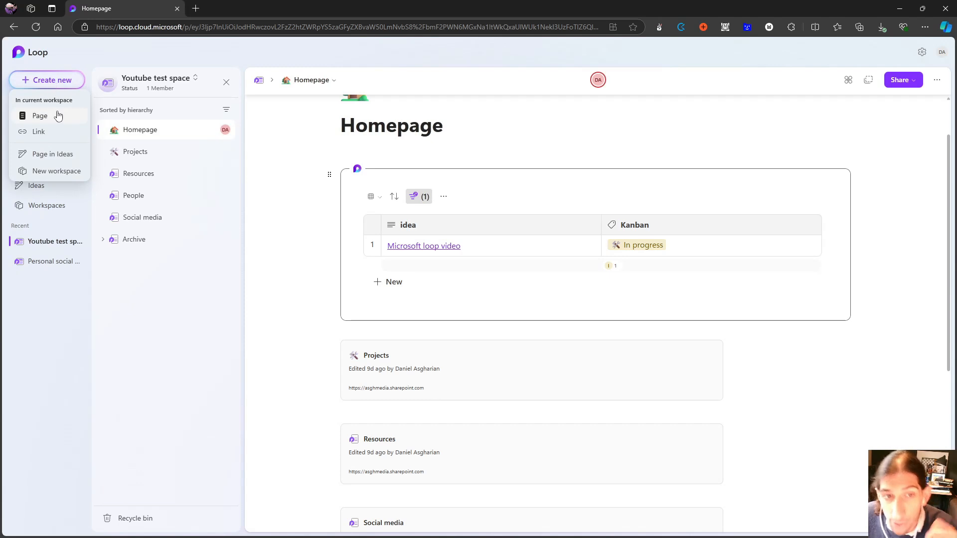
mouse_move(51, 149)
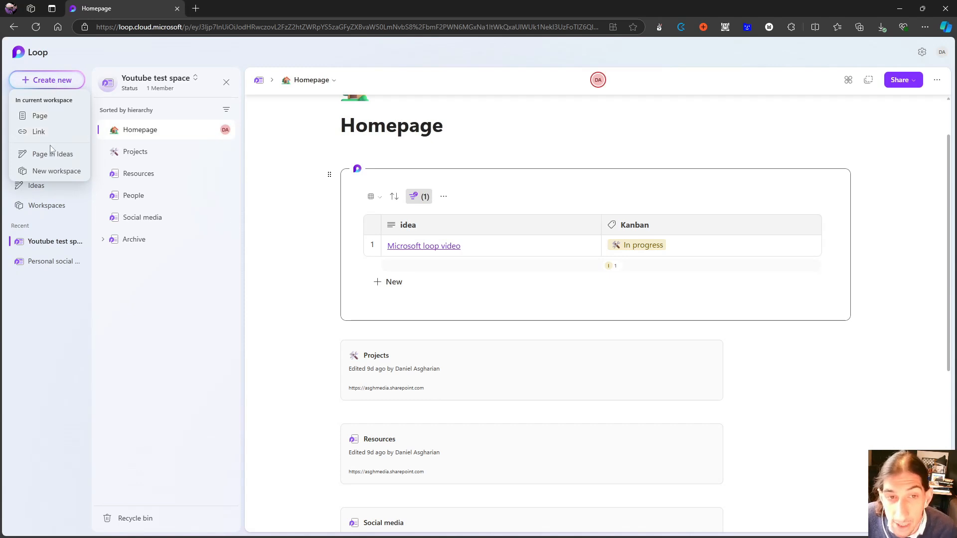
mouse_move(56, 170)
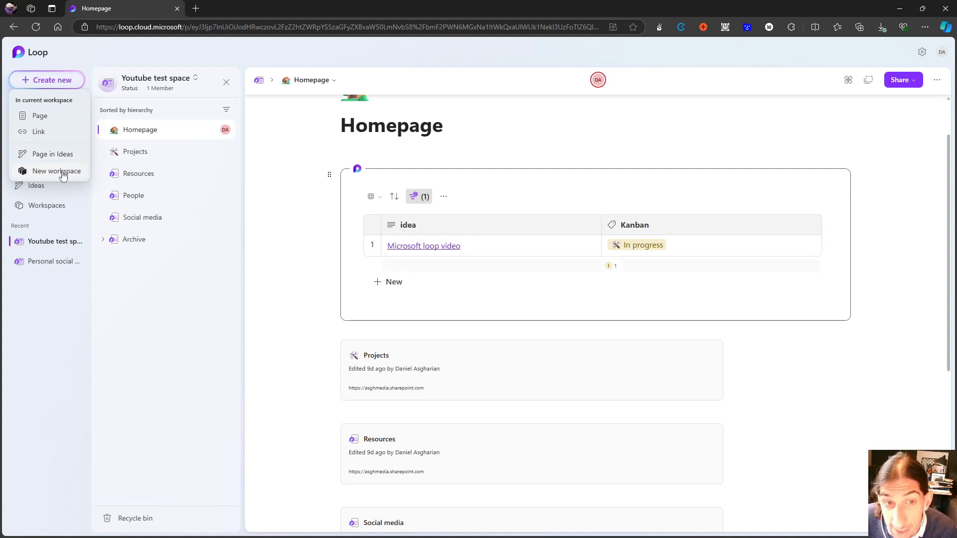
mouse_move(71, 127)
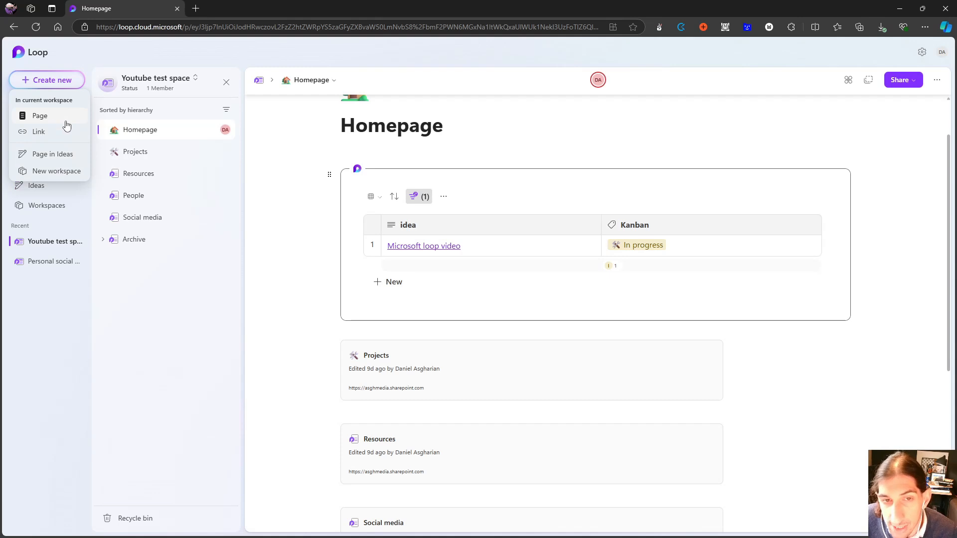
click(39, 116)
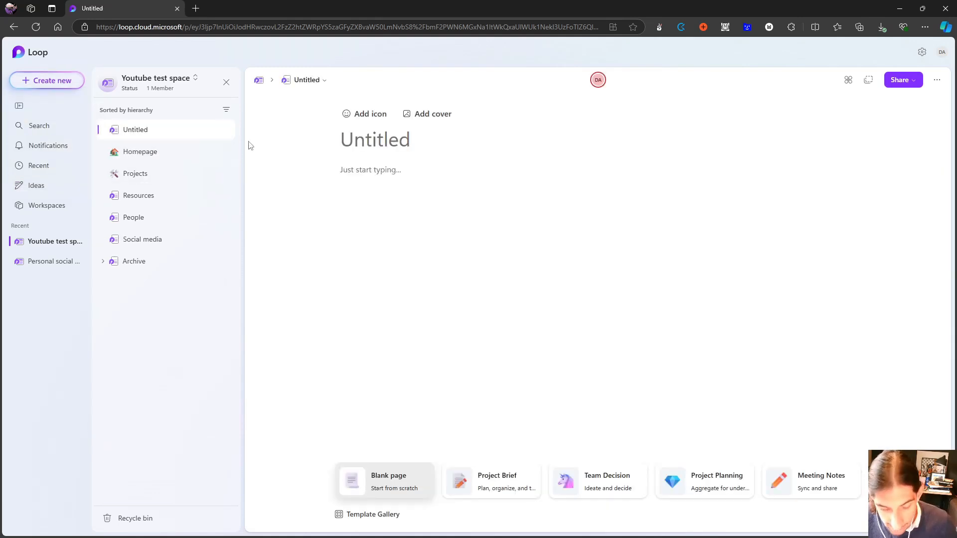
text(test)
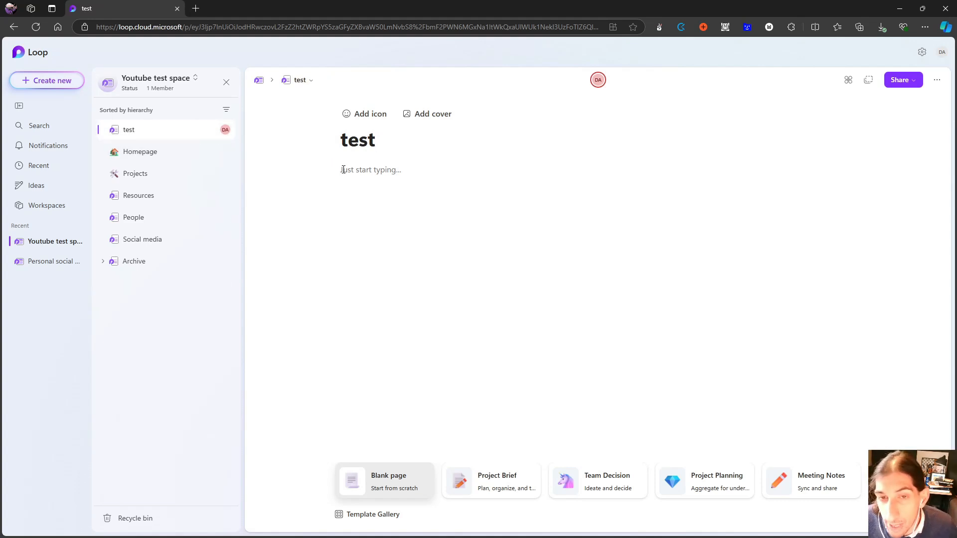
Insert a new subpage under test via the '/' menu and title it 'test space'
click(371, 170)
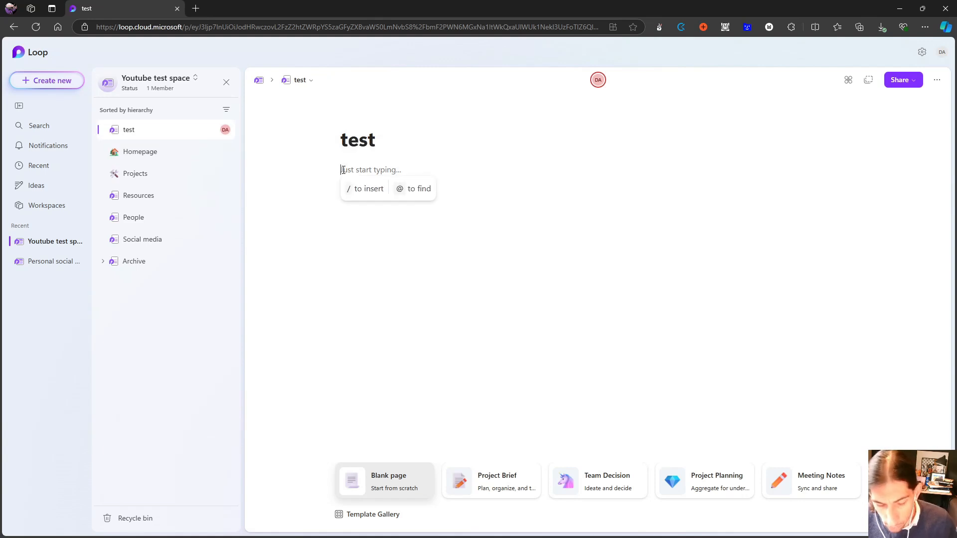
text(/)
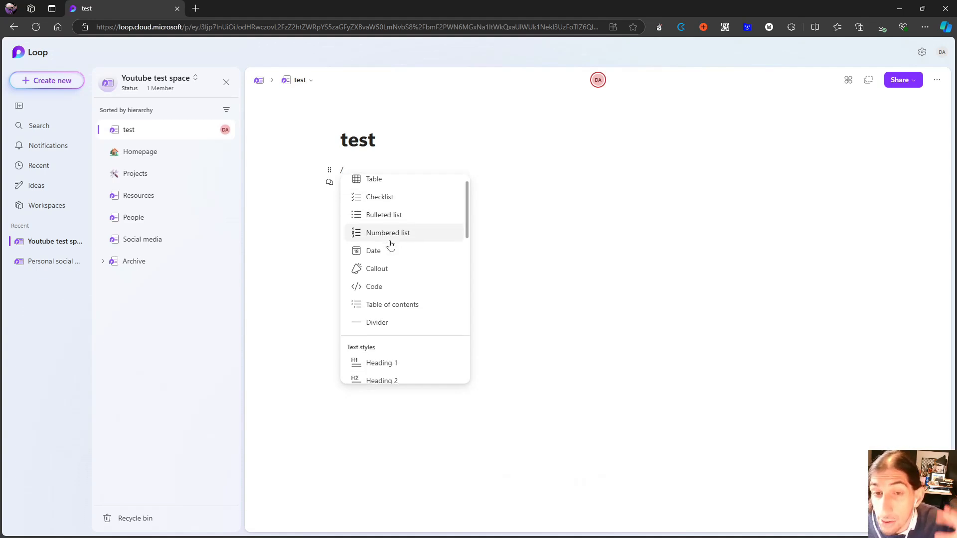
scroll(down, 3)
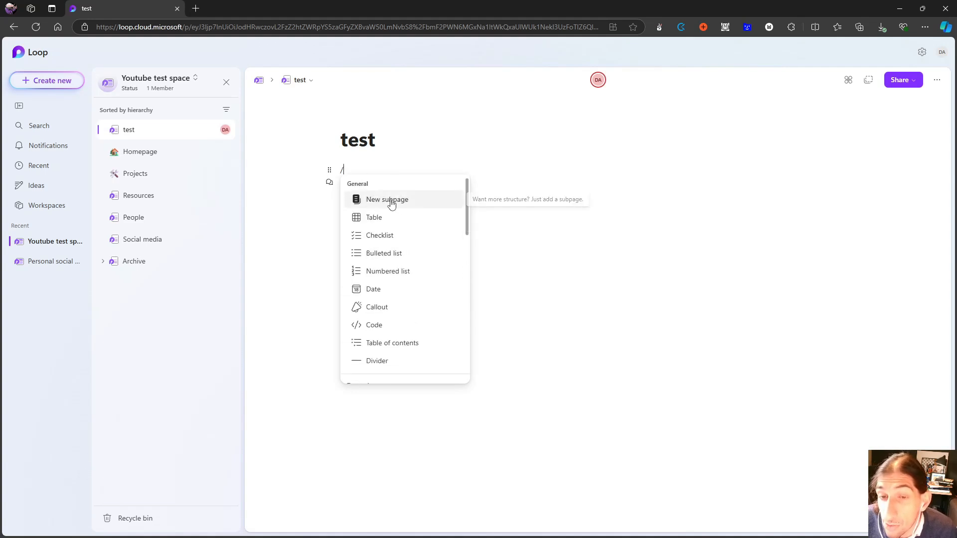
click(387, 199)
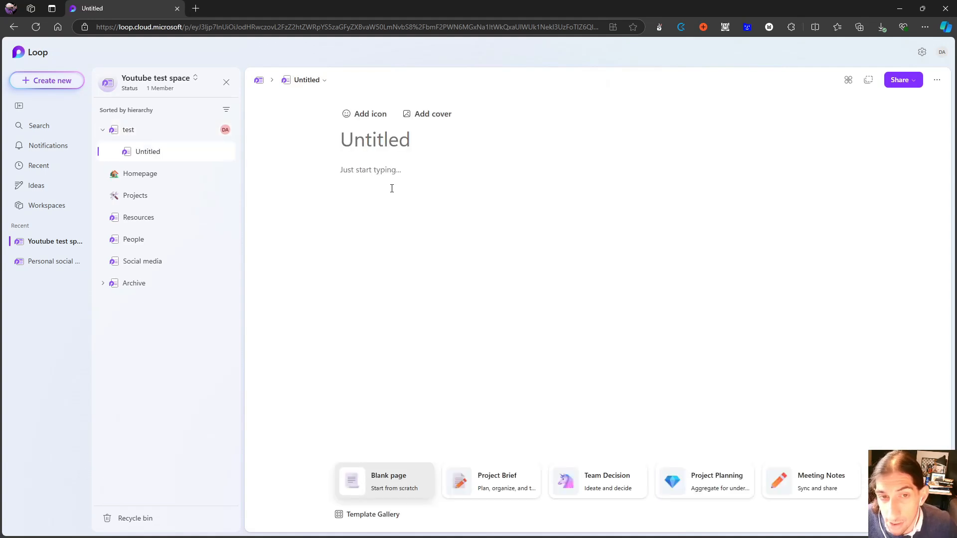
text(test space)
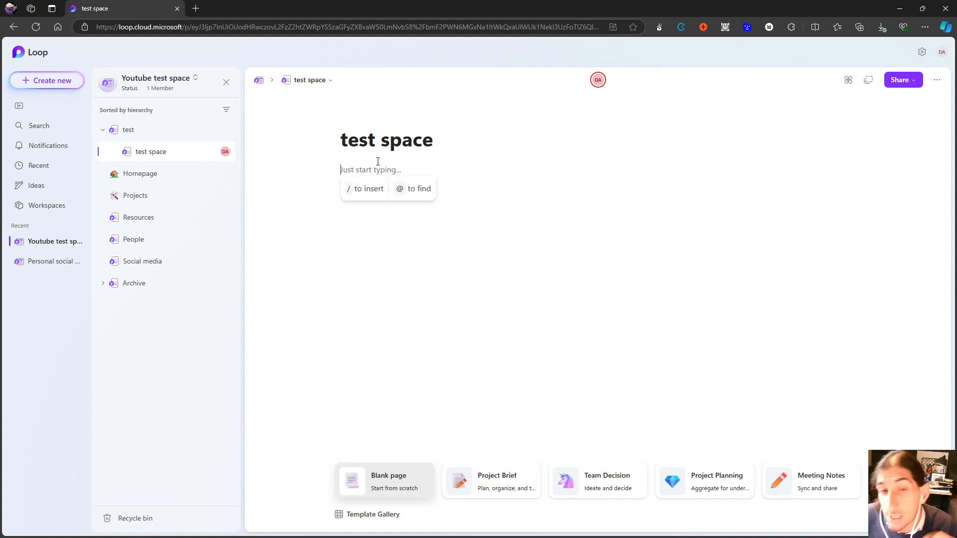
mouse_move(311, 171)
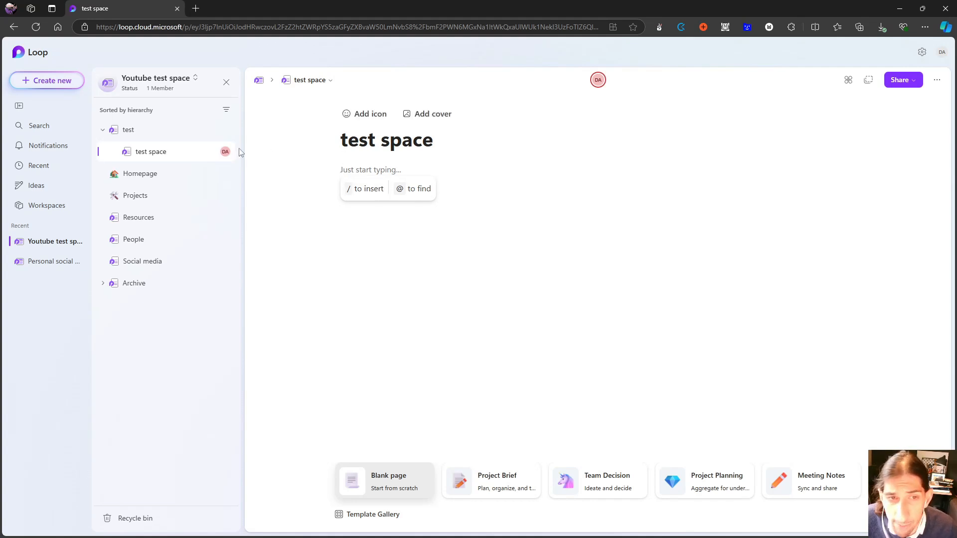
mouse_move(60, 129)
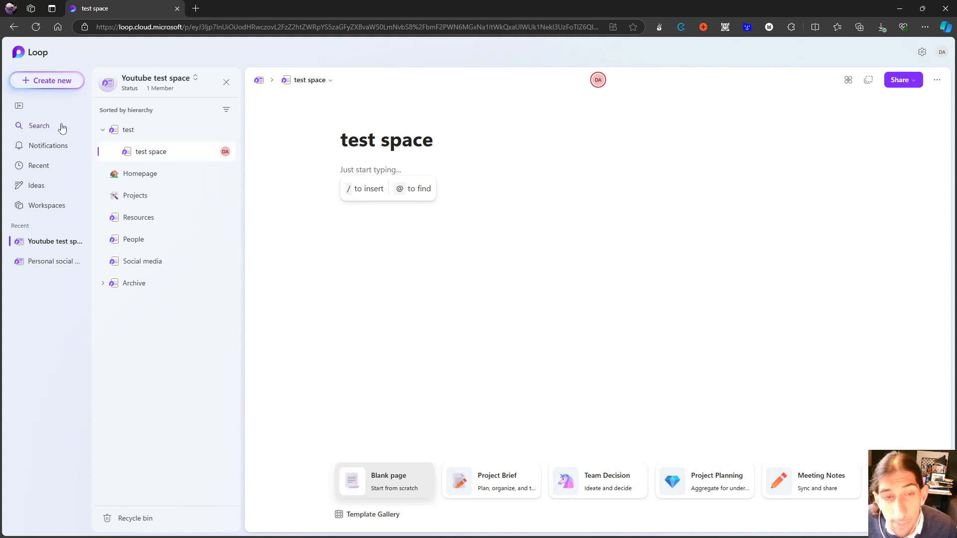
mouse_move(66, 89)
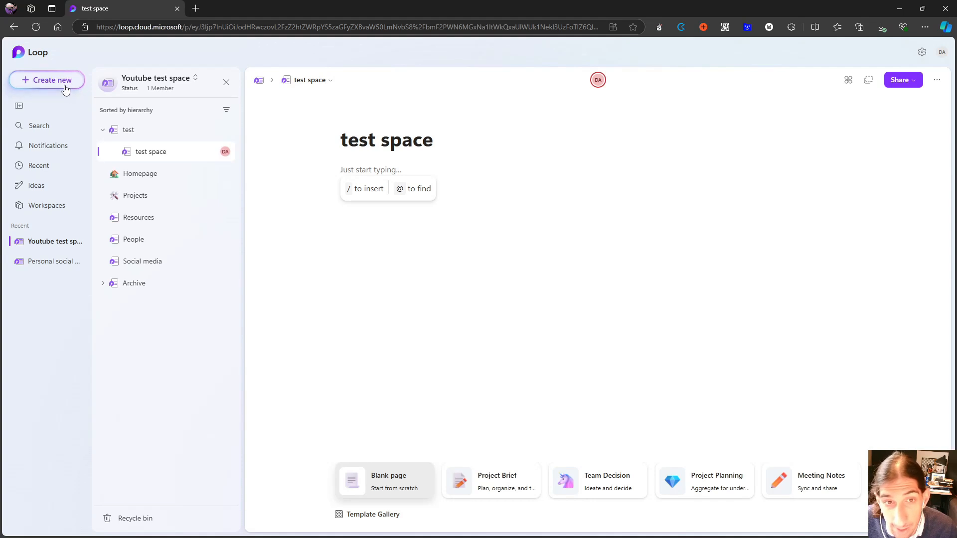
click(47, 79)
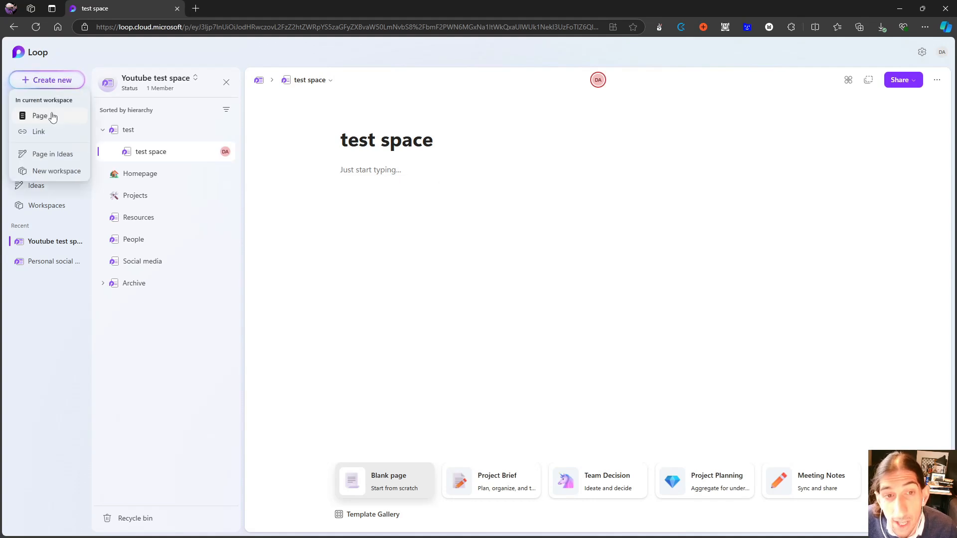
click(39, 131)
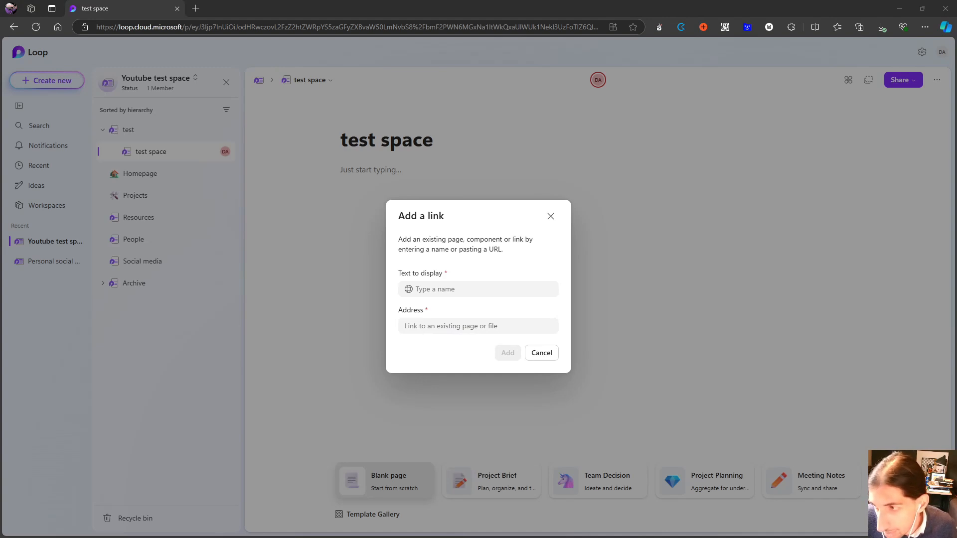
click(477, 325)
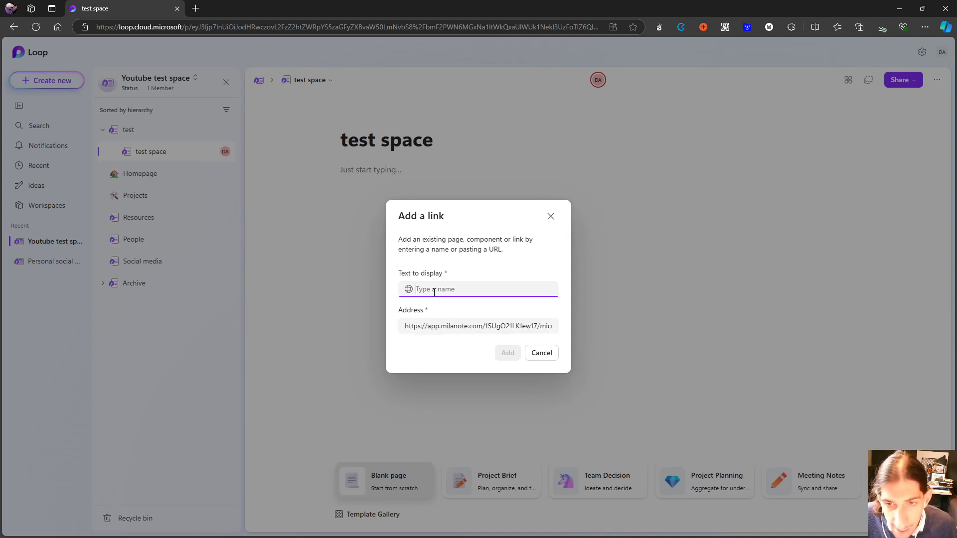
text(Microsoft loop tutorialMila)
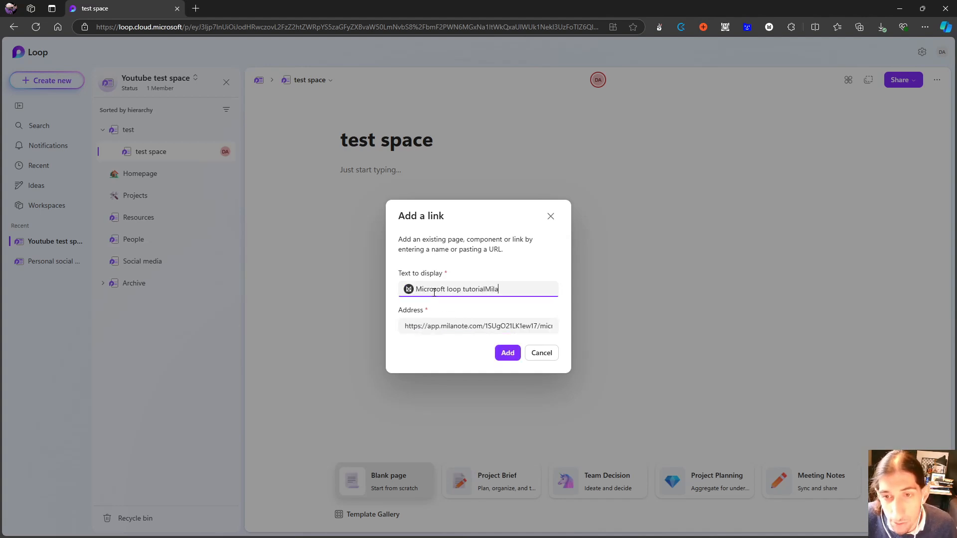
key(Backspace)
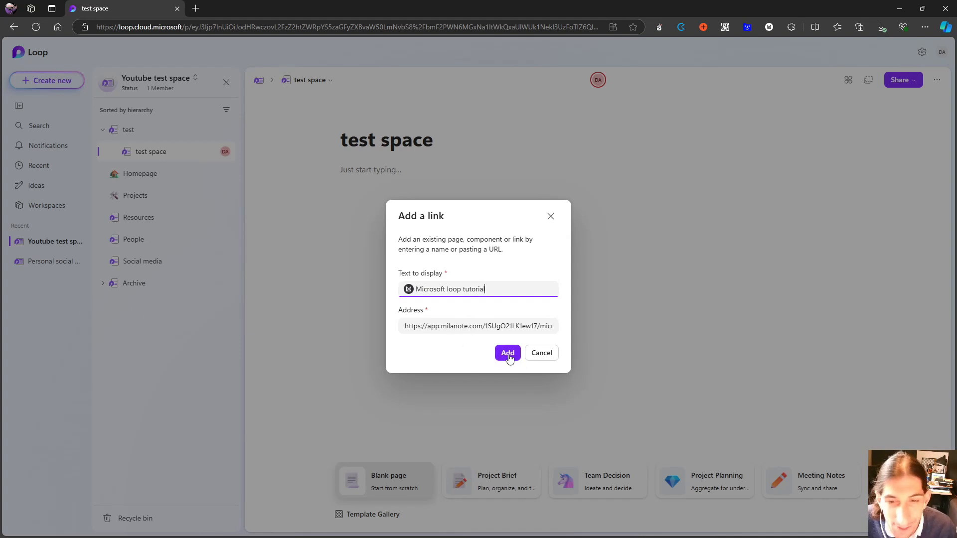
click(507, 353)
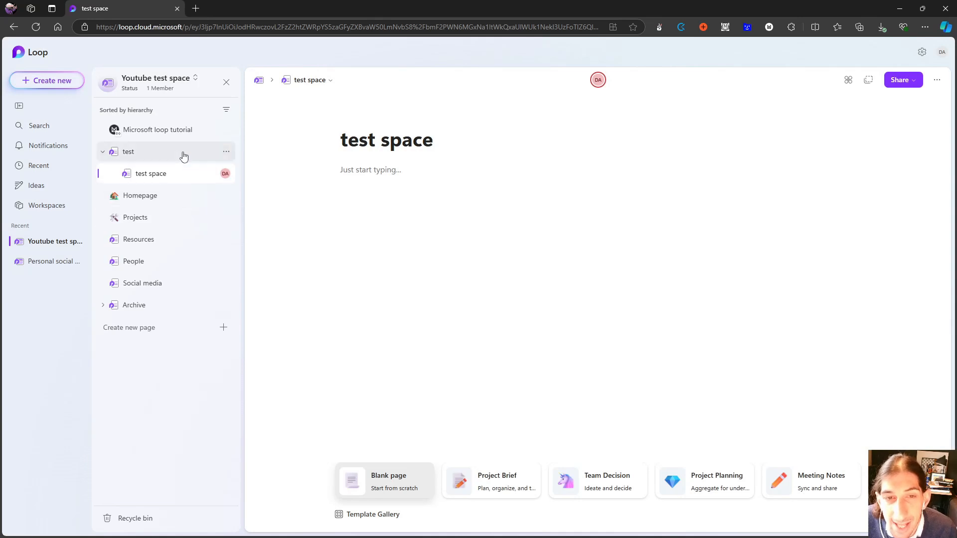
mouse_move(157, 129)
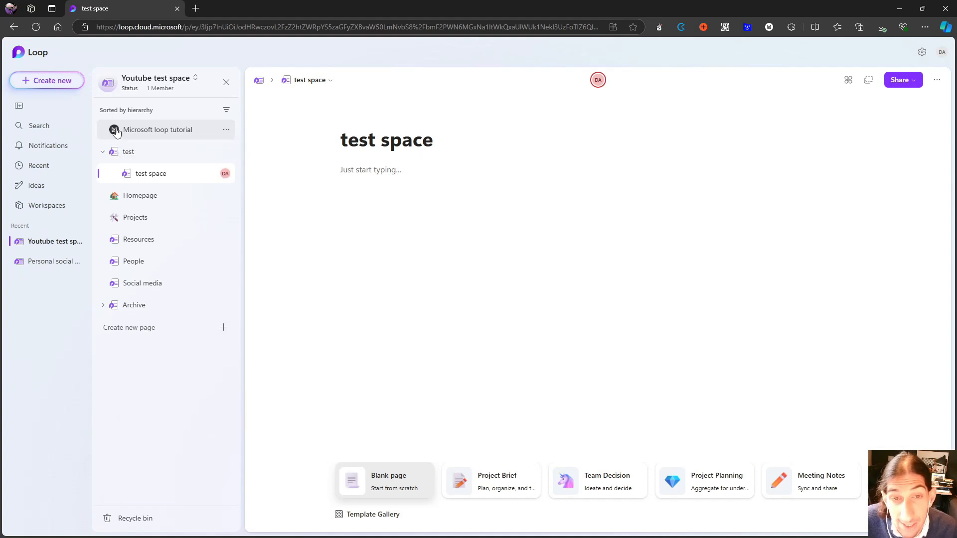
click(157, 130)
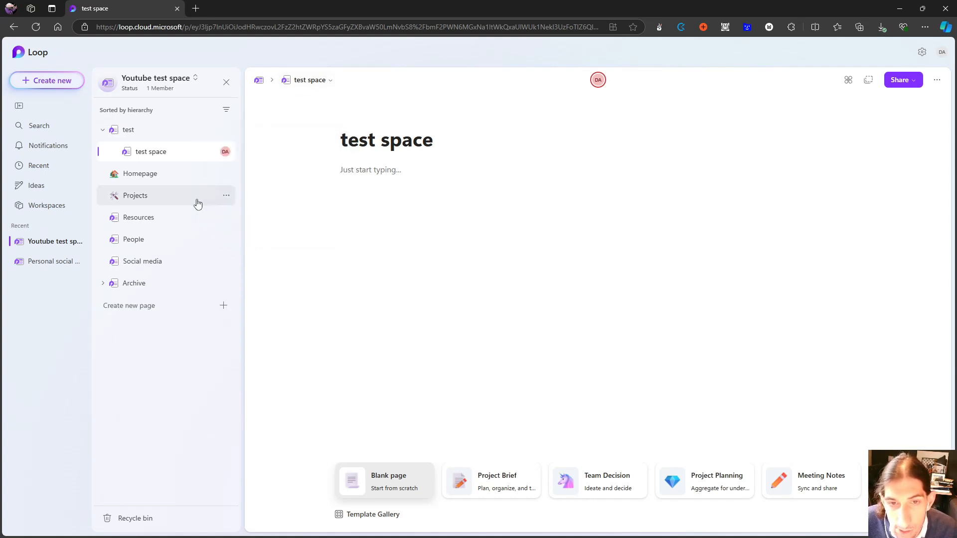
mouse_move(221, 282)
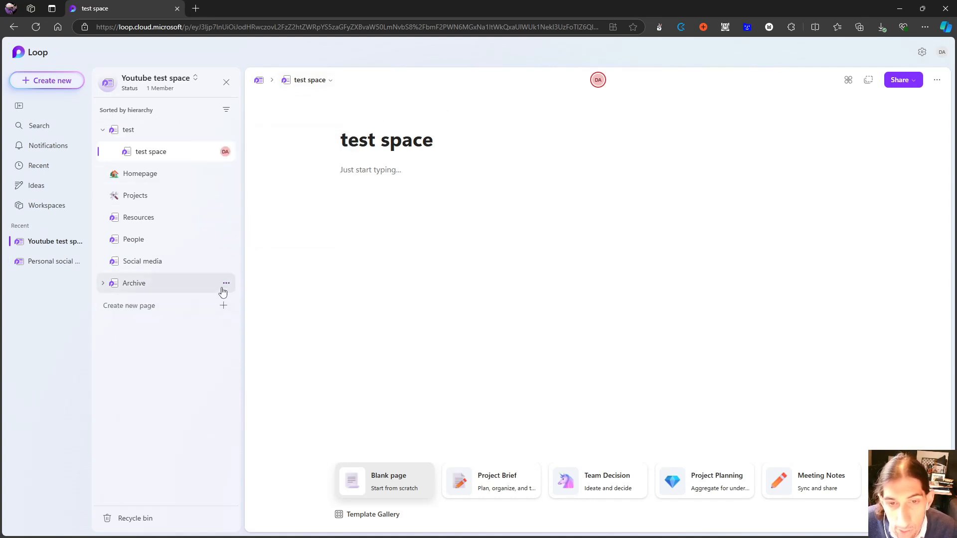
Copy the Home page address from the Personal social media workspace and return to Youtube test space
click(54, 261)
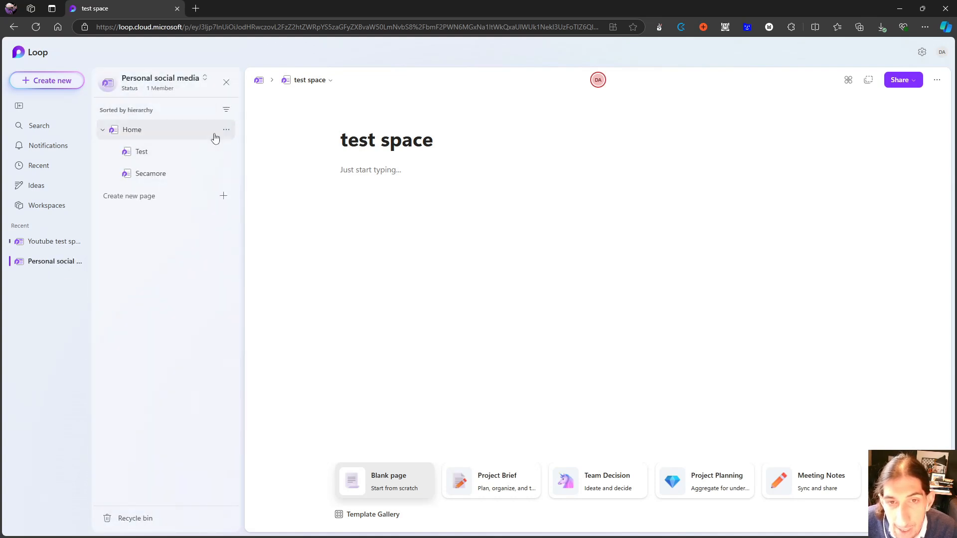
click(226, 129)
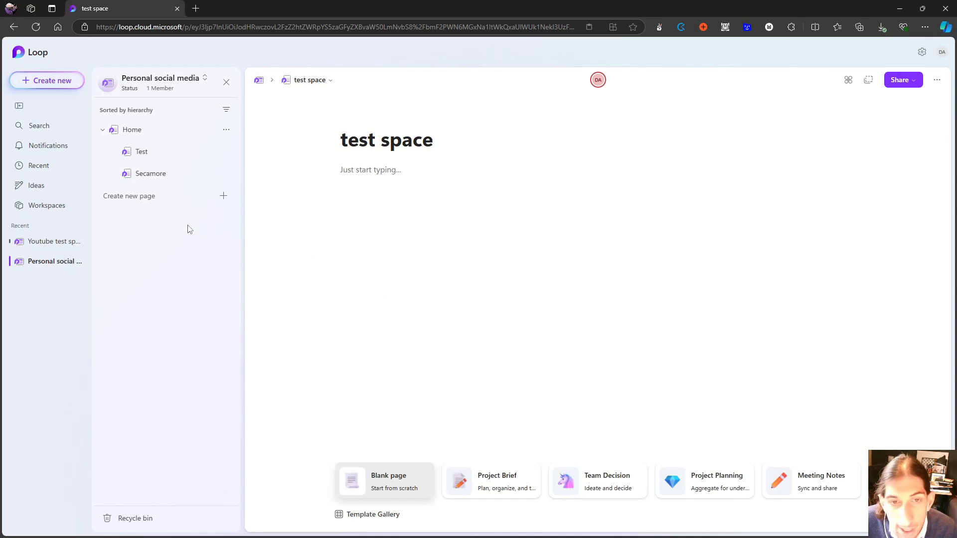
click(54, 241)
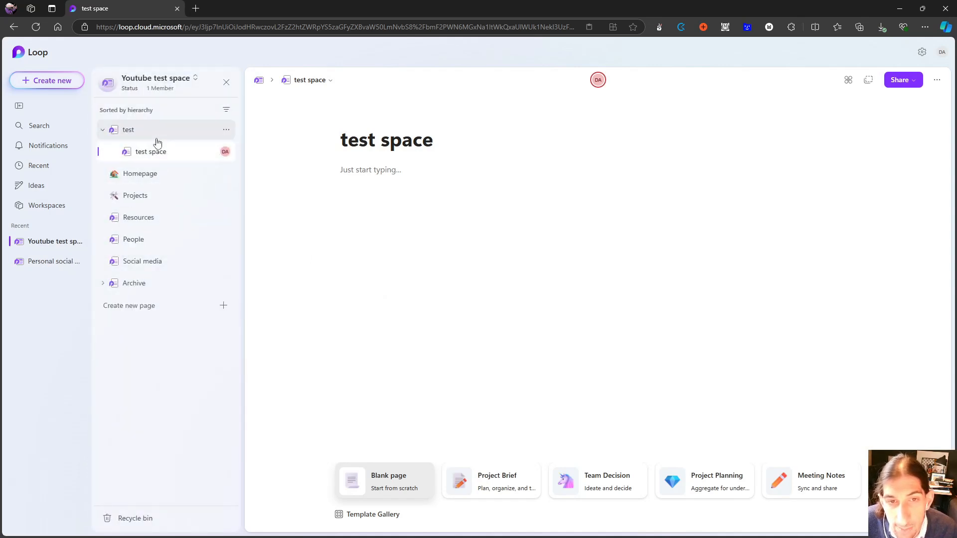
Add the pasted Home page address as a linked page in the workspace
click(47, 80)
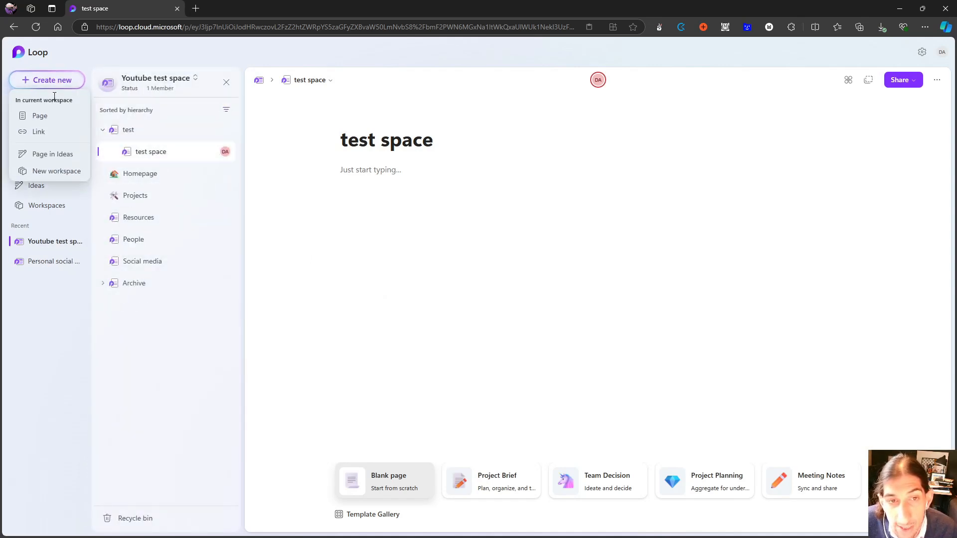
click(39, 131)
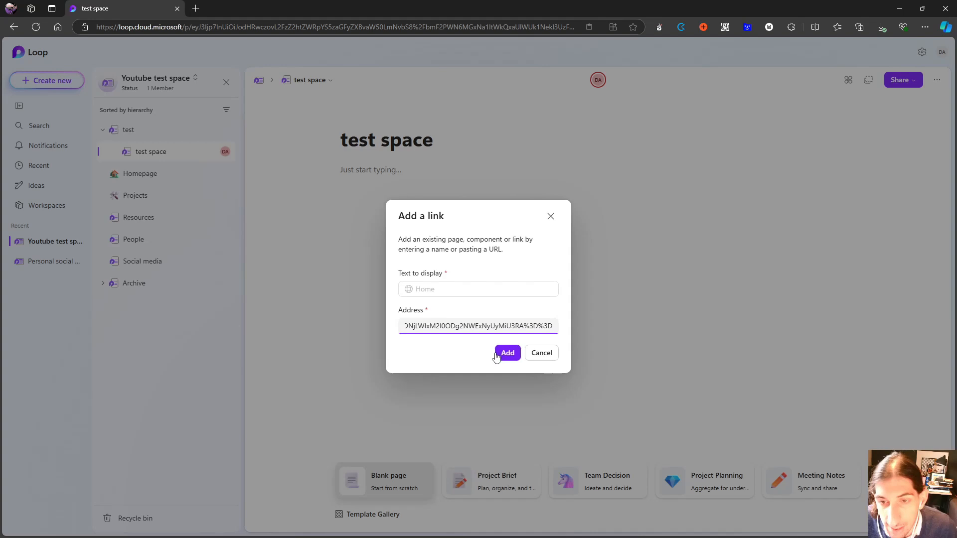
click(507, 352)
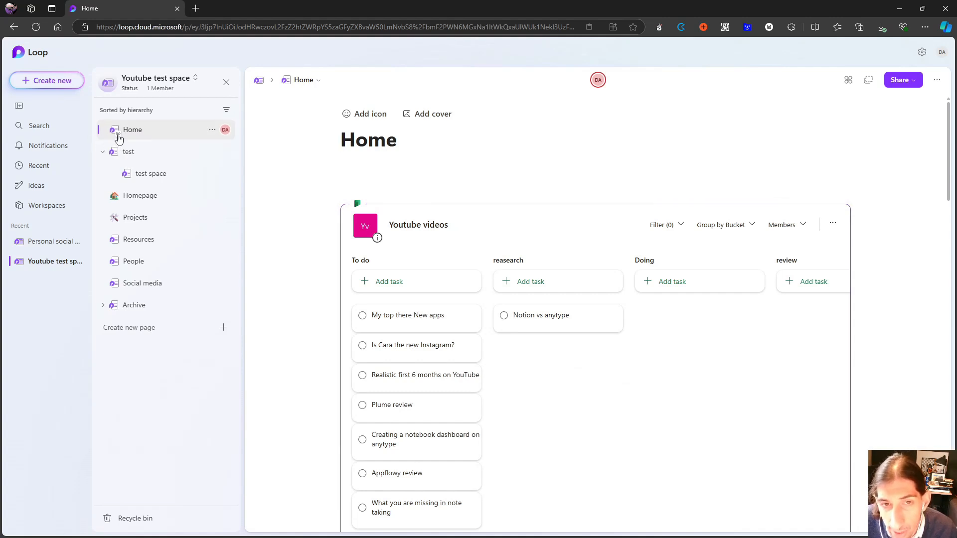
mouse_move(202, 132)
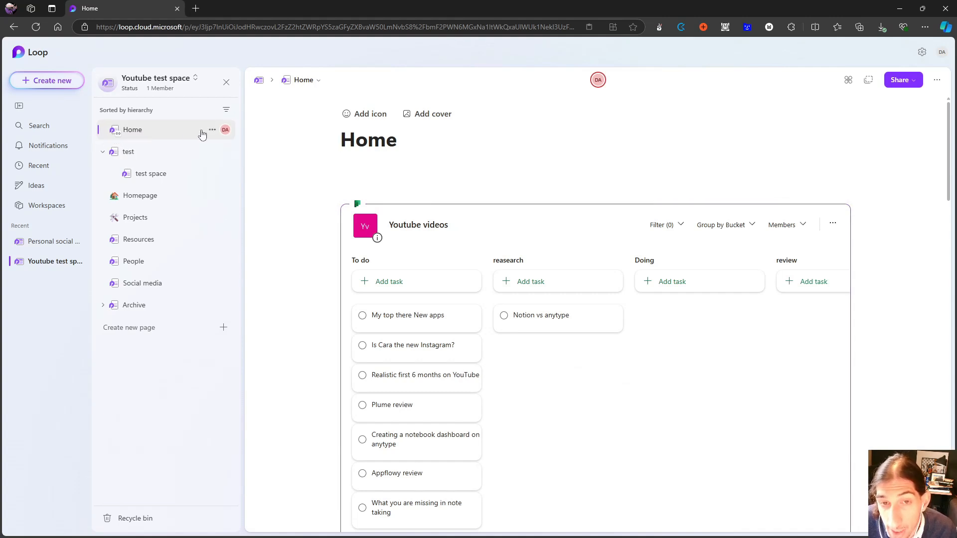
Remove the Home link from the workspace via its more-options menu
click(211, 129)
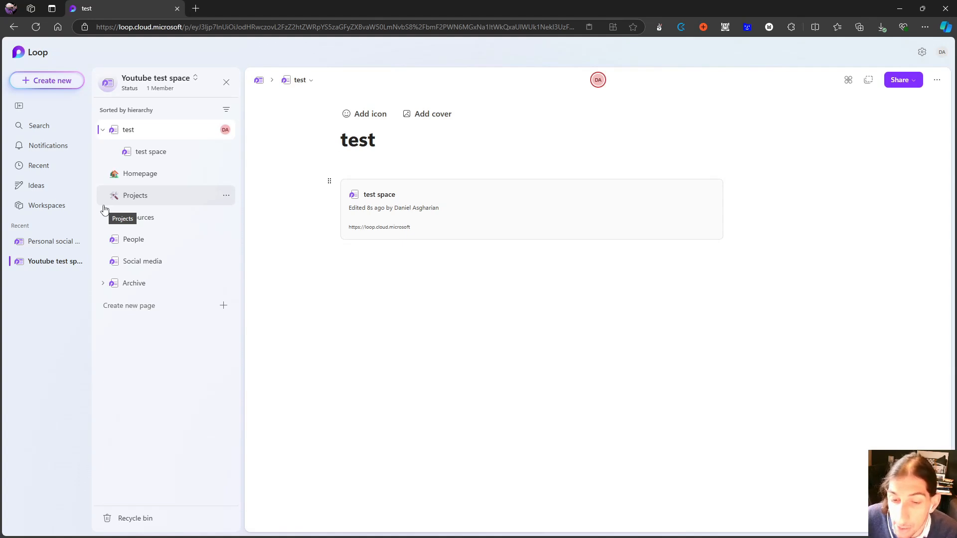
click(341, 140)
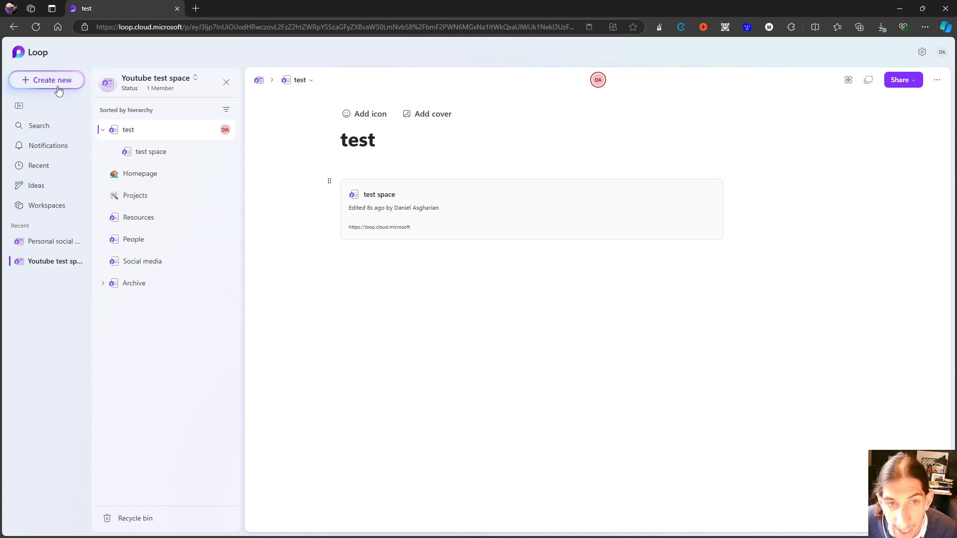
Browse the Create new choices, then move between the workspace page list and the Ideas pages
click(47, 80)
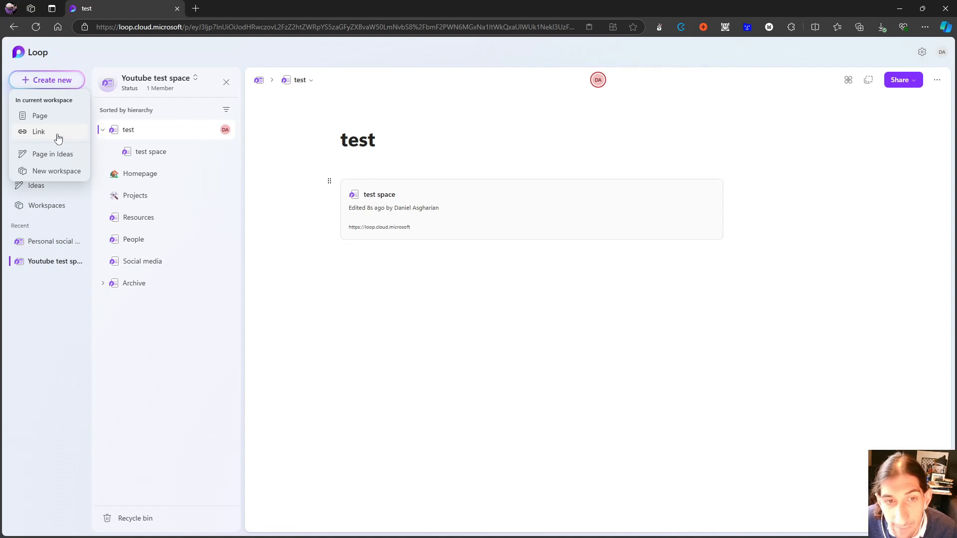
mouse_move(90, 196)
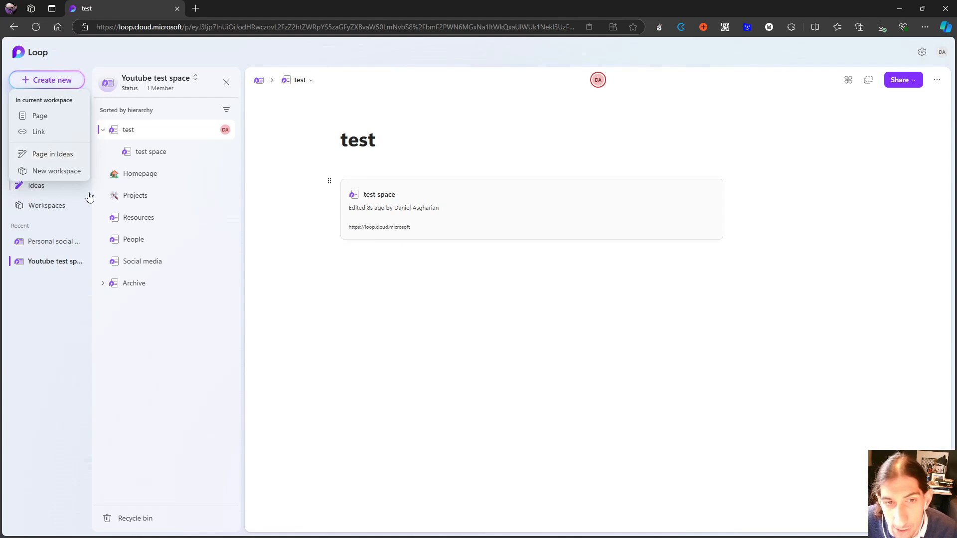
click(36, 185)
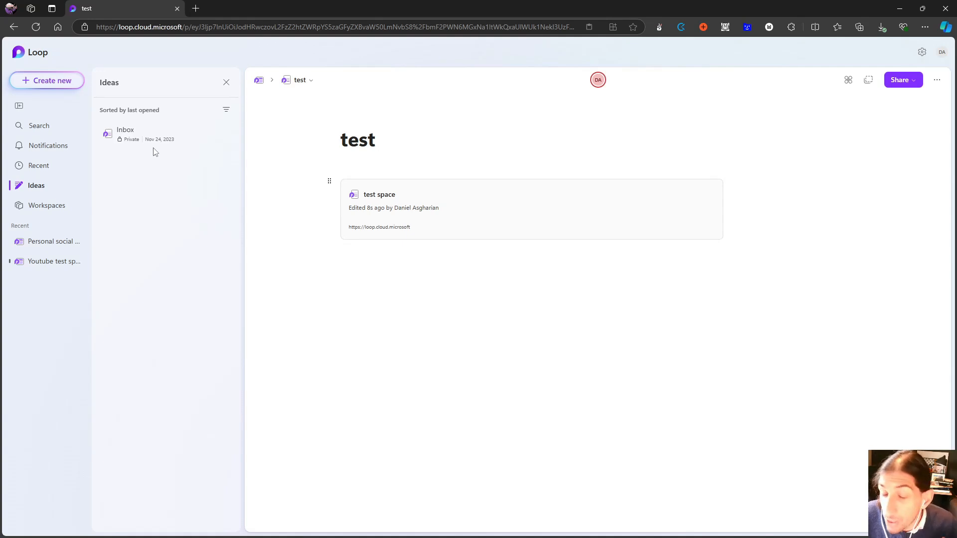
mouse_move(223, 108)
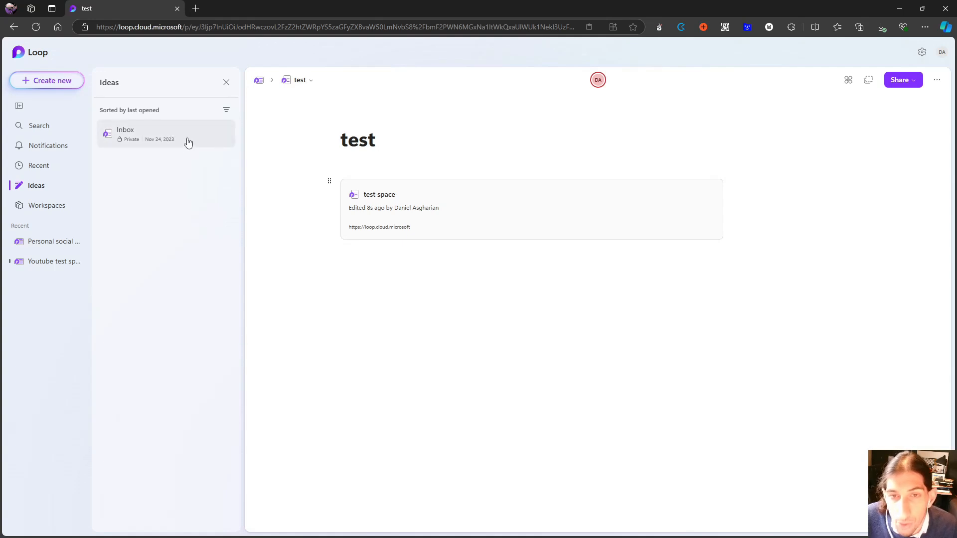
mouse_move(208, 145)
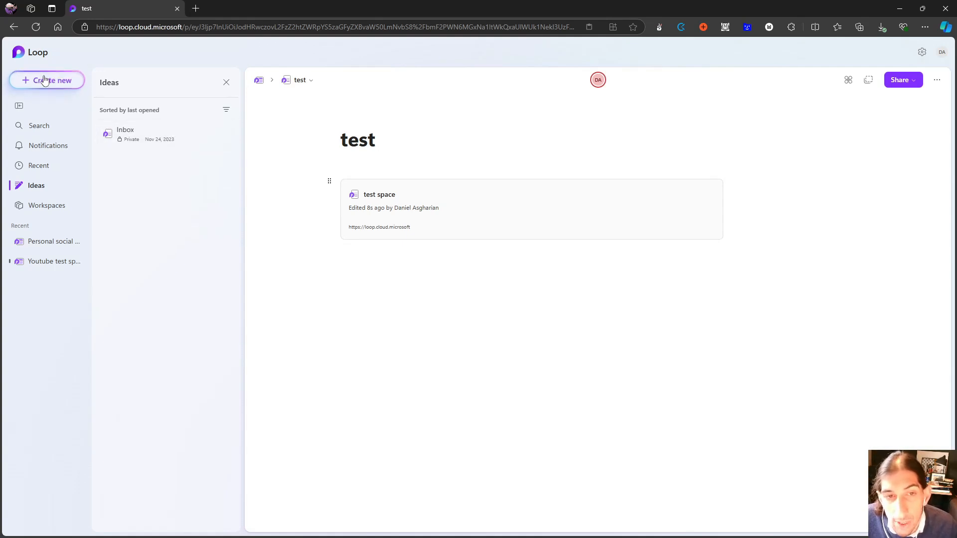
click(47, 80)
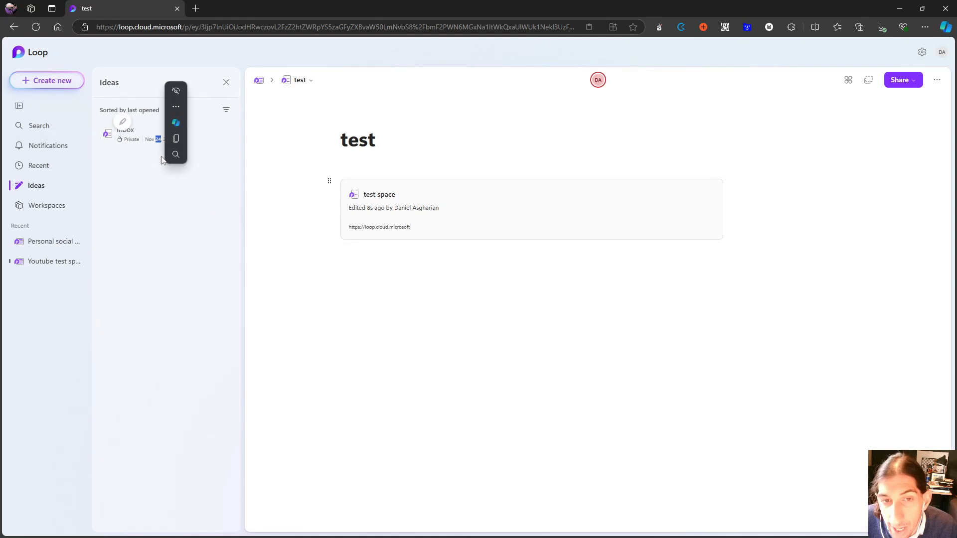
mouse_move(128, 152)
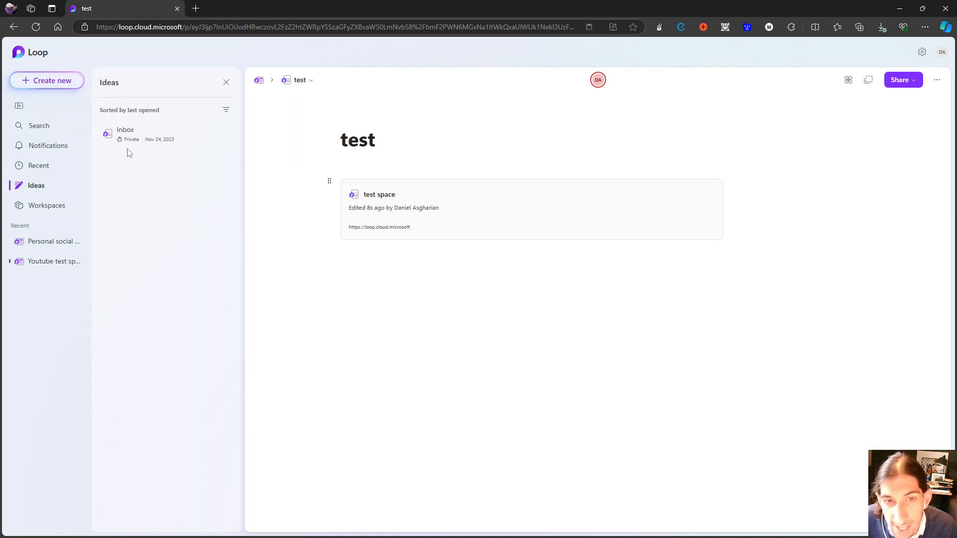
mouse_move(210, 129)
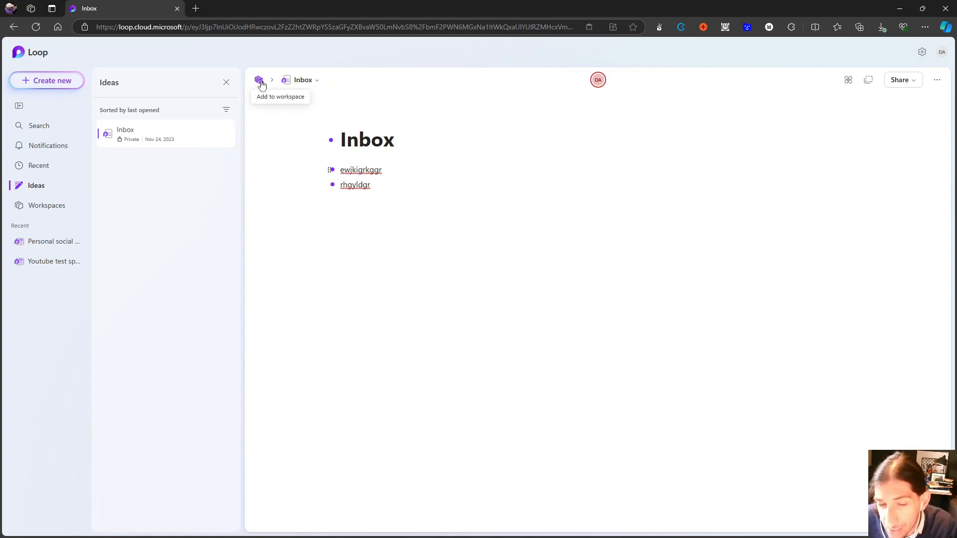
mouse_move(245, 92)
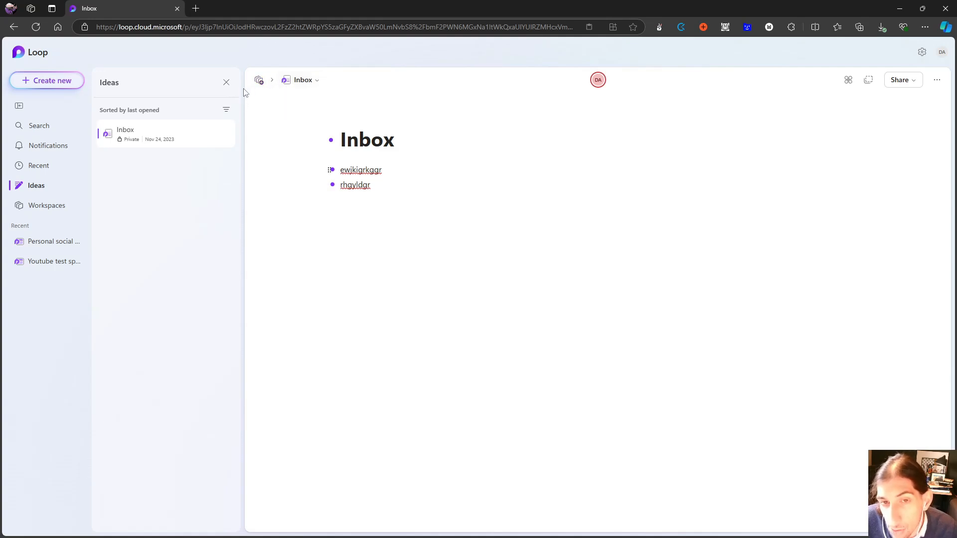
mouse_move(259, 80)
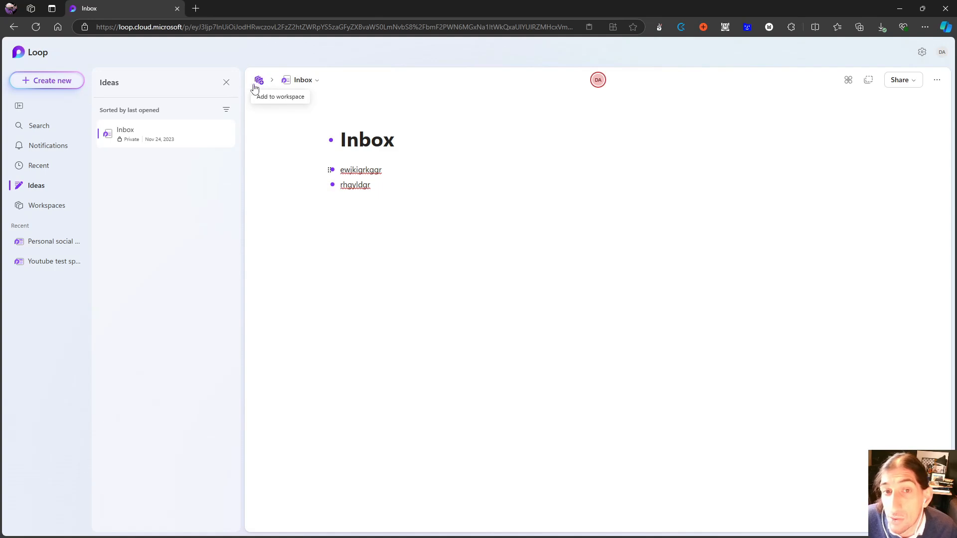
mouse_move(224, 181)
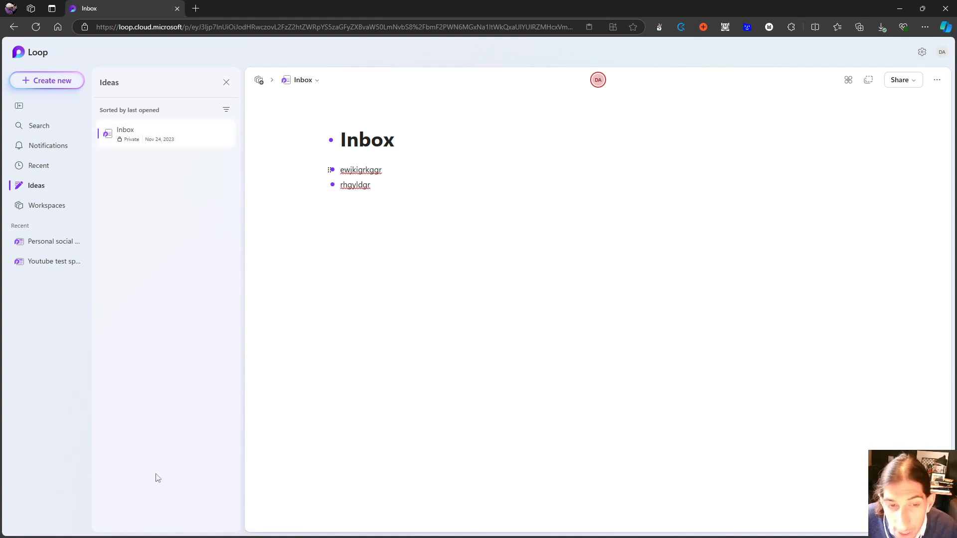
mouse_move(163, 457)
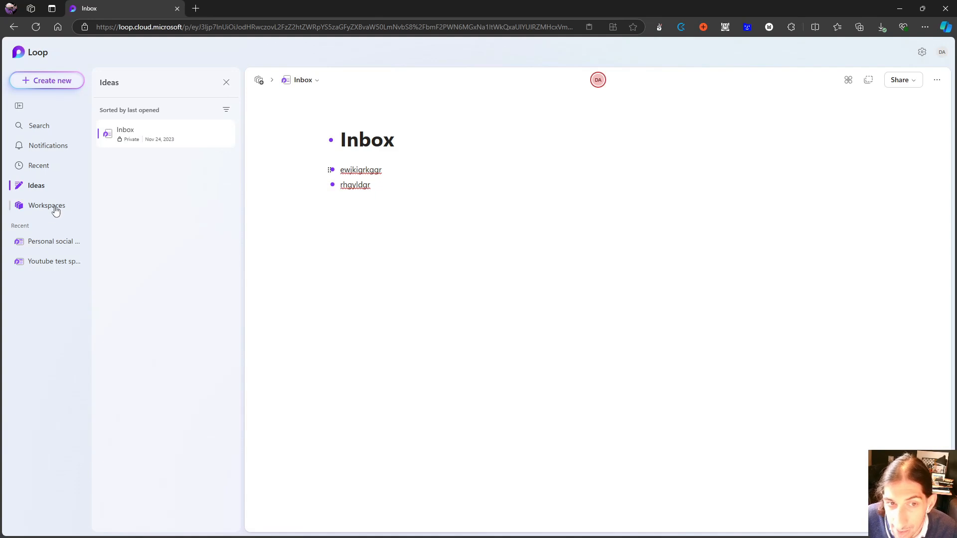
click(53, 261)
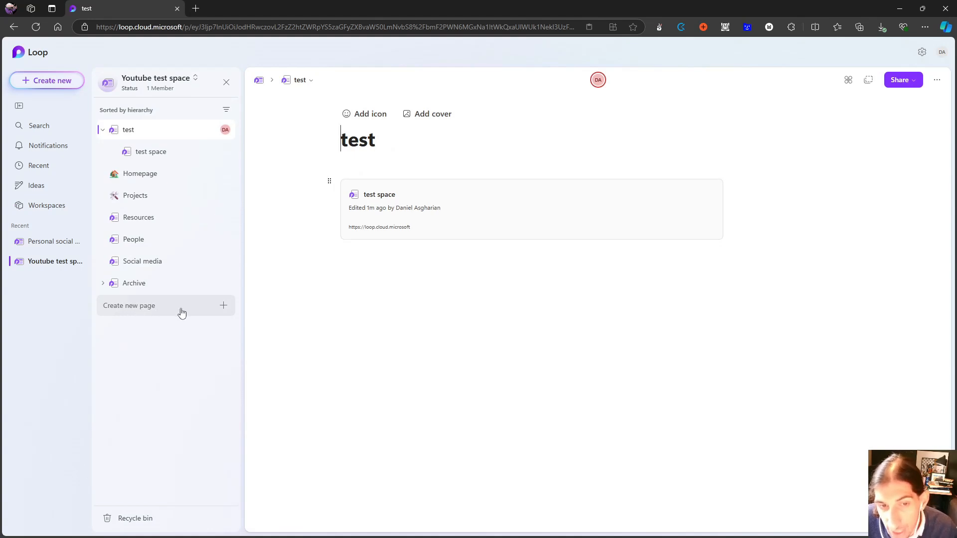
click(35, 185)
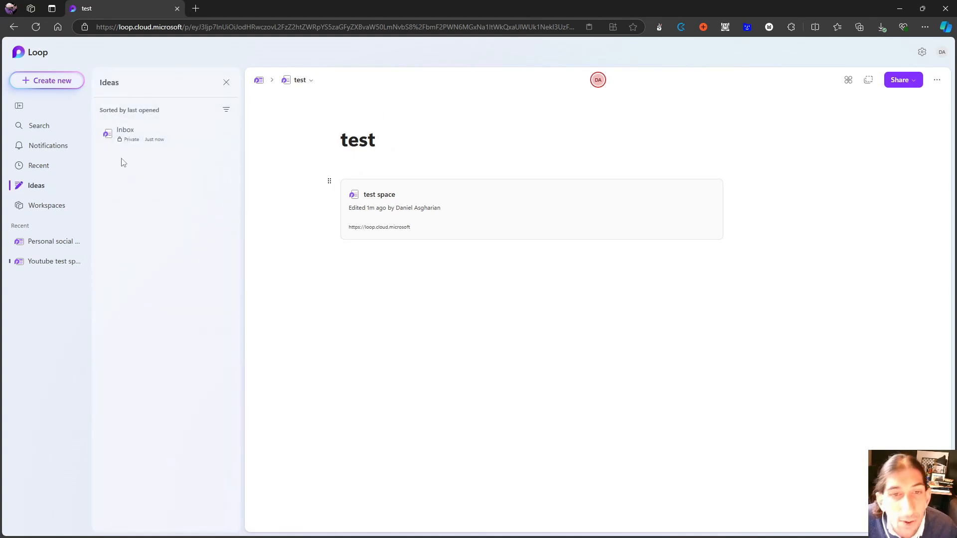
mouse_move(155, 184)
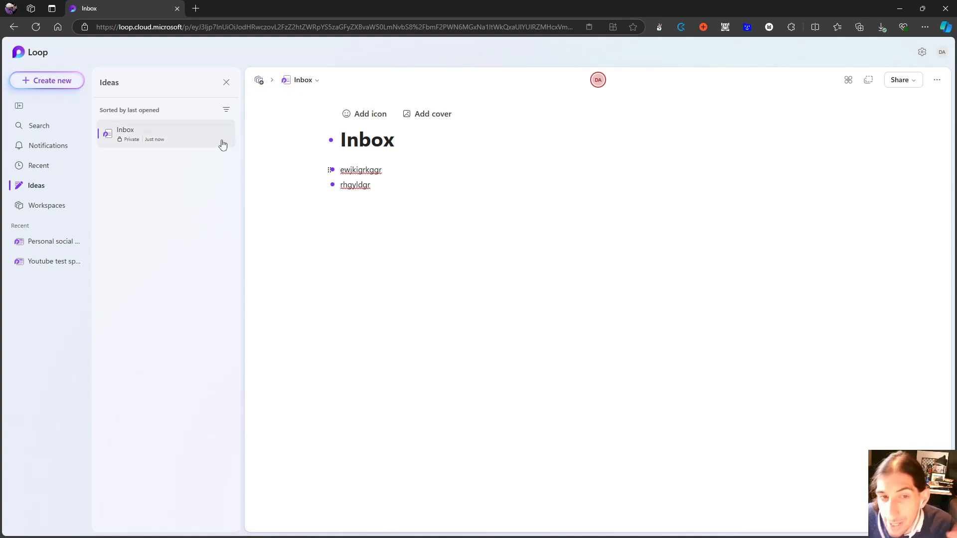
mouse_move(208, 132)
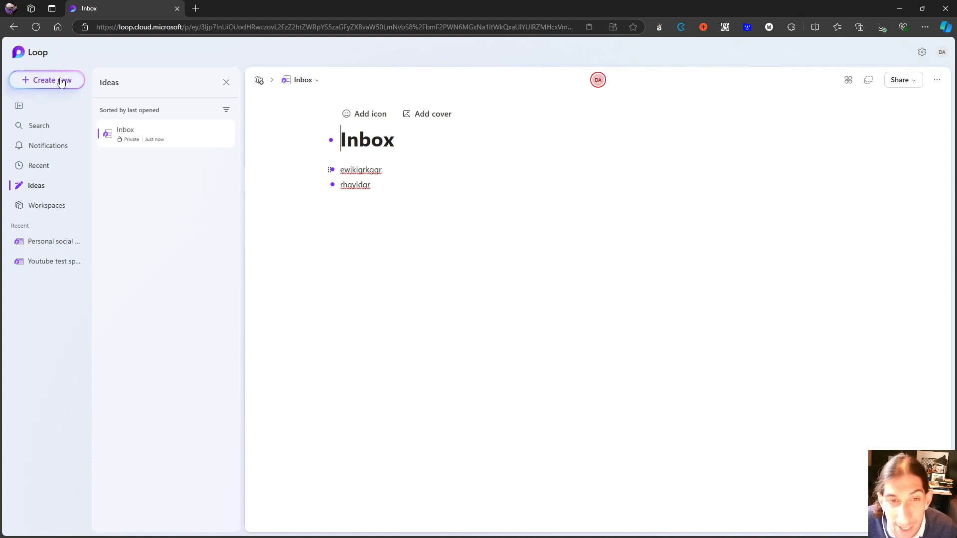
Create a new Ideas page and title it 'loop video'
click(46, 79)
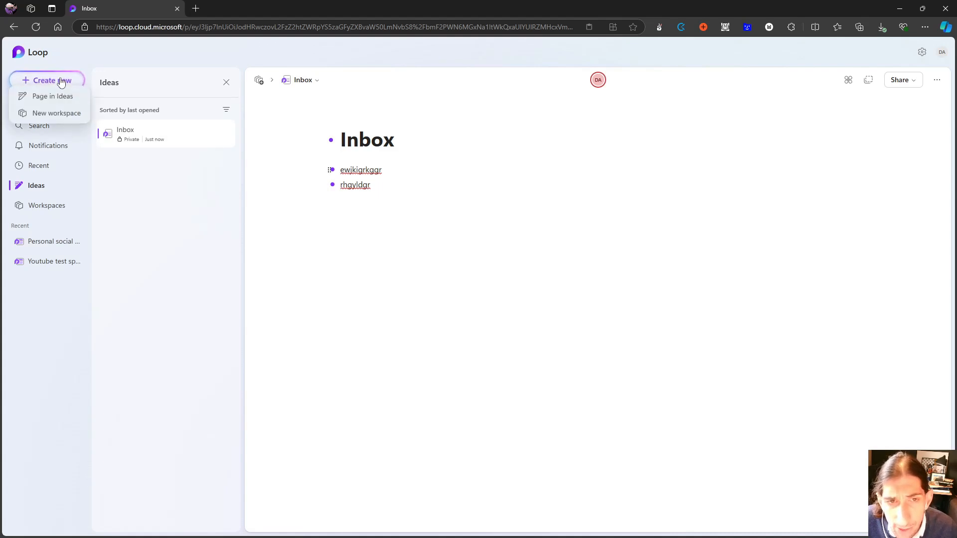
mouse_move(47, 104)
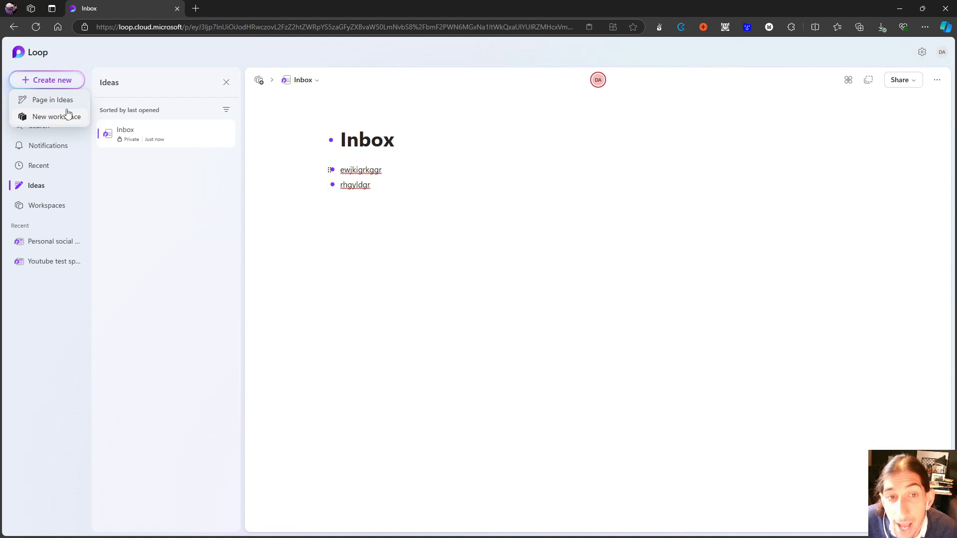
click(51, 99)
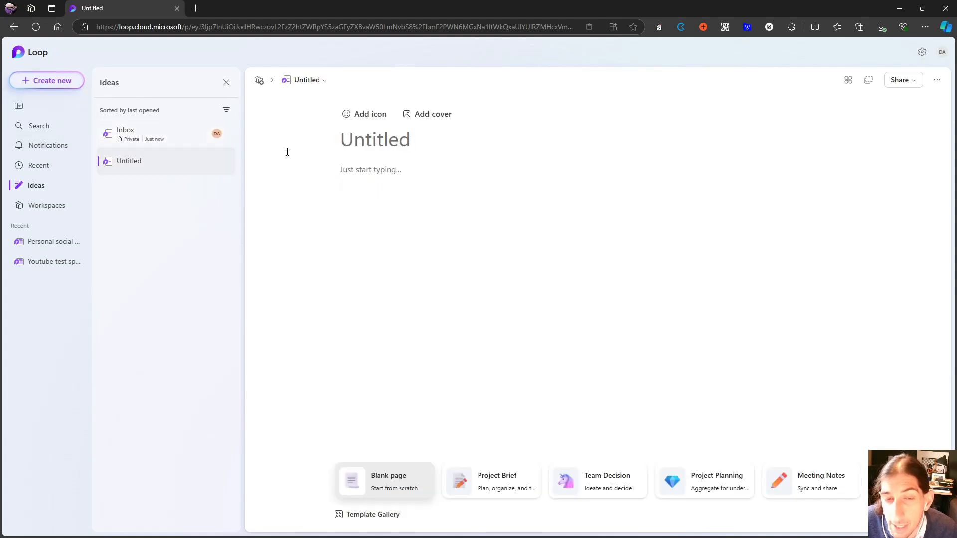
text(i)
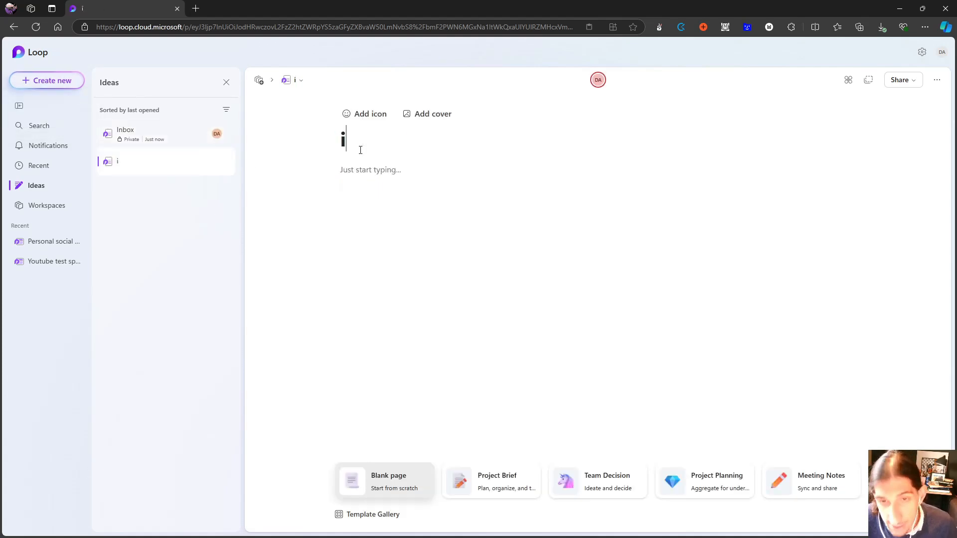
text(loop)
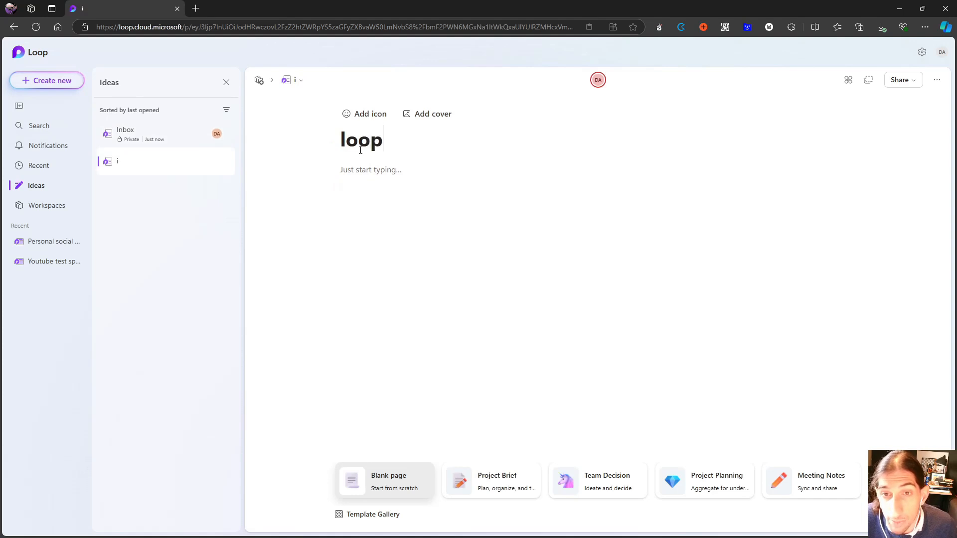
text(video)
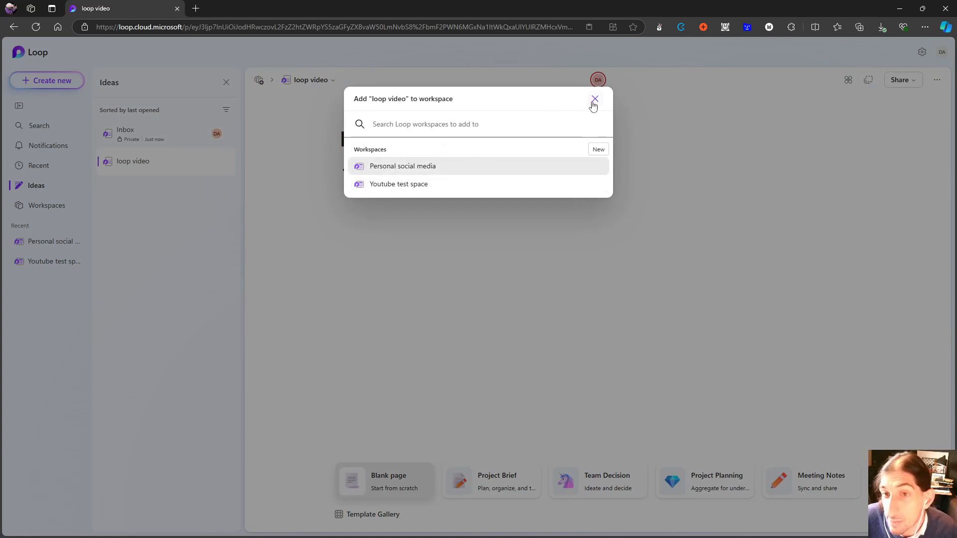
Dismiss the add-to-workspace prompt on the loop video page
click(594, 99)
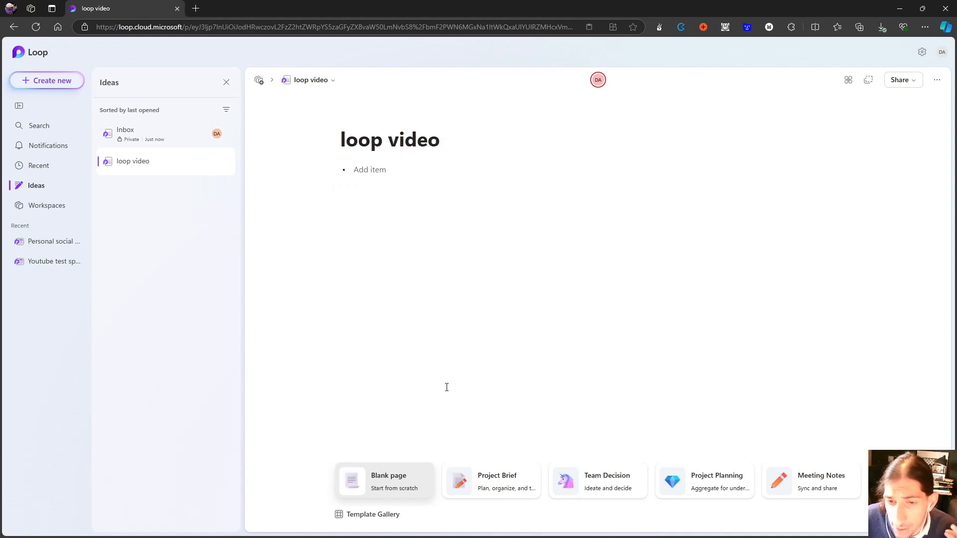
mouse_move(508, 481)
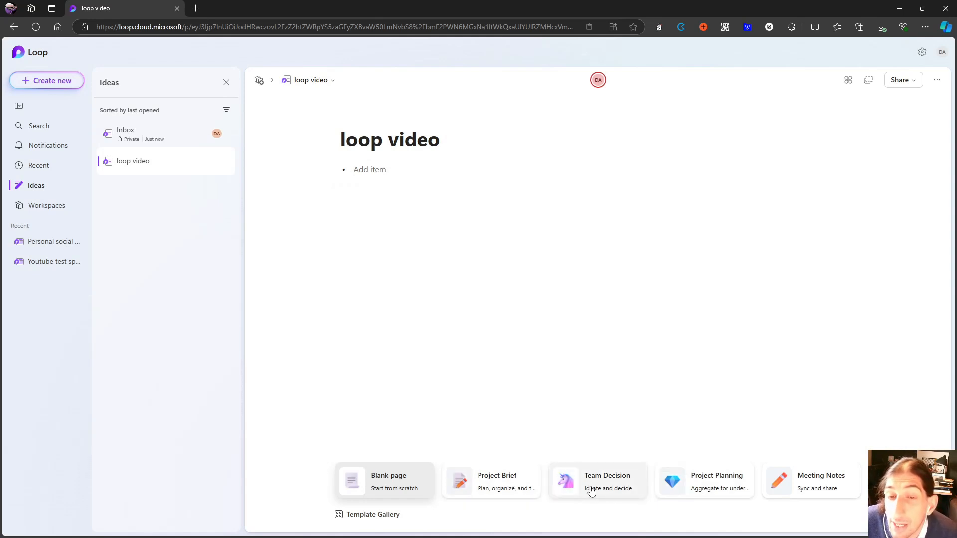
mouse_move(547, 495)
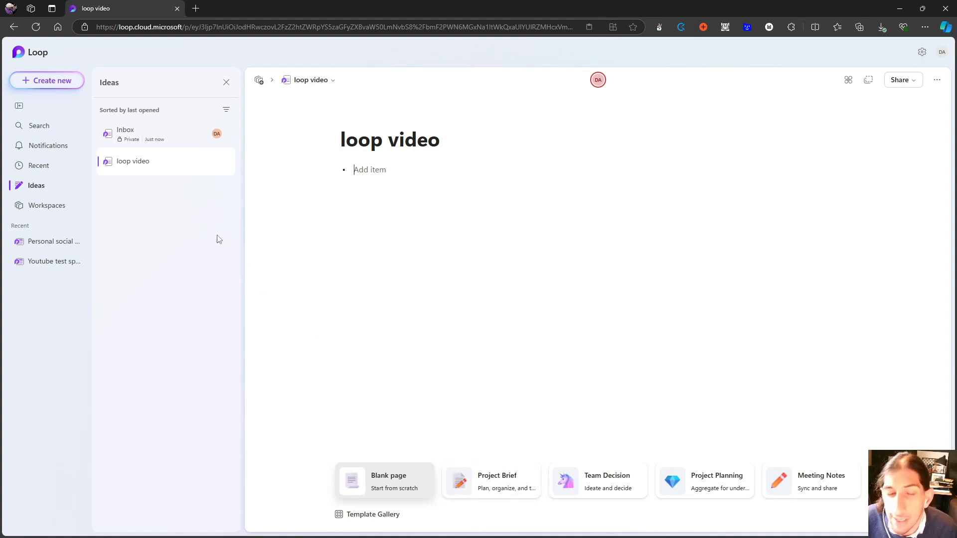
mouse_move(223, 185)
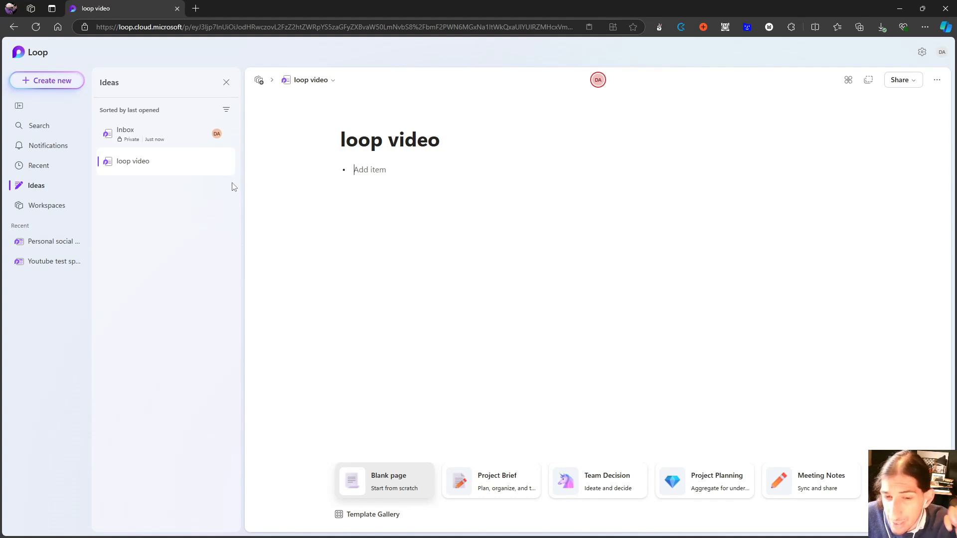
mouse_move(237, 178)
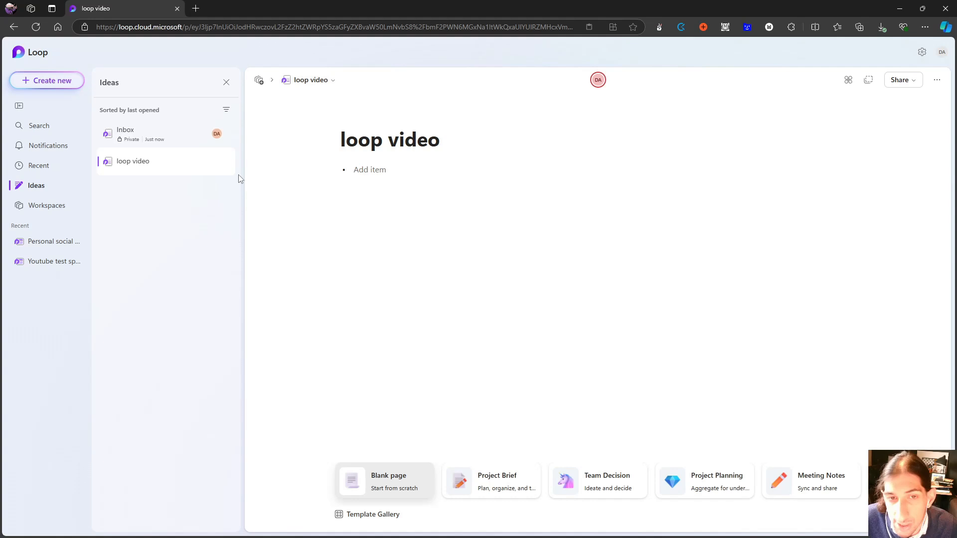
mouse_move(224, 166)
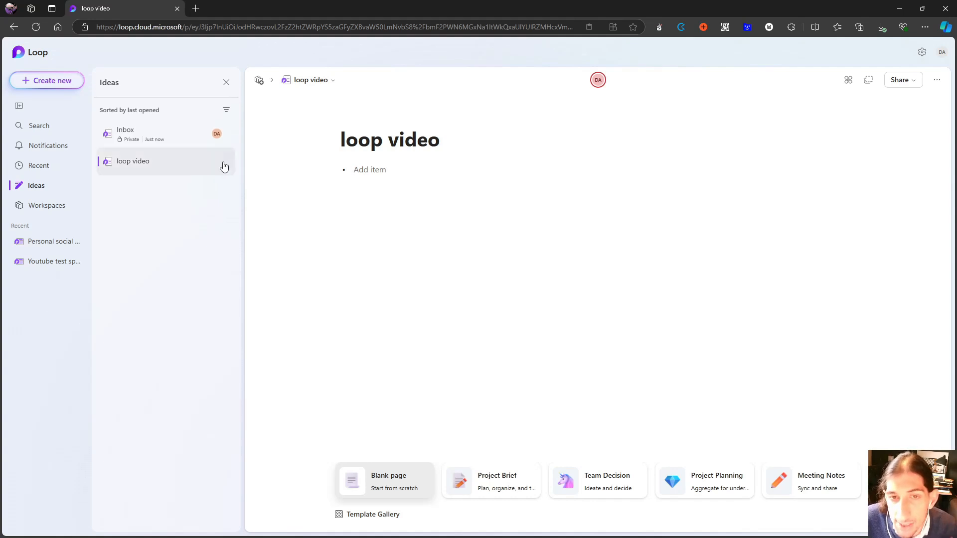
mouse_move(213, 218)
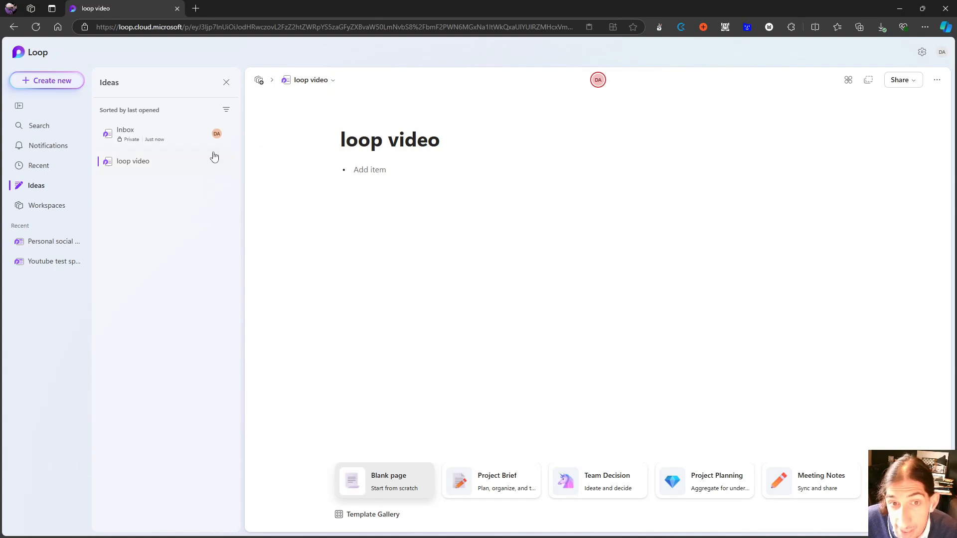
Move the loop video page from Ideas into the Personal social media workspace
click(126, 133)
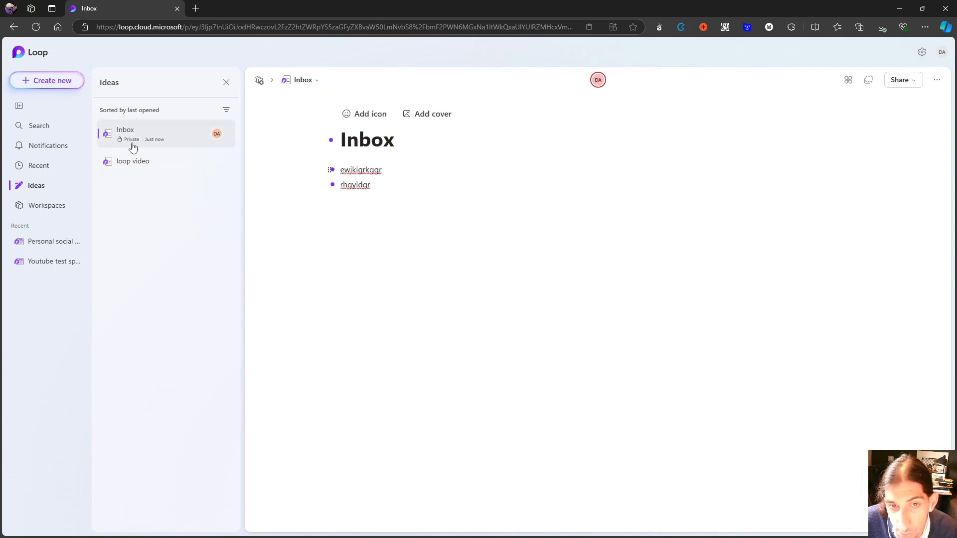
mouse_move(140, 150)
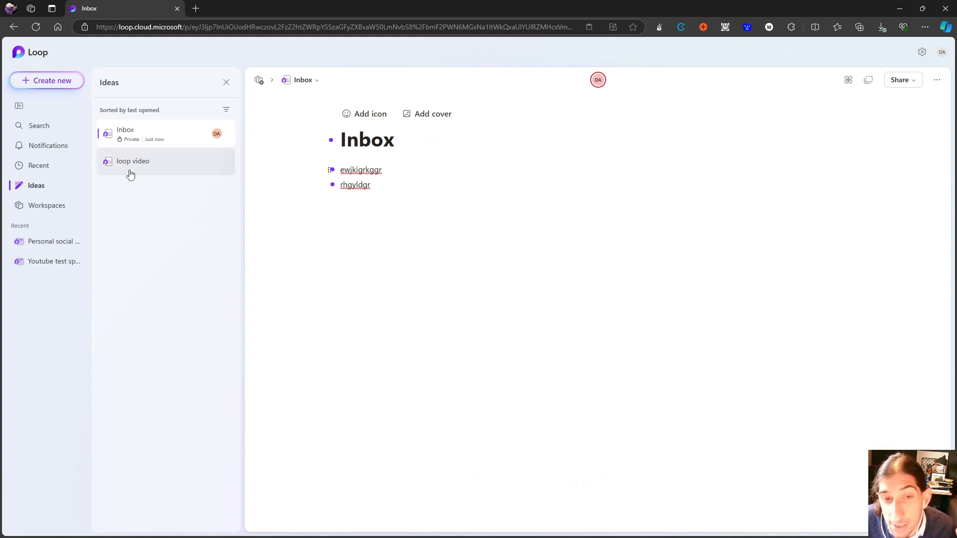
click(132, 161)
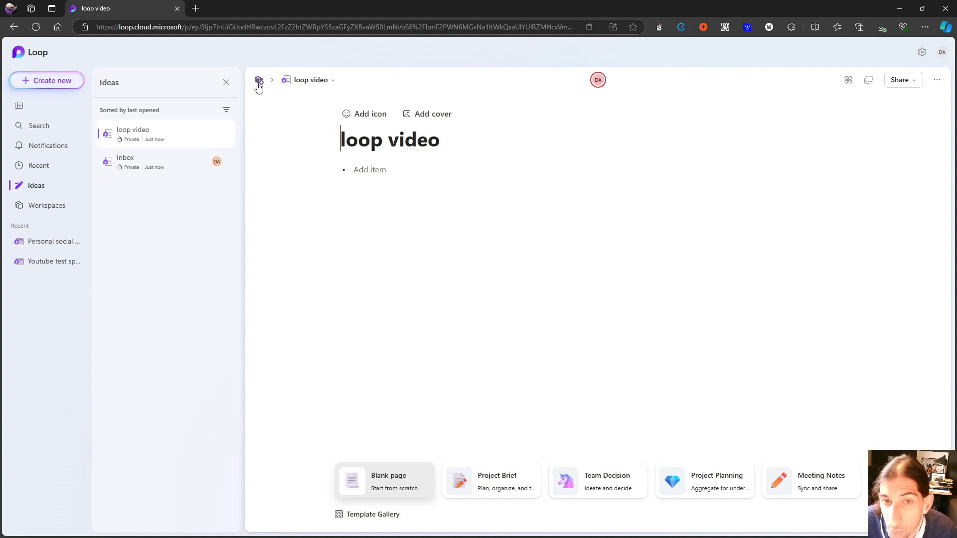
click(258, 80)
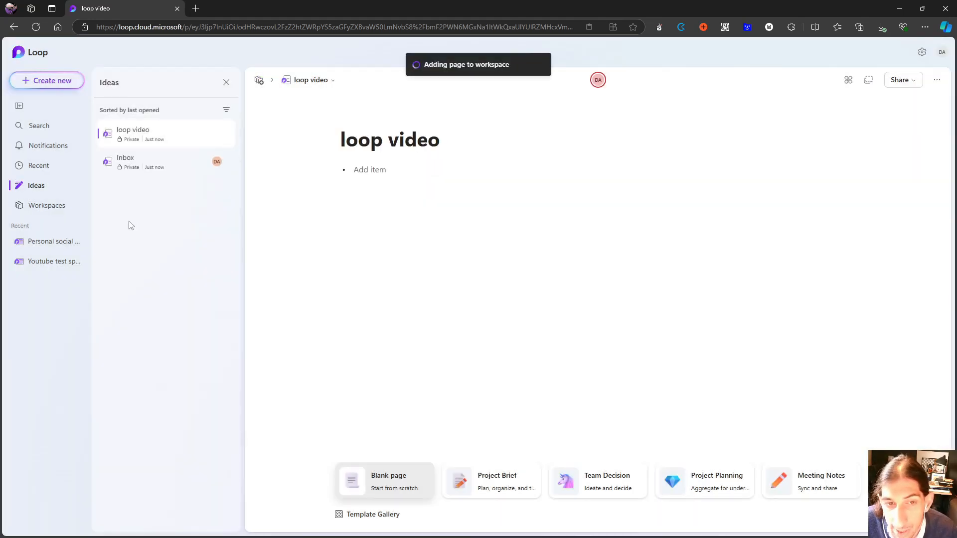
mouse_move(52, 241)
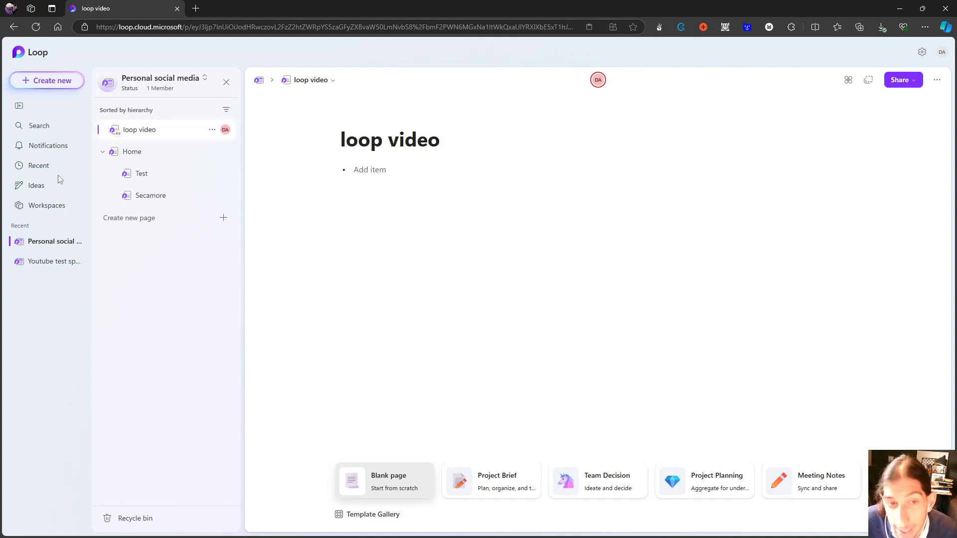
Check the Ideas list, then reopen loop video inside the workspace tree
click(36, 186)
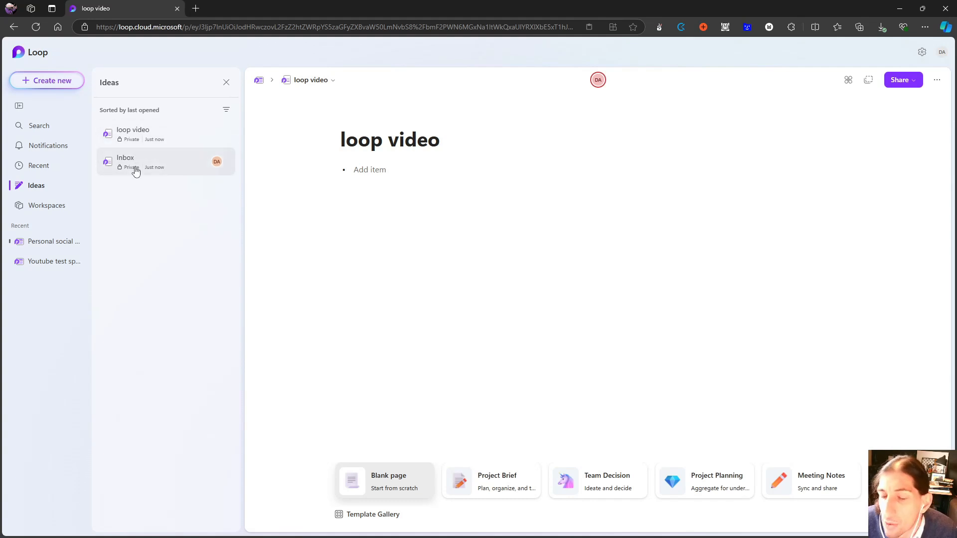
mouse_move(134, 152)
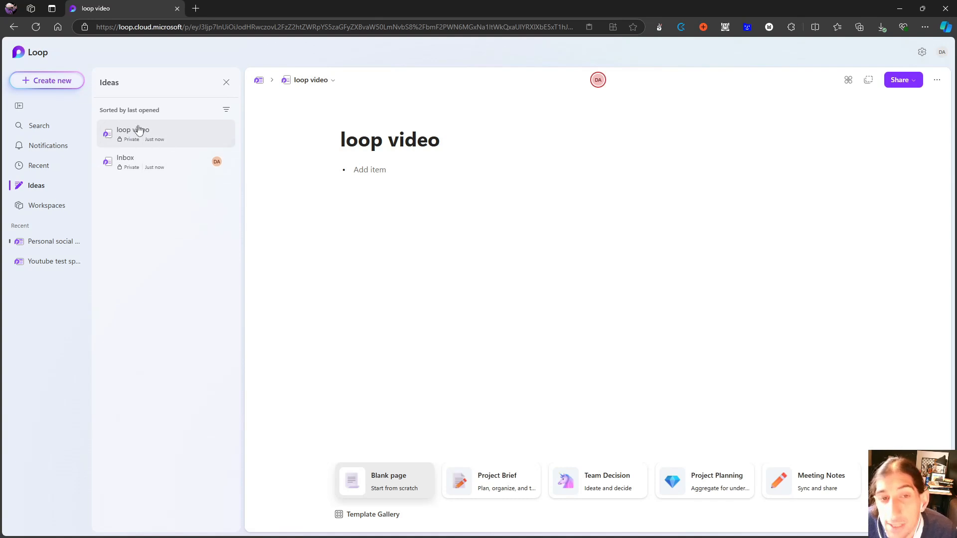
click(53, 241)
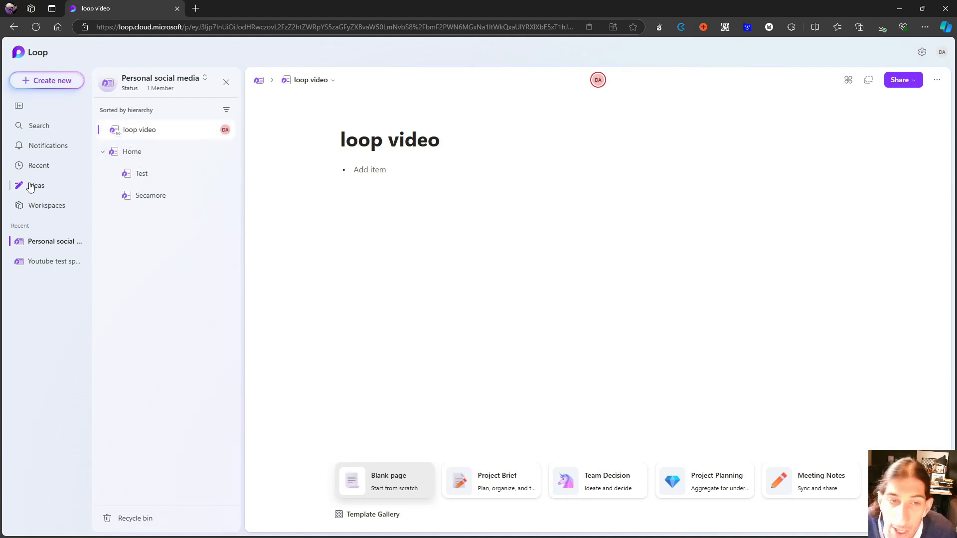
mouse_move(42, 217)
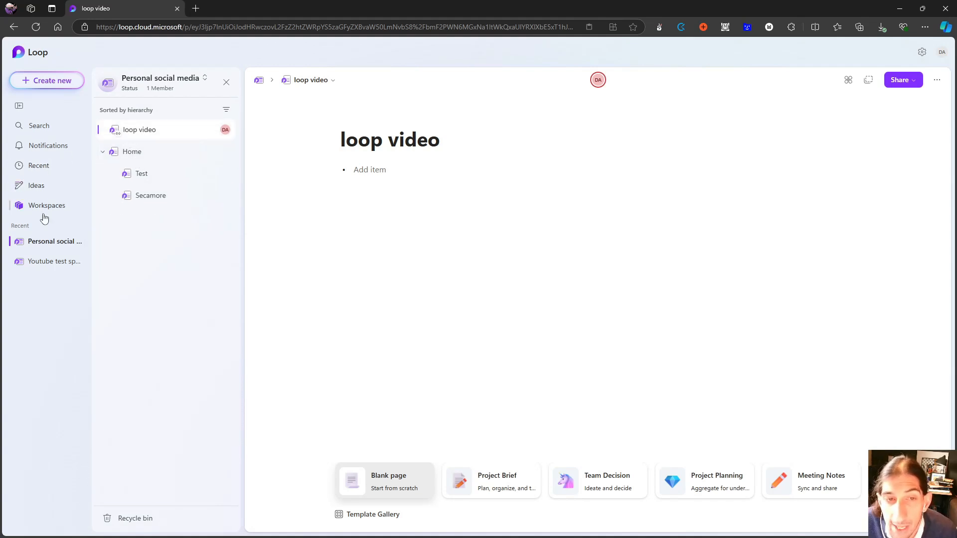
Browse the Workspaces, Recent components and pages, and Ideas views, ending on the workspace overview
click(47, 206)
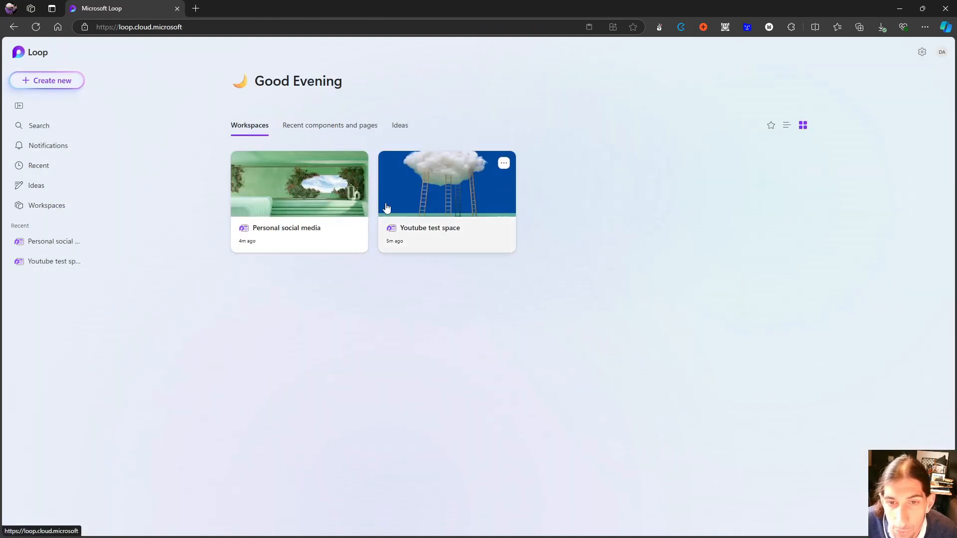
mouse_move(413, 230)
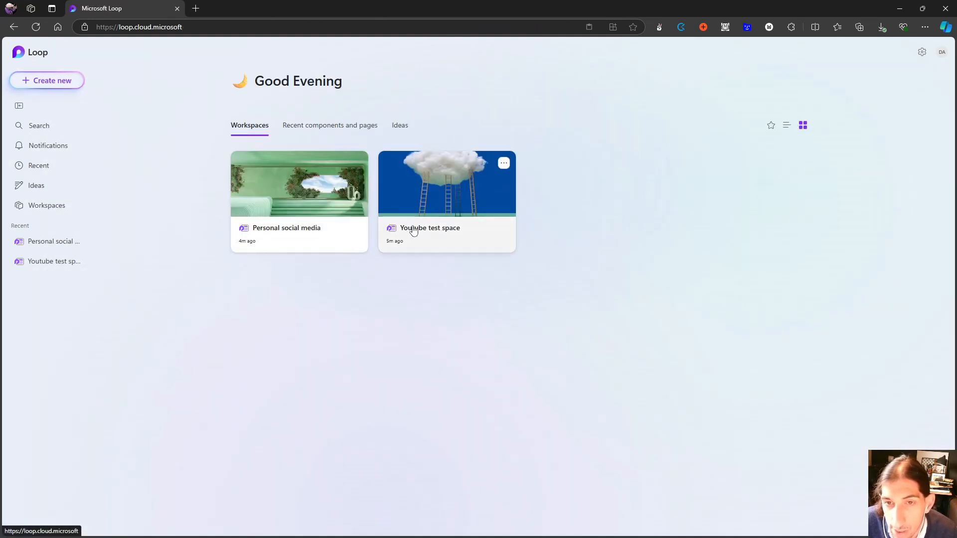
mouse_move(323, 228)
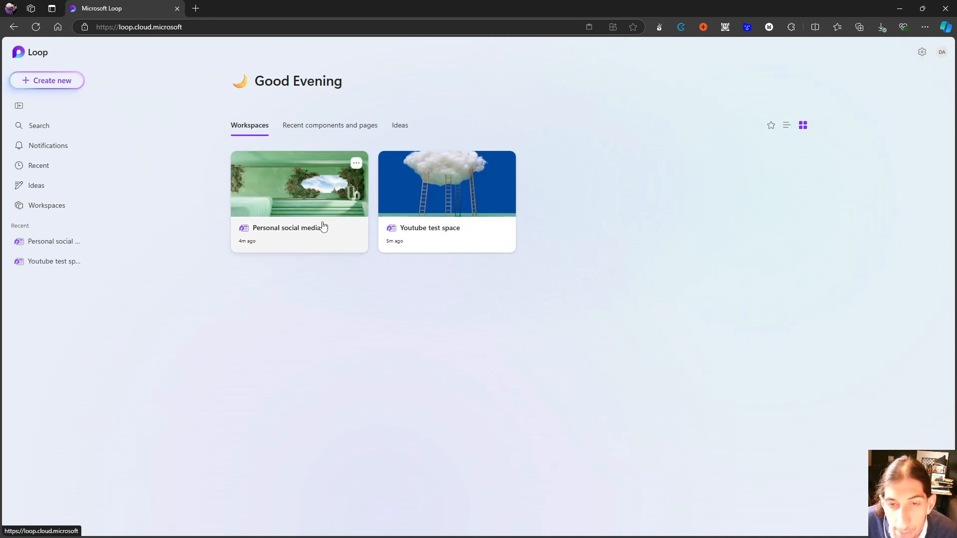
mouse_move(302, 204)
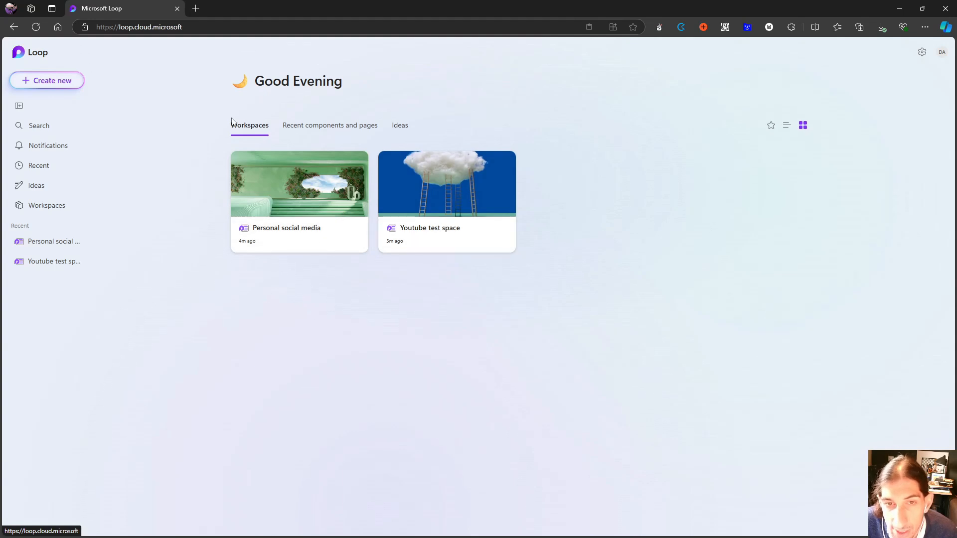
click(330, 125)
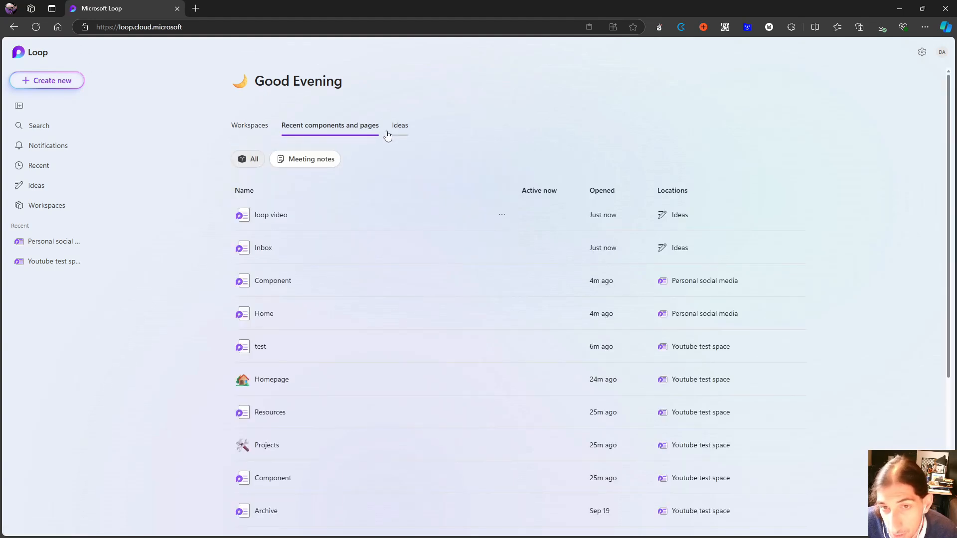
click(400, 126)
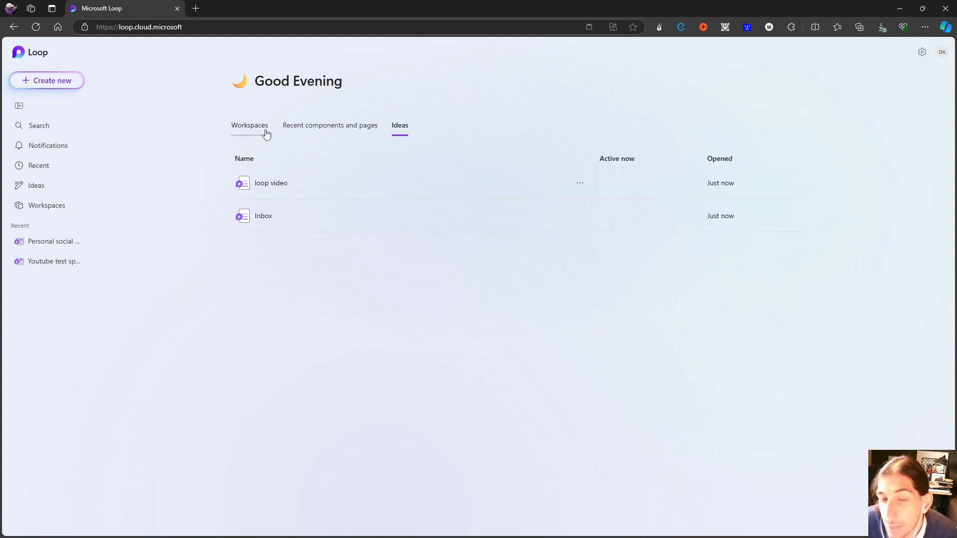
click(249, 126)
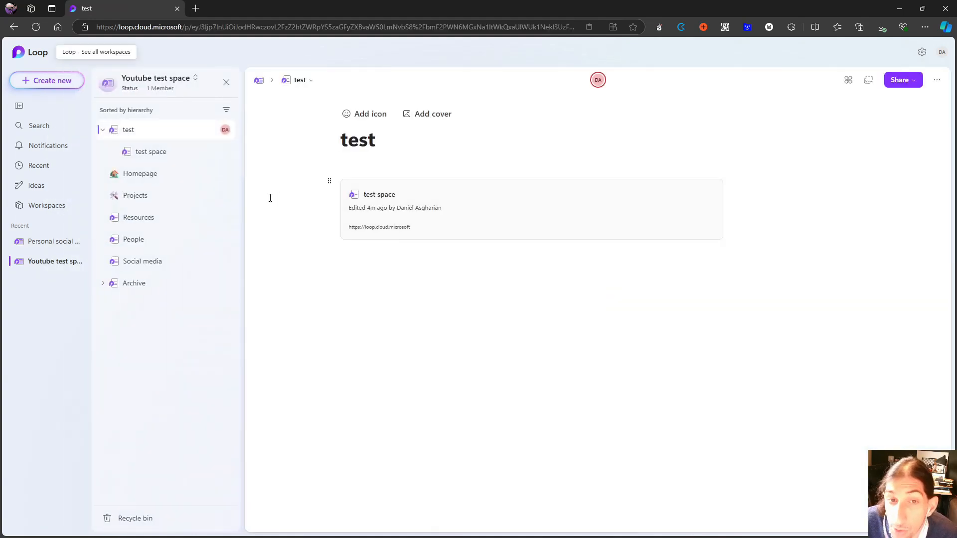
mouse_move(47, 80)
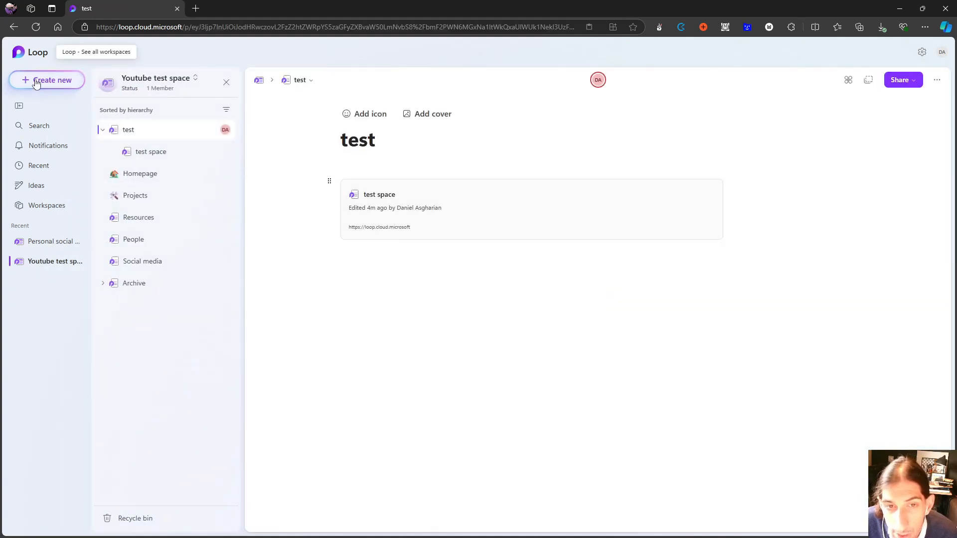
click(47, 80)
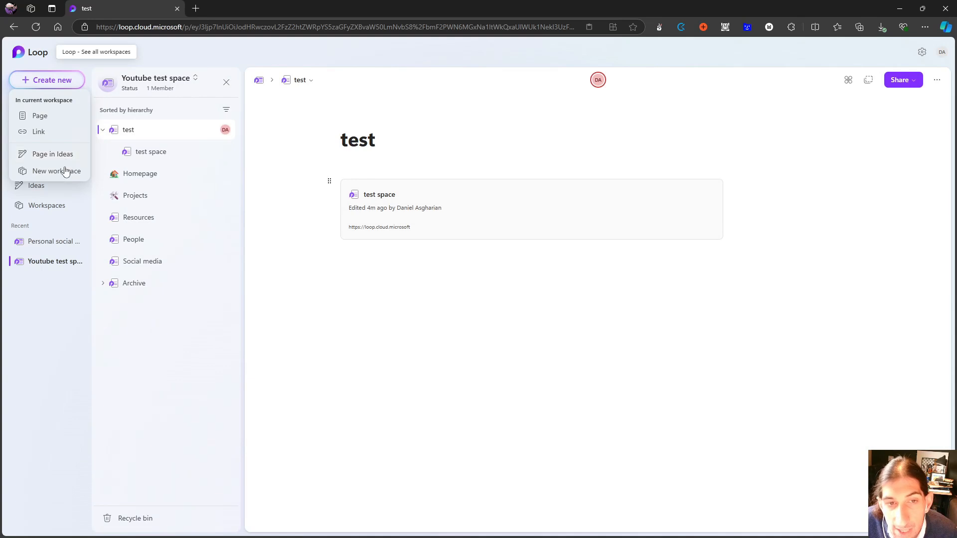
mouse_move(57, 177)
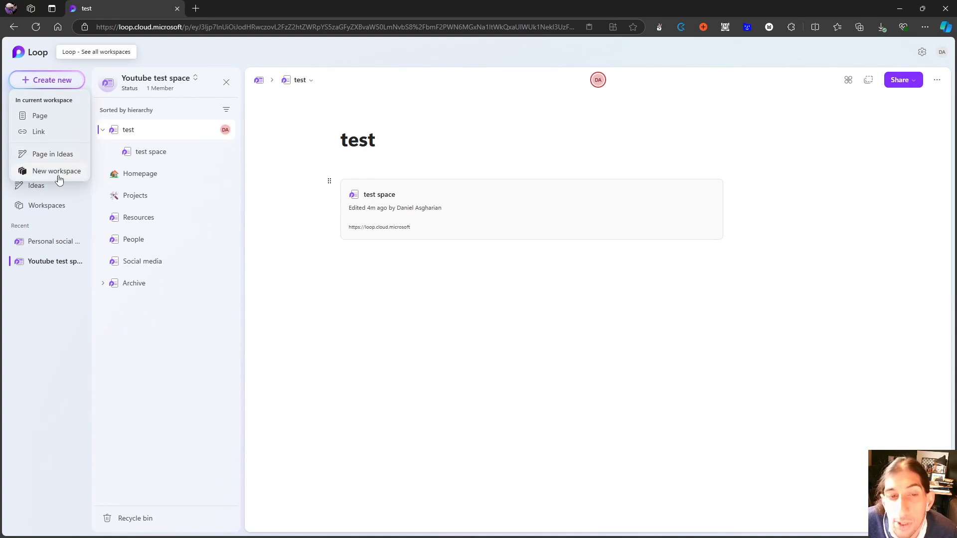
click(56, 170)
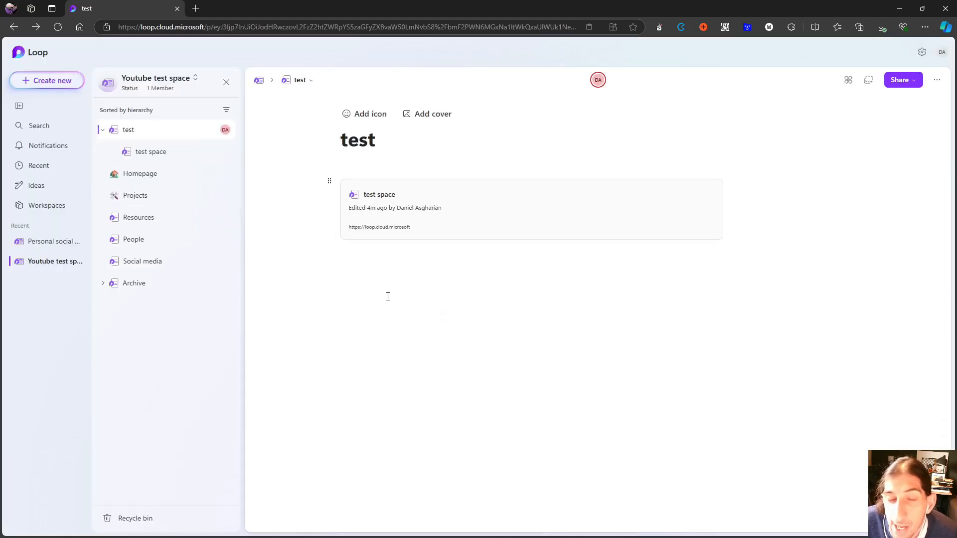
mouse_move(369, 289)
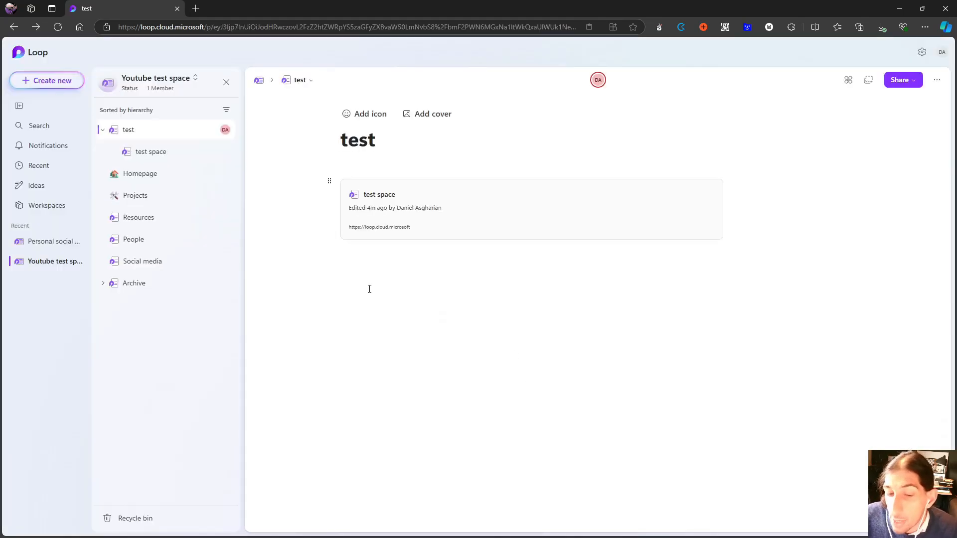
click(343, 139)
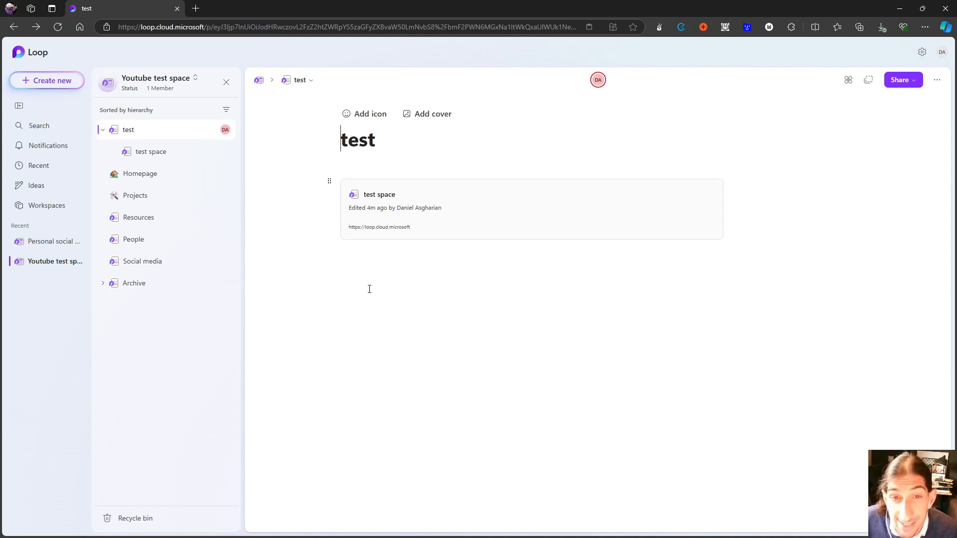
mouse_move(230, 314)
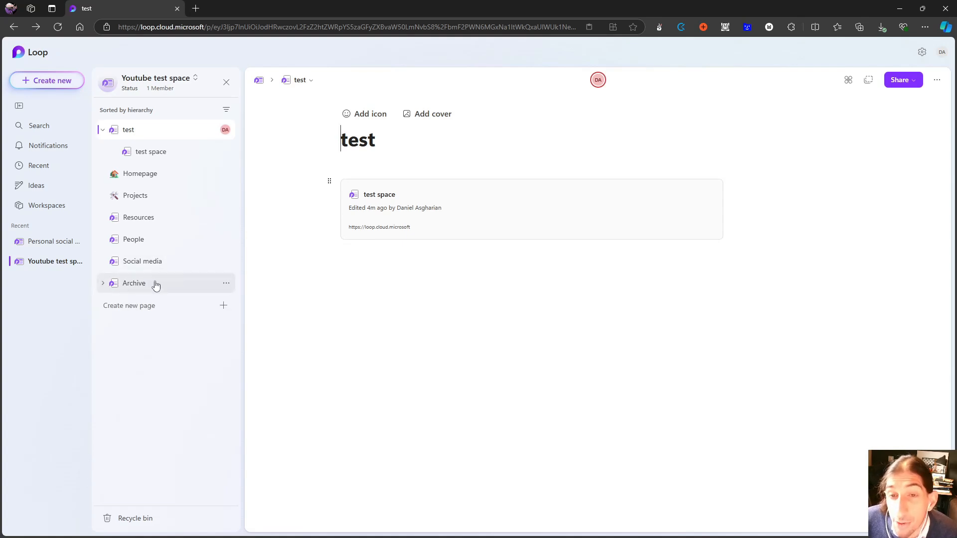
mouse_move(134, 283)
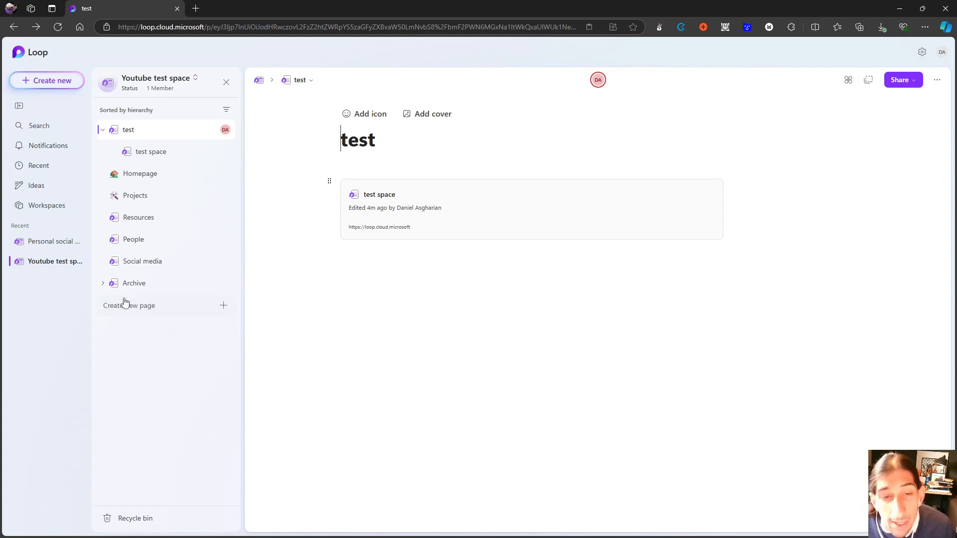
mouse_move(140, 174)
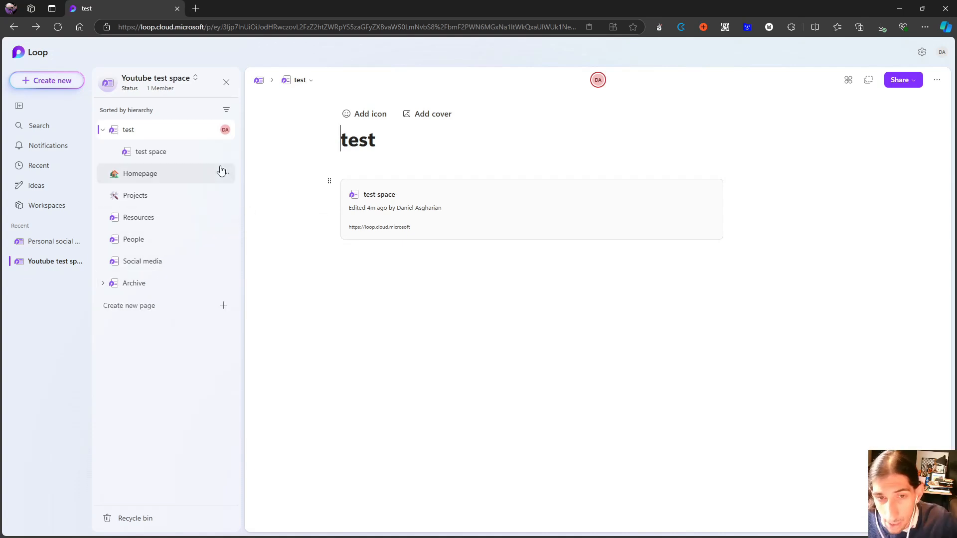
click(140, 173)
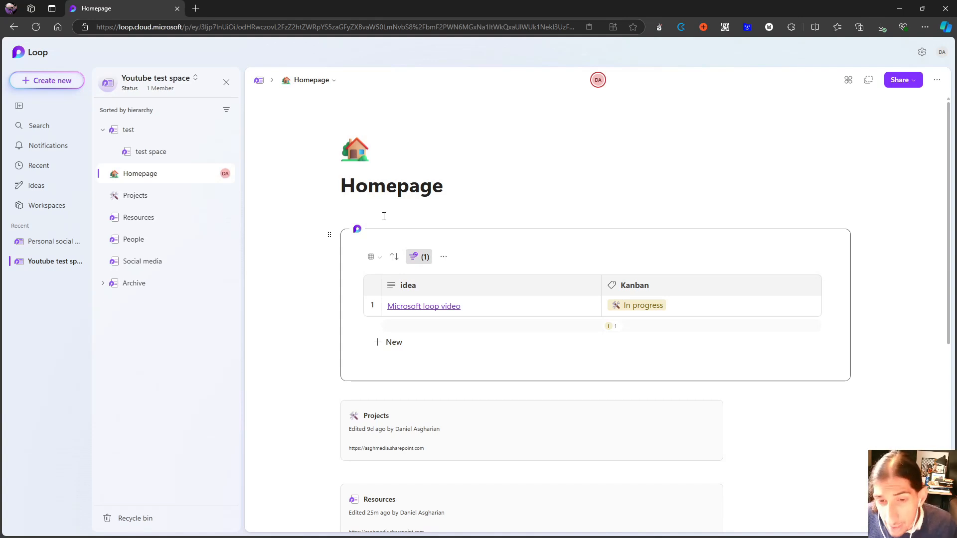
text(/)
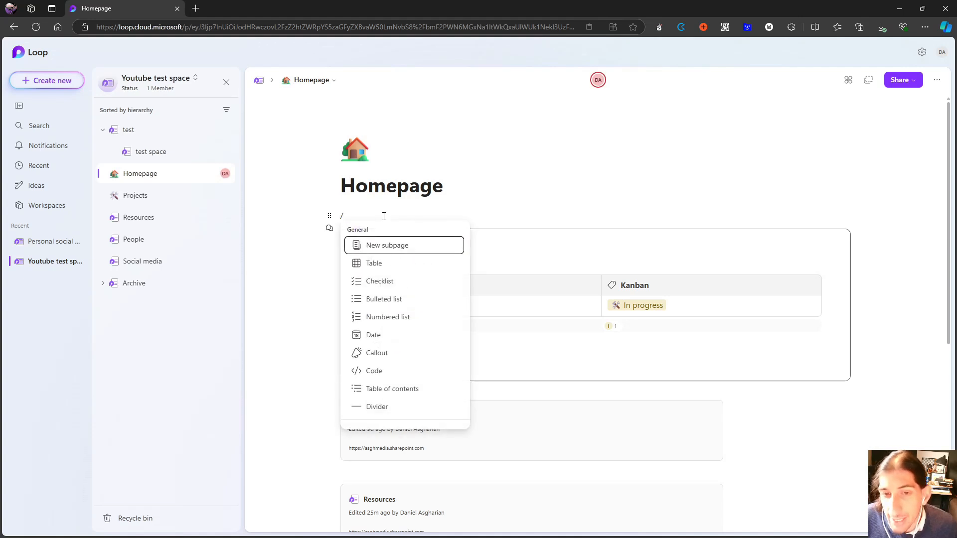
scroll(down, 3)
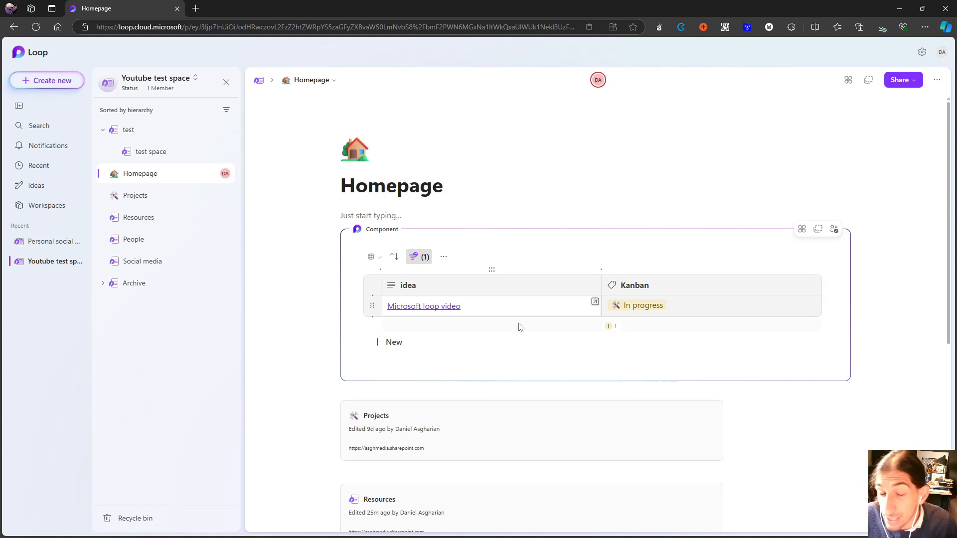
mouse_move(445, 329)
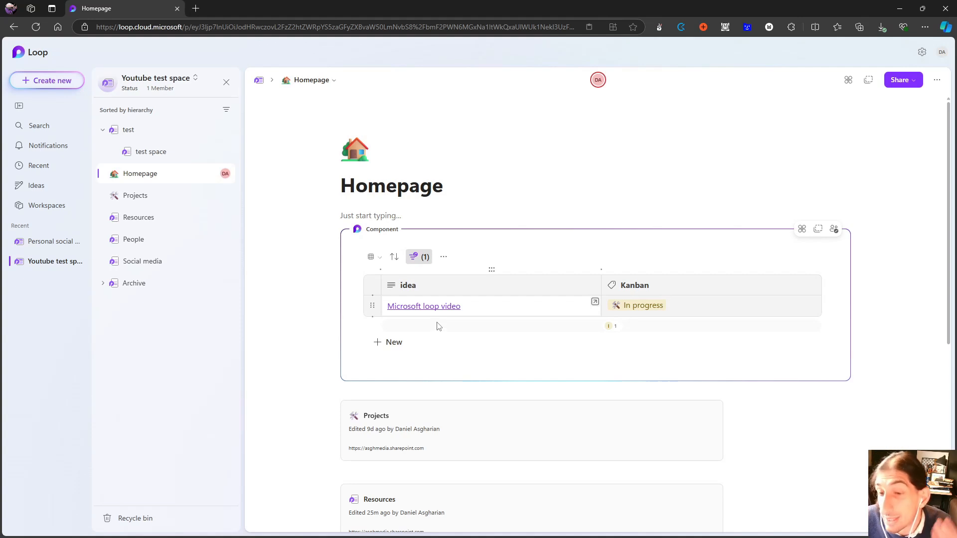
mouse_move(436, 327)
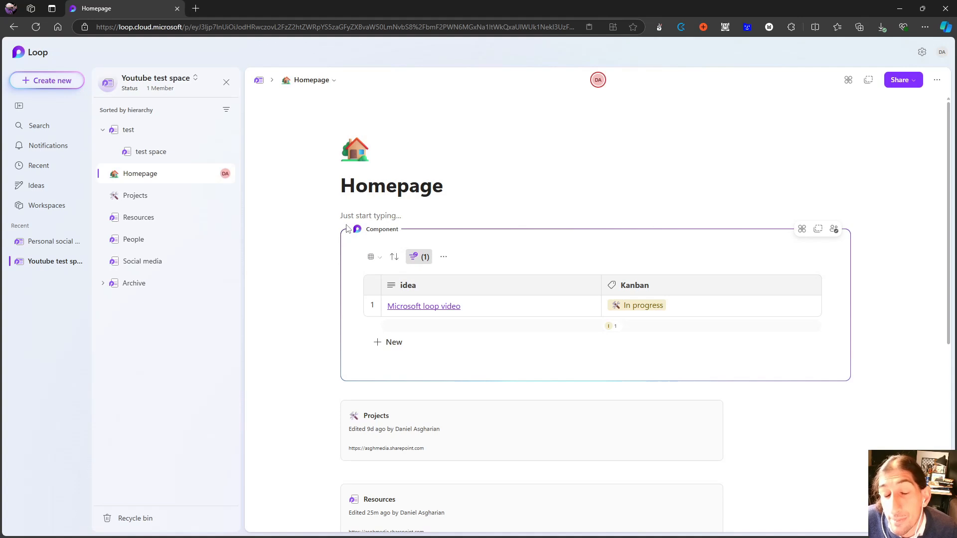
mouse_move(371, 256)
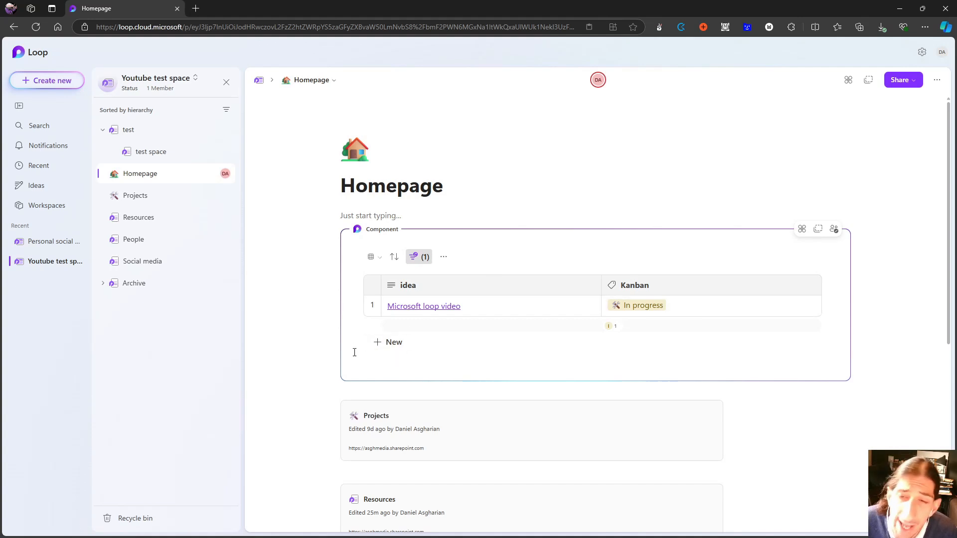
mouse_move(374, 311)
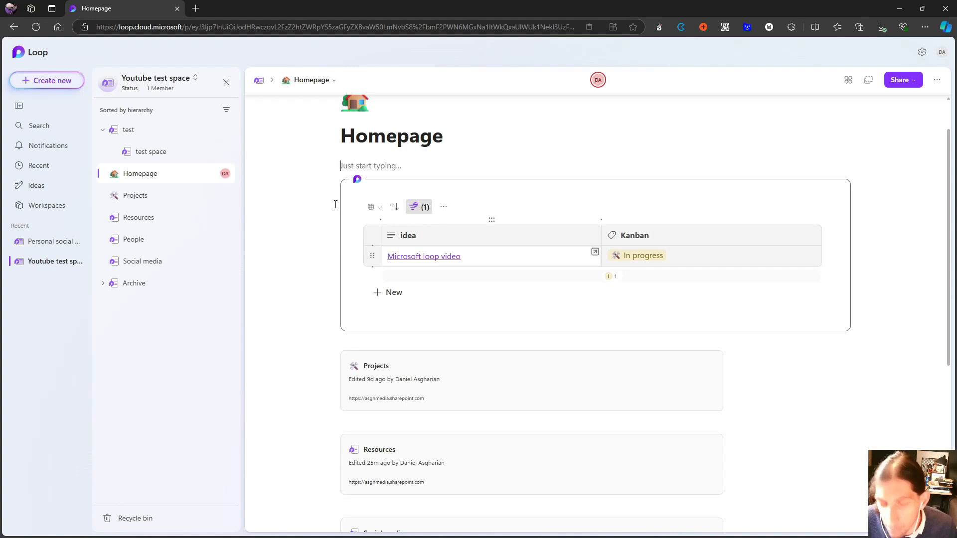
text(/)
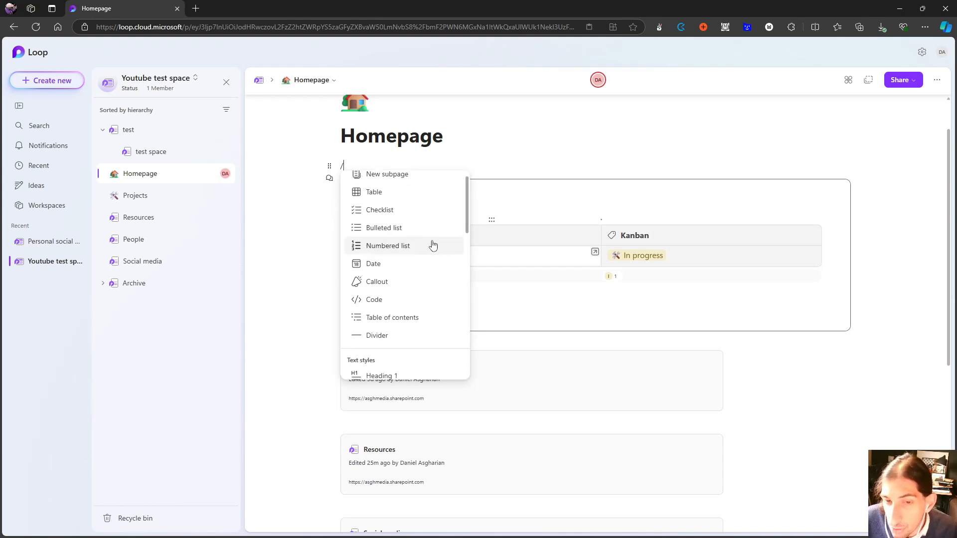
scroll(down, 3)
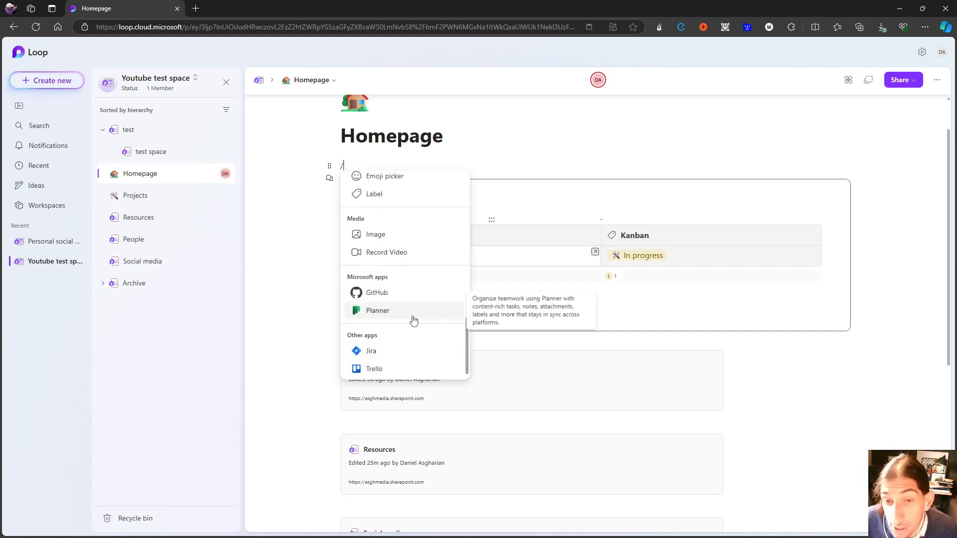
mouse_move(396, 351)
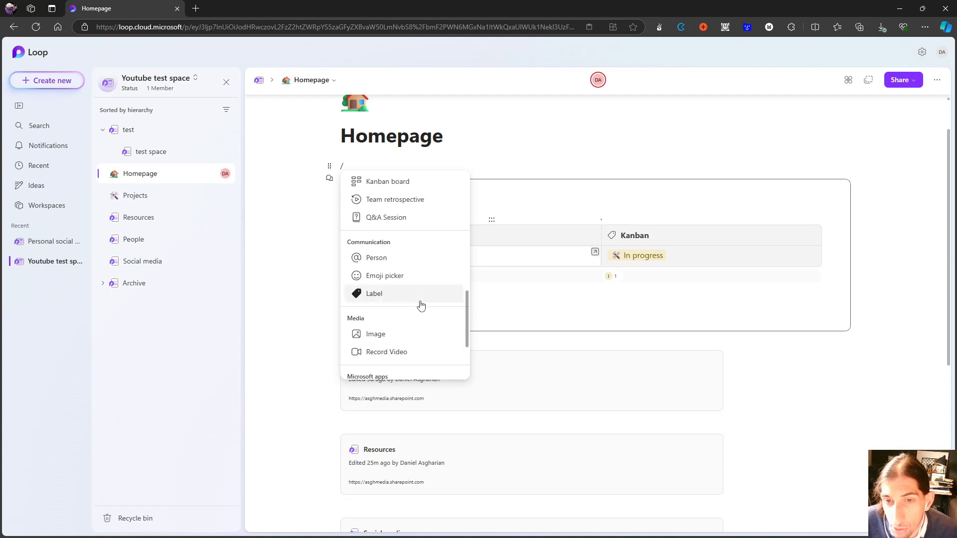
mouse_move(375, 334)
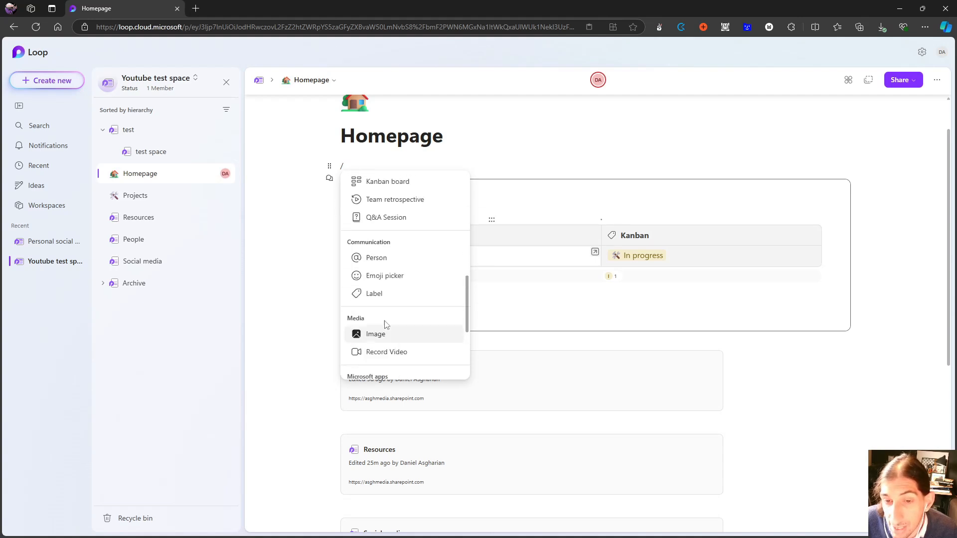
mouse_move(357, 252)
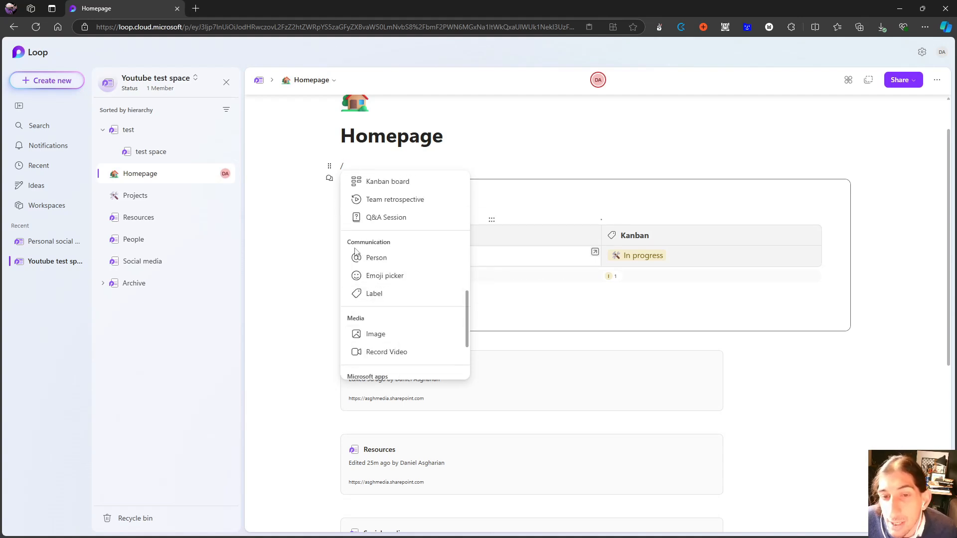
click(373, 293)
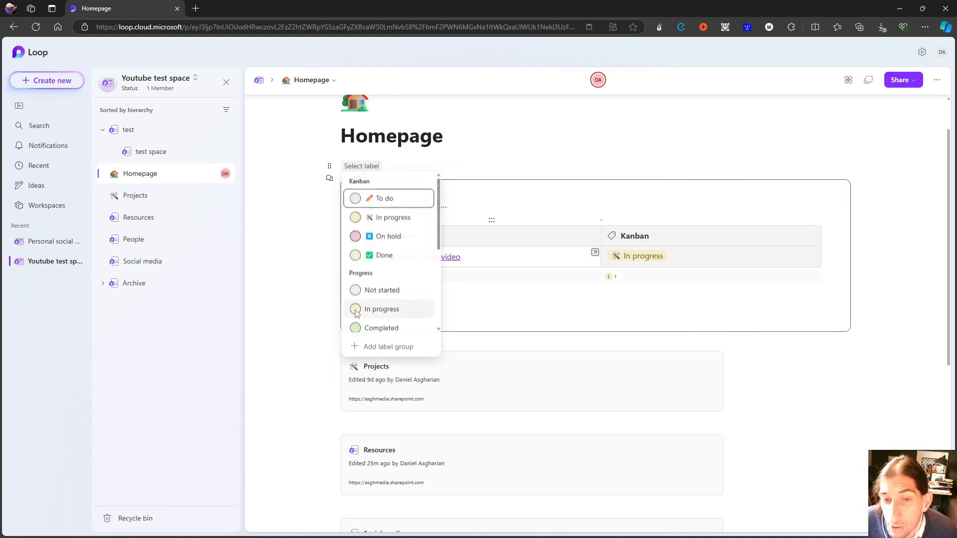
scroll(down, 3)
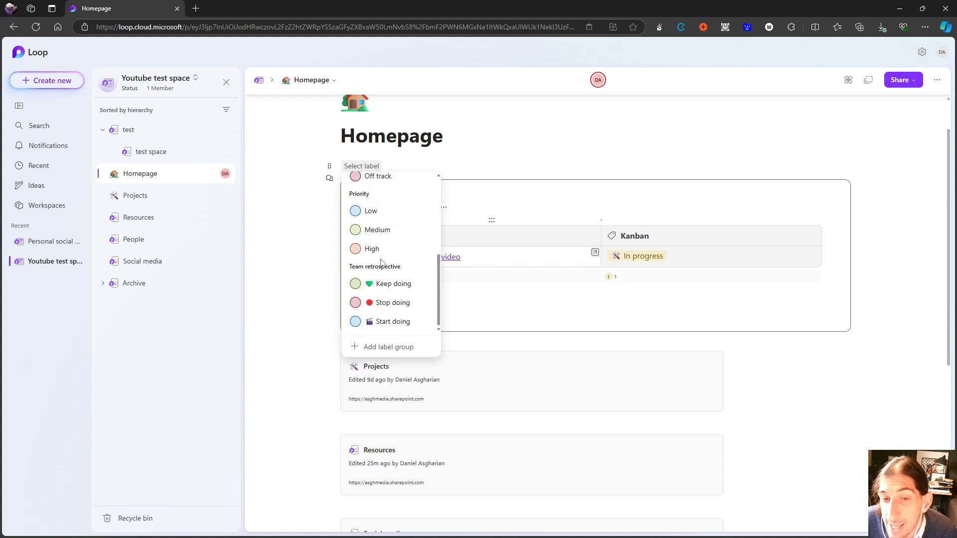
mouse_move(405, 201)
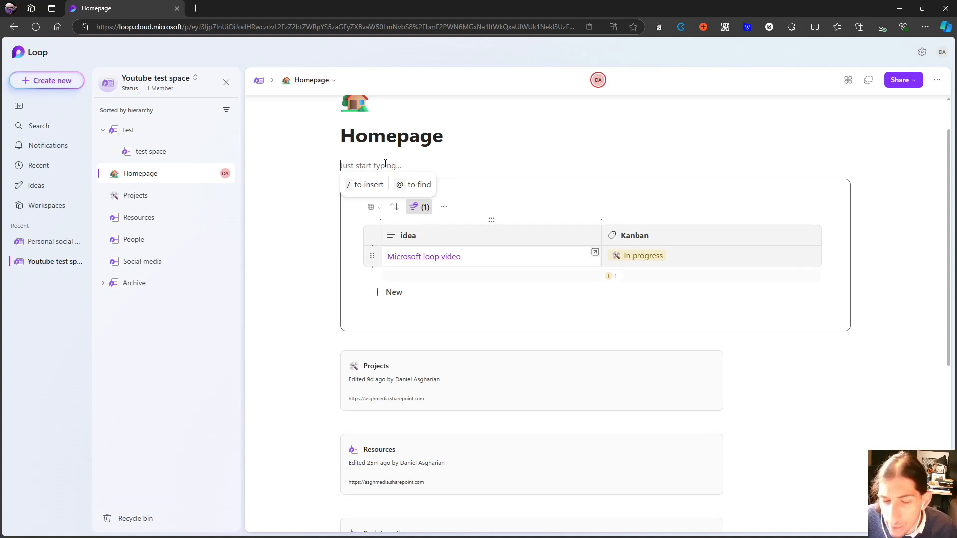
Bring up the Template Gallery for the new Untitled page
scroll(down, 3)
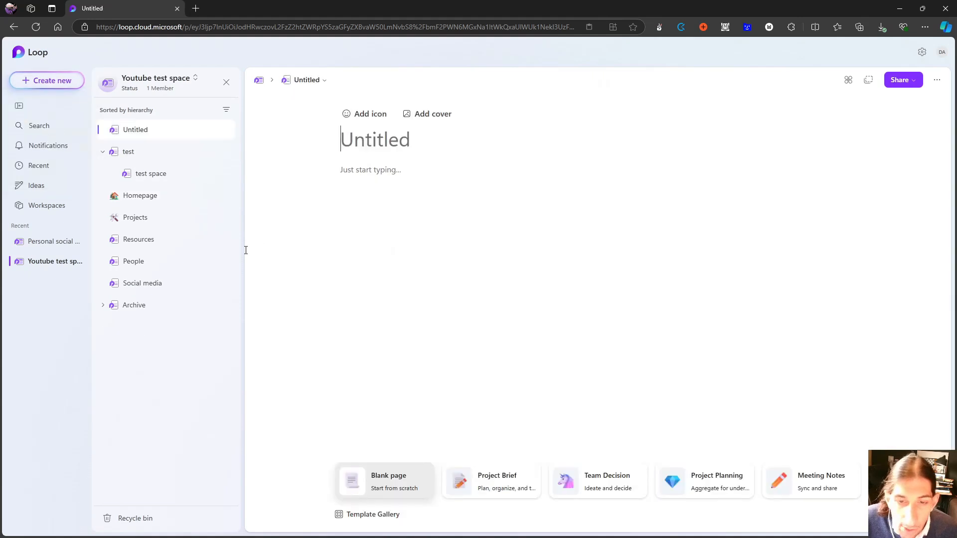
click(372, 514)
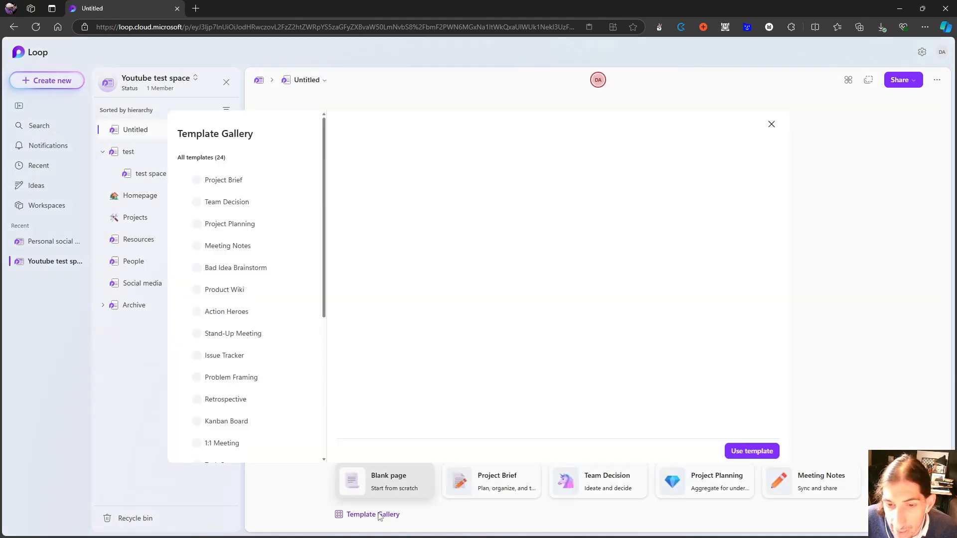
Select the Product Wiki template from the Template Gallery list to preview it
click(224, 180)
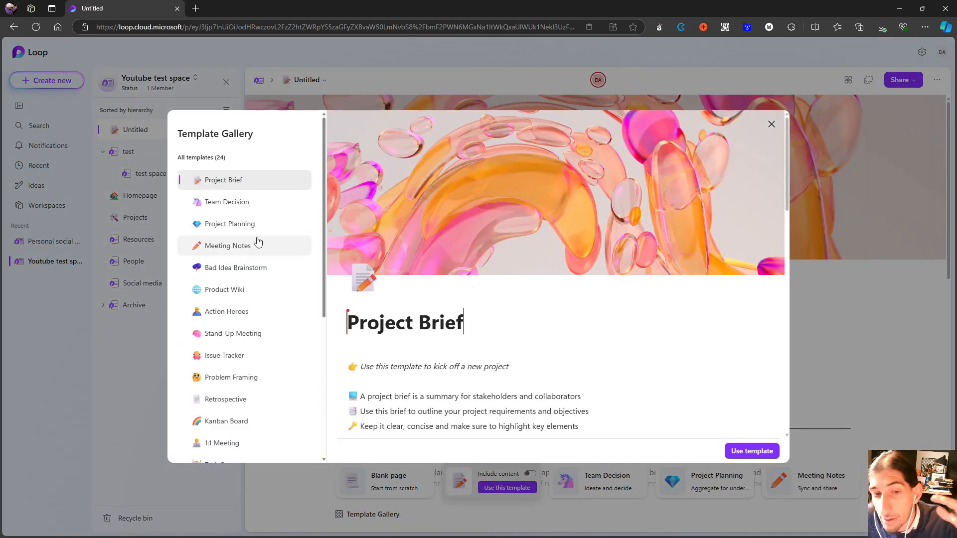
scroll(down, 3)
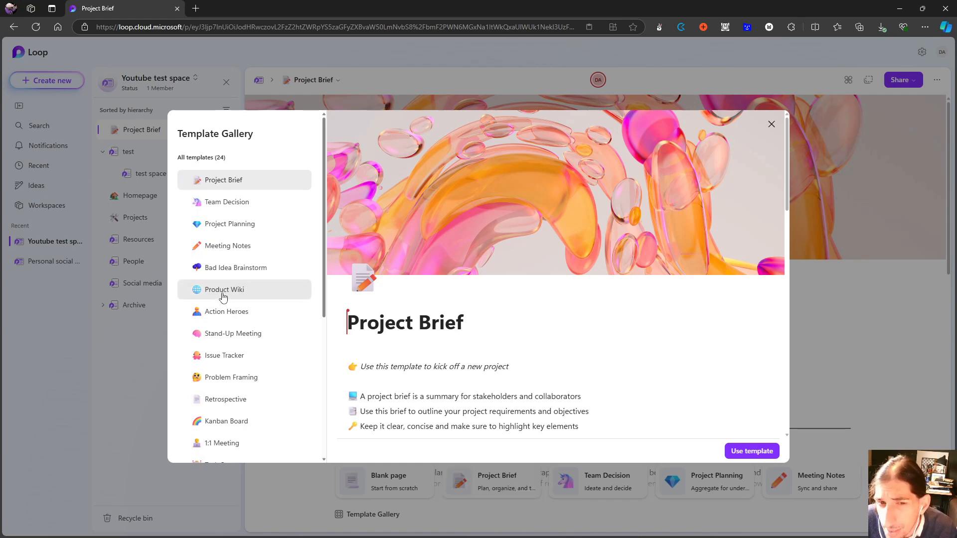
click(225, 289)
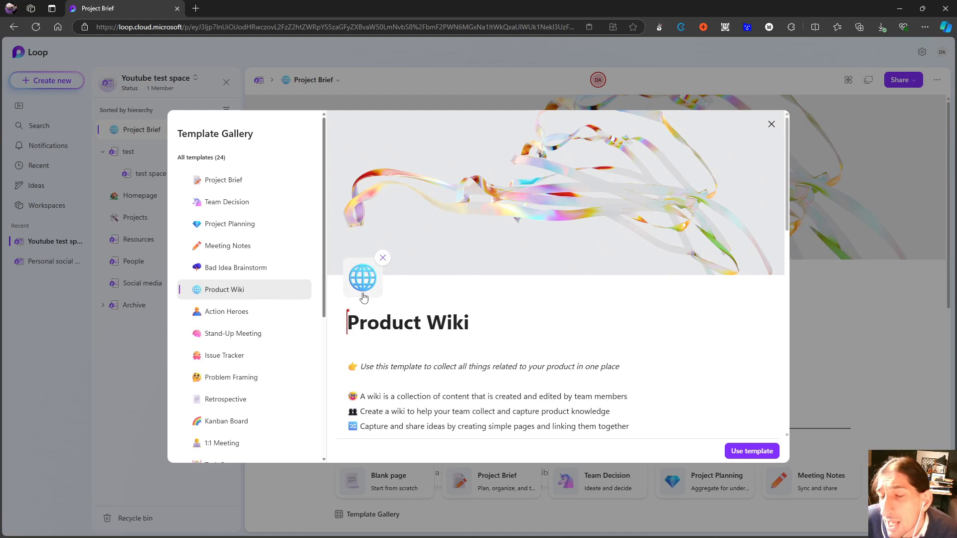
Scroll through the Product Wiki preview's overview, goals and wiki pages table
scroll(down, 3)
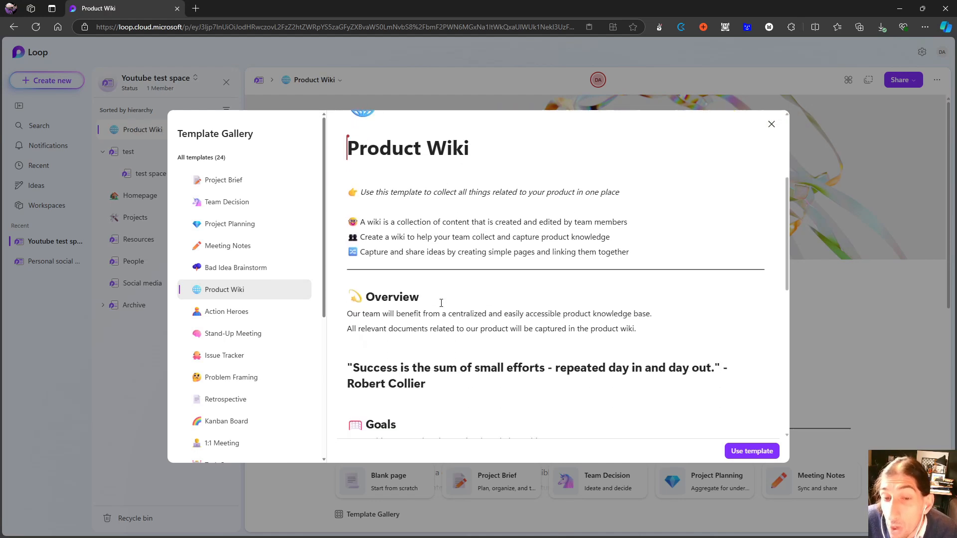
scroll(down, 3)
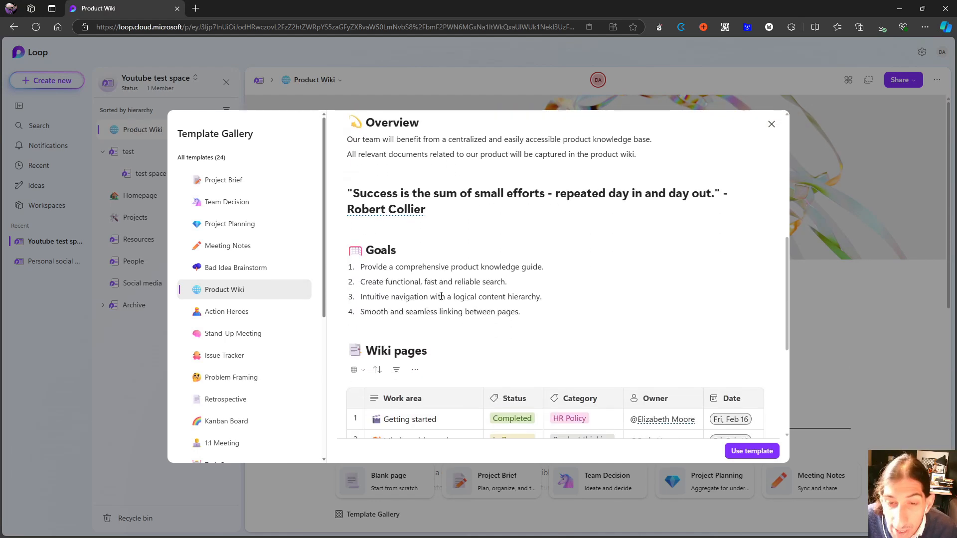
scroll(down, 3)
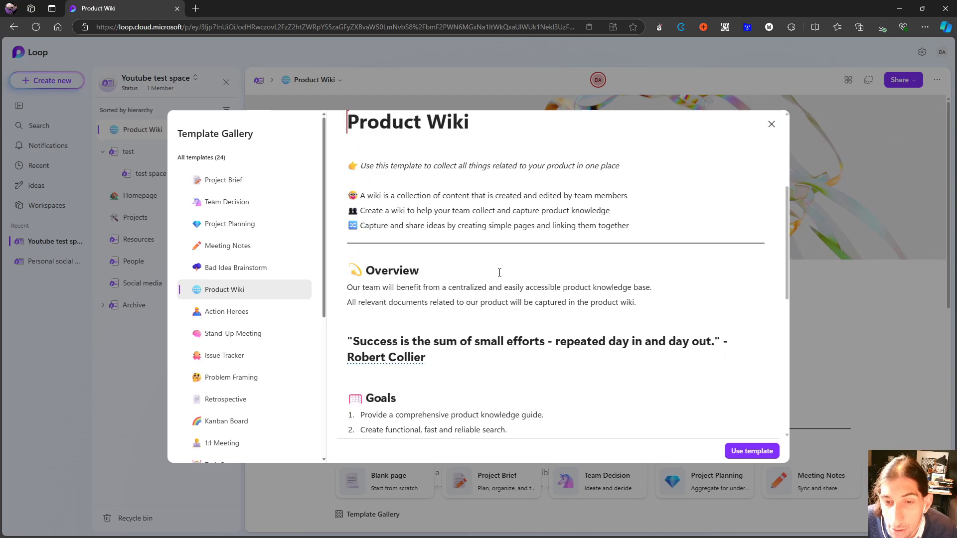
scroll(down, 3)
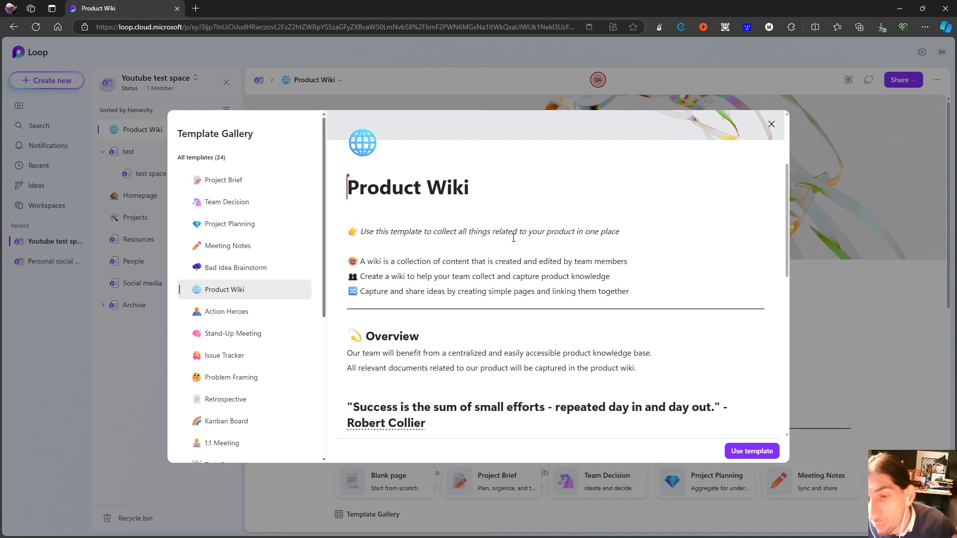
mouse_move(523, 232)
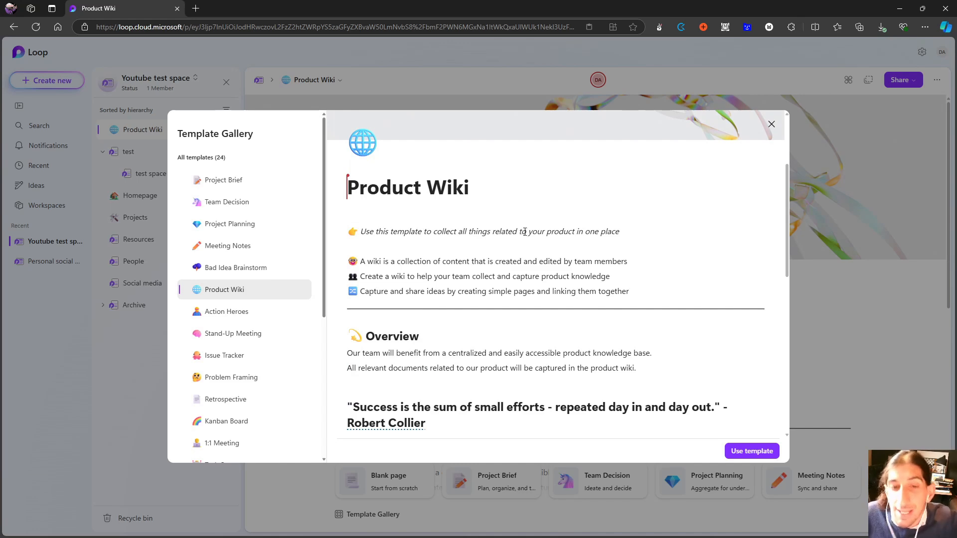
mouse_move(724, 197)
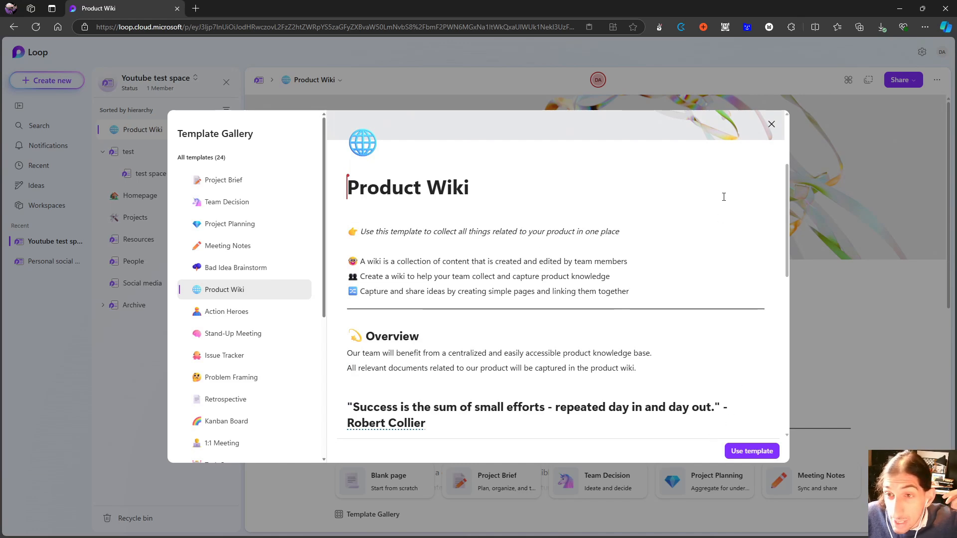
mouse_move(739, 121)
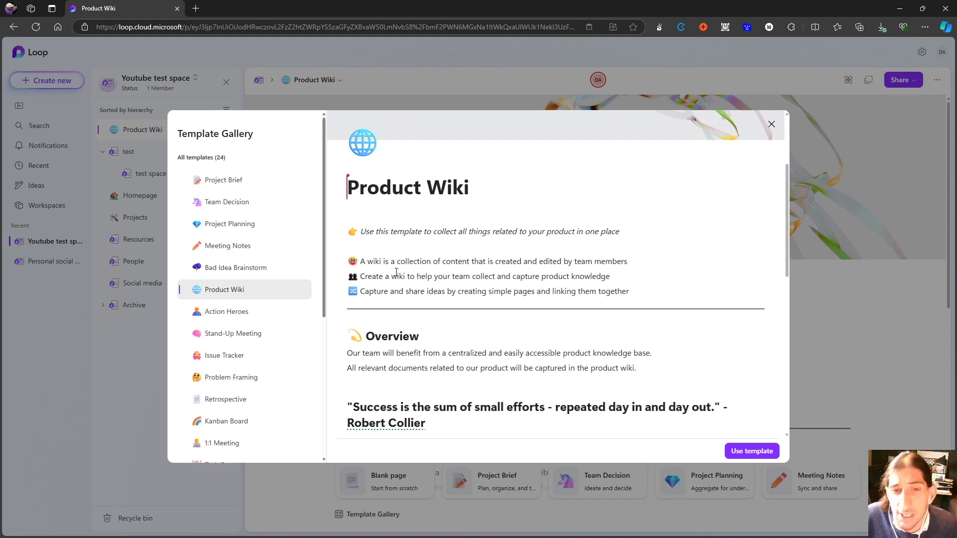
scroll(down, 3)
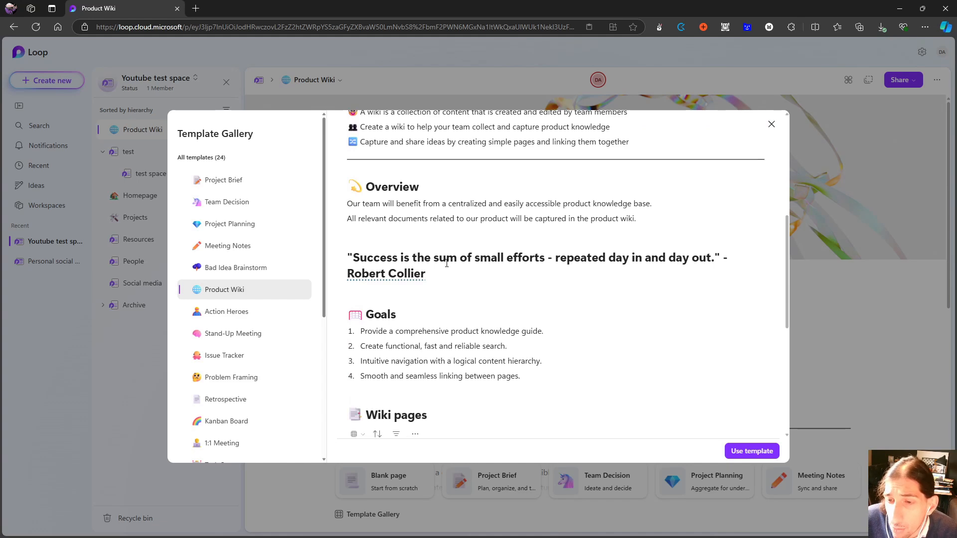
scroll(down, 3)
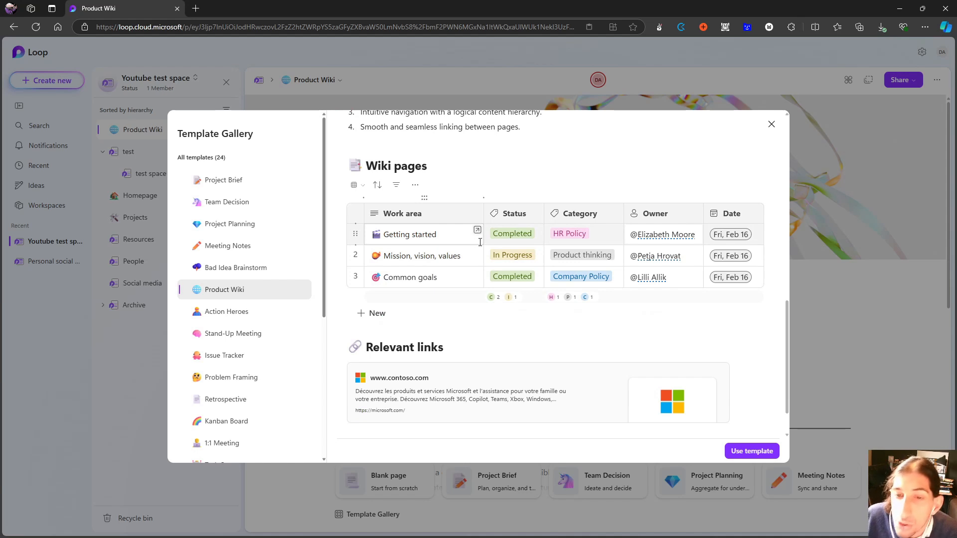
scroll(down, 3)
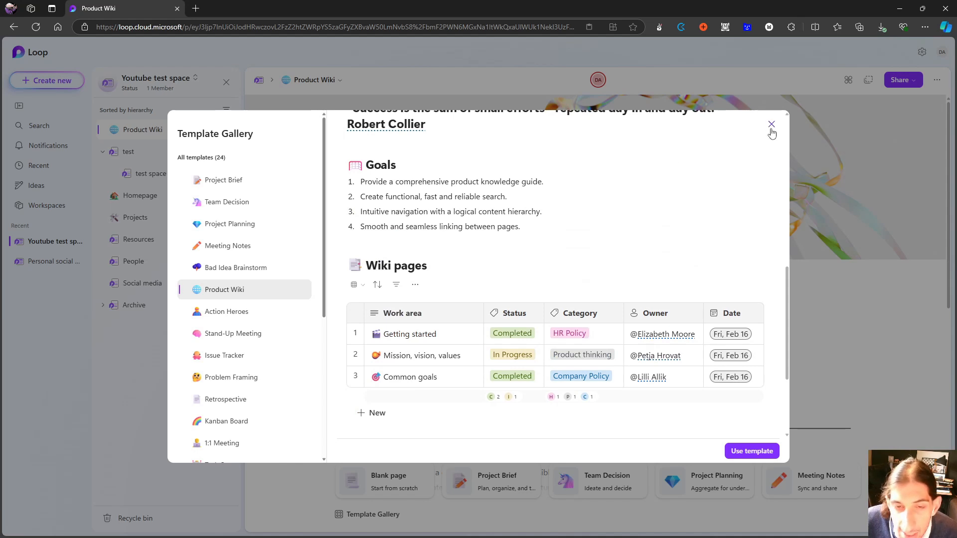
mouse_move(282, 281)
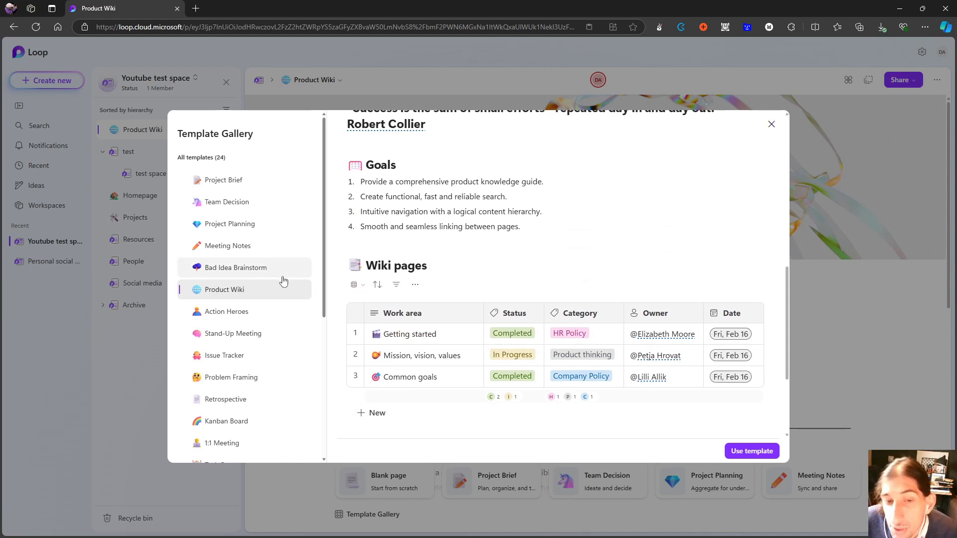
mouse_move(269, 249)
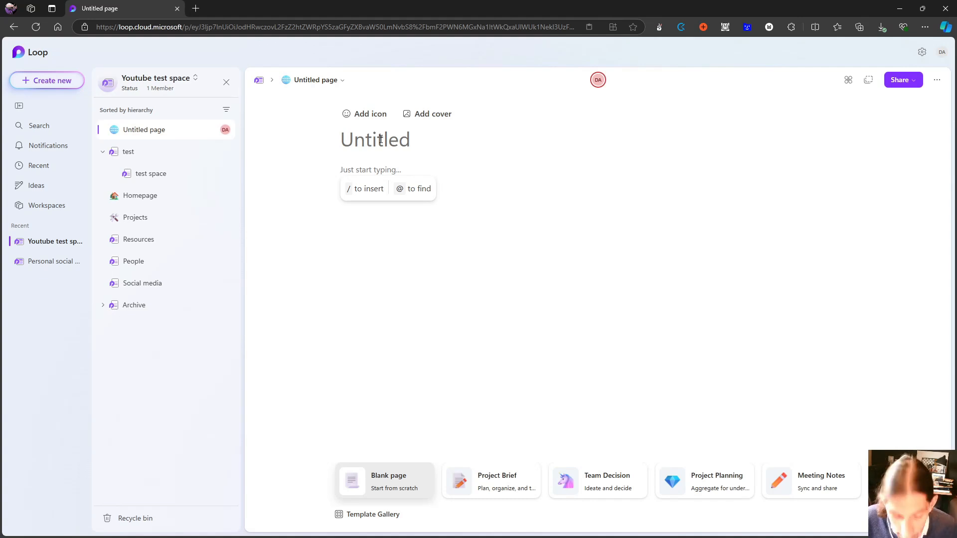
text(/)
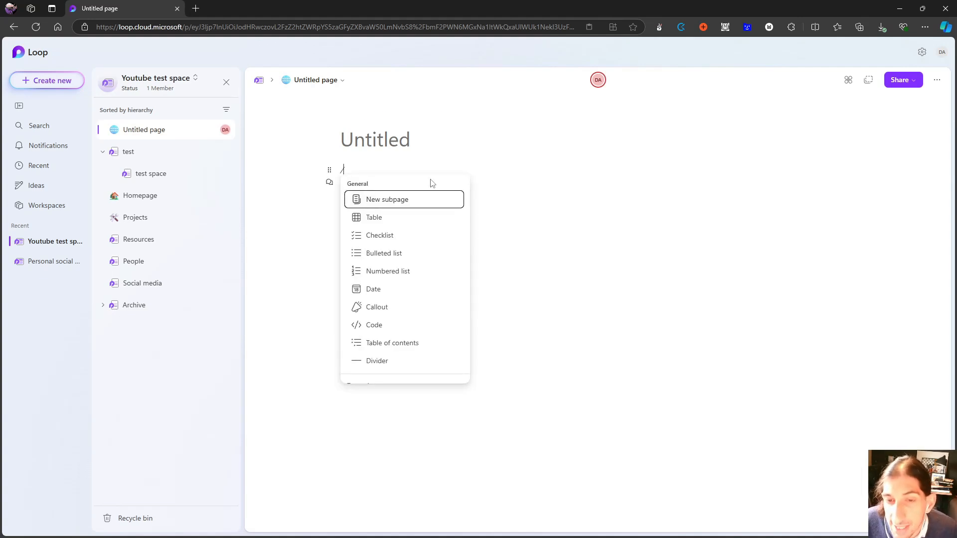
scroll(down, 3)
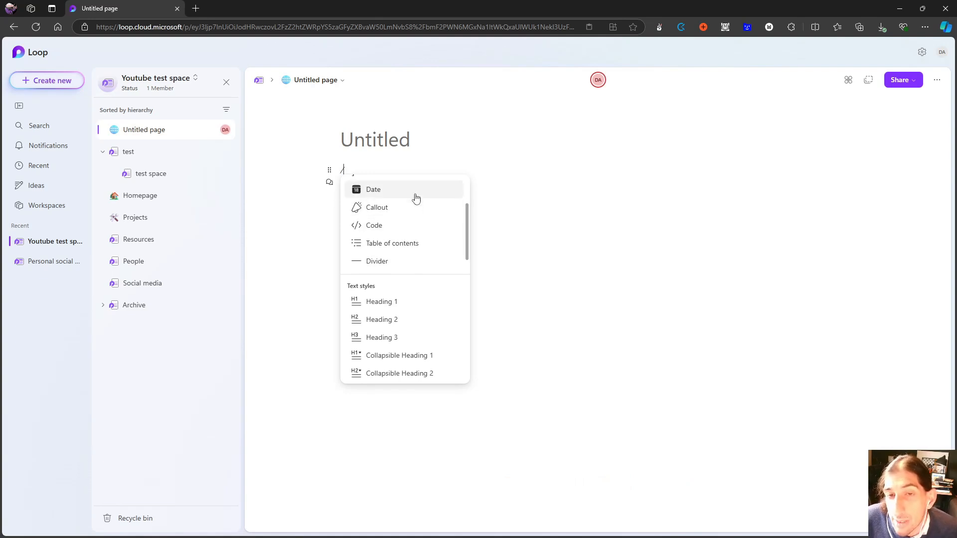
scroll(down, 3)
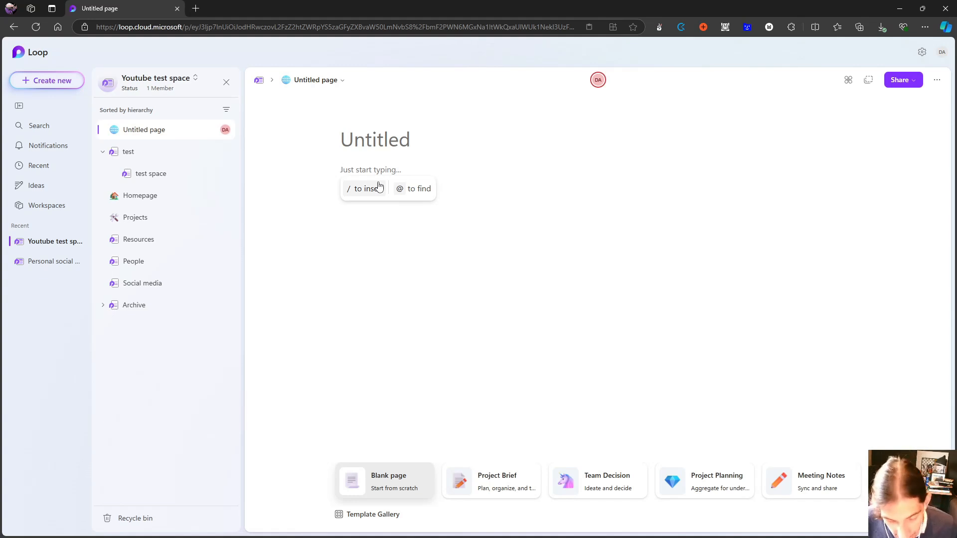
text(/)
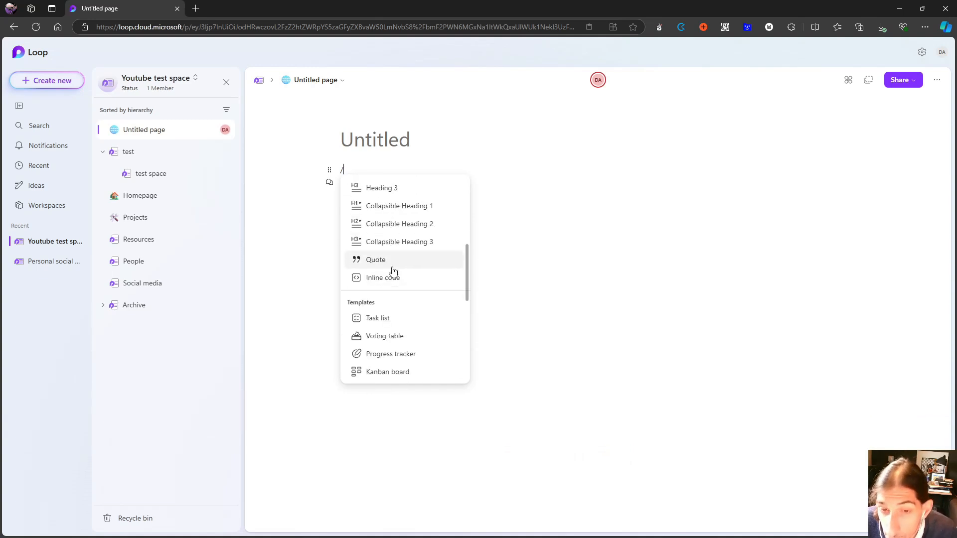
scroll(down, 3)
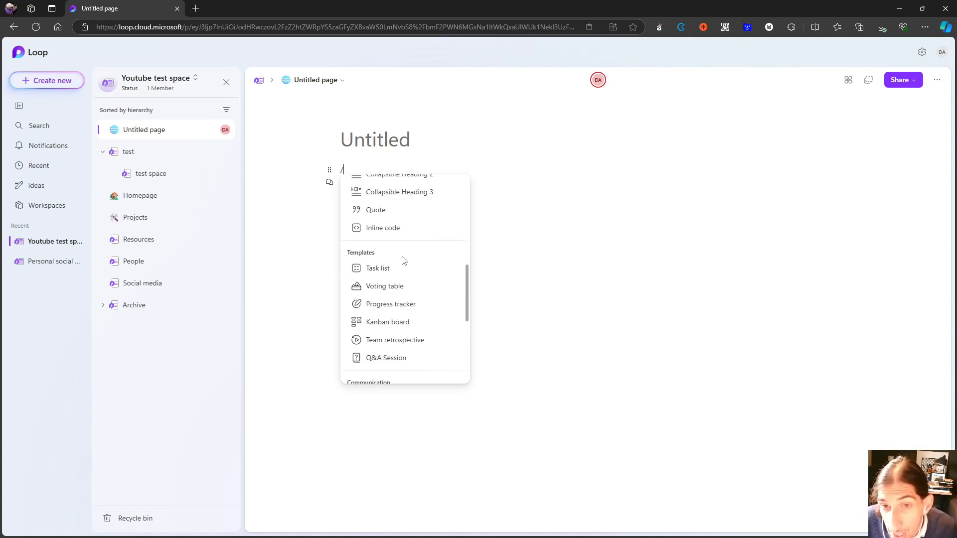
mouse_move(387, 322)
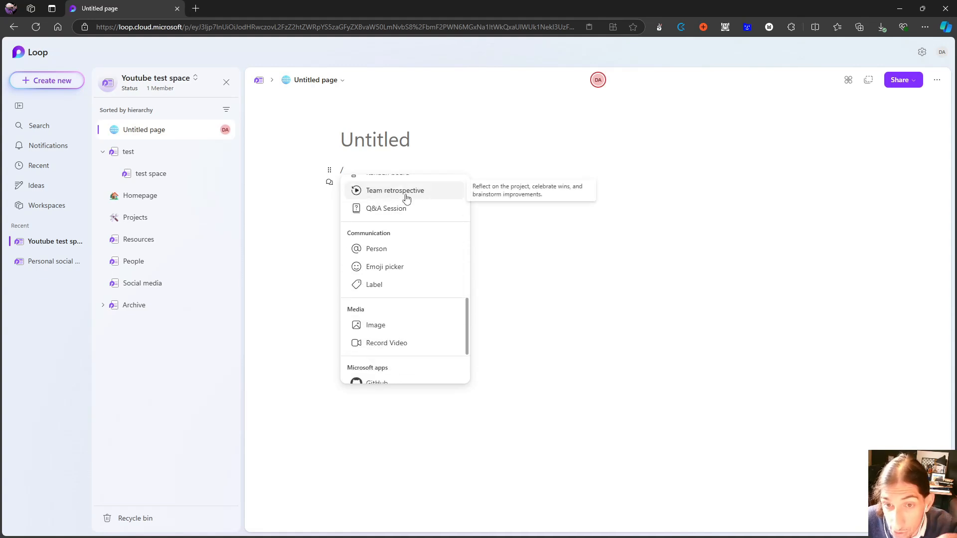
scroll(down, 3)
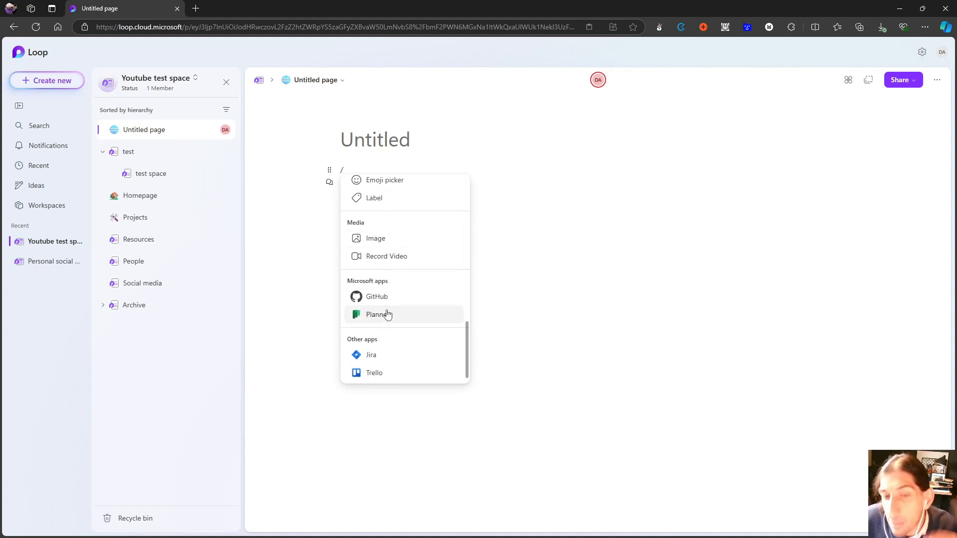
click(498, 263)
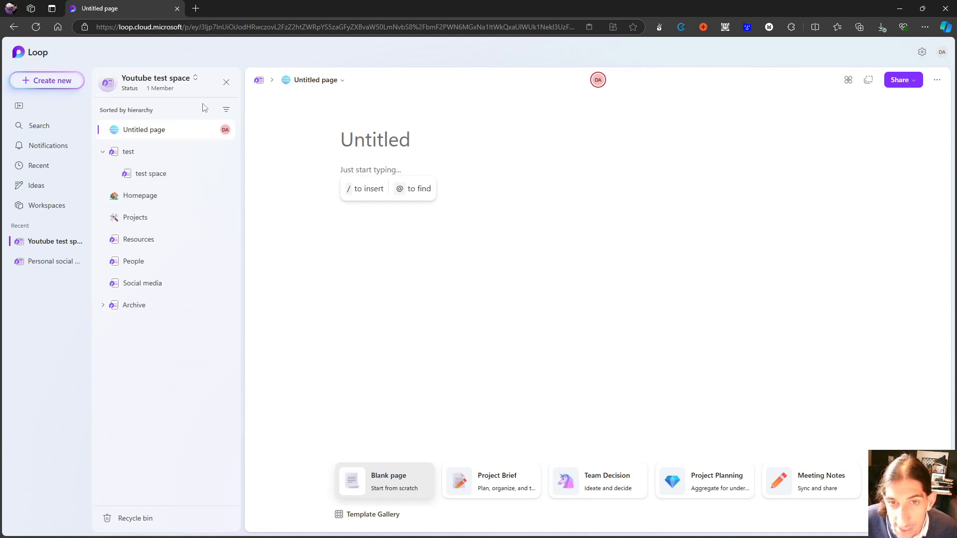
click(370, 169)
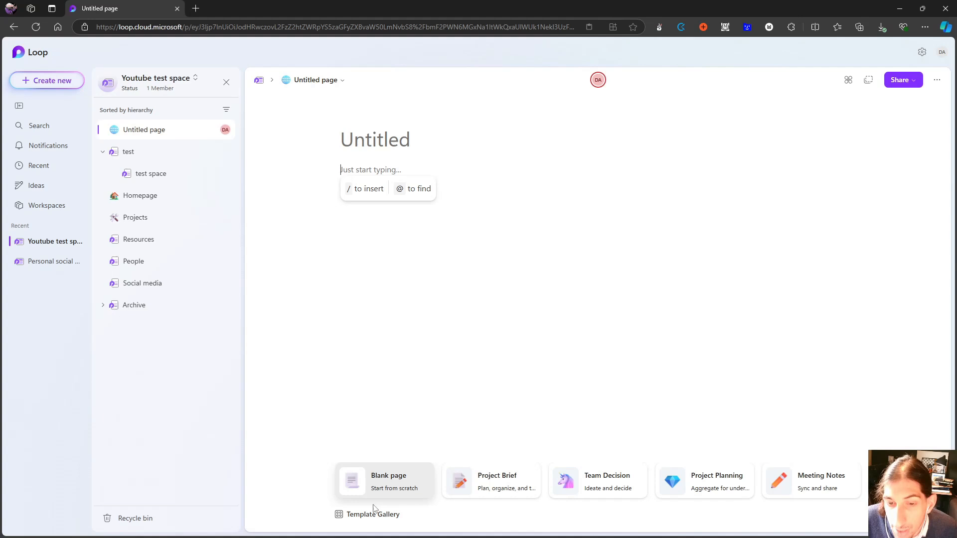
click(373, 514)
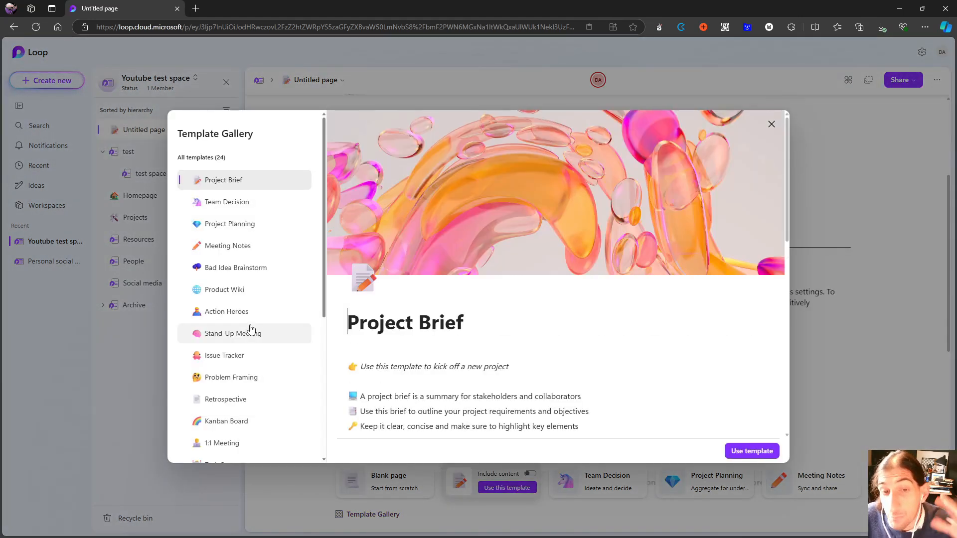
scroll(down, 3)
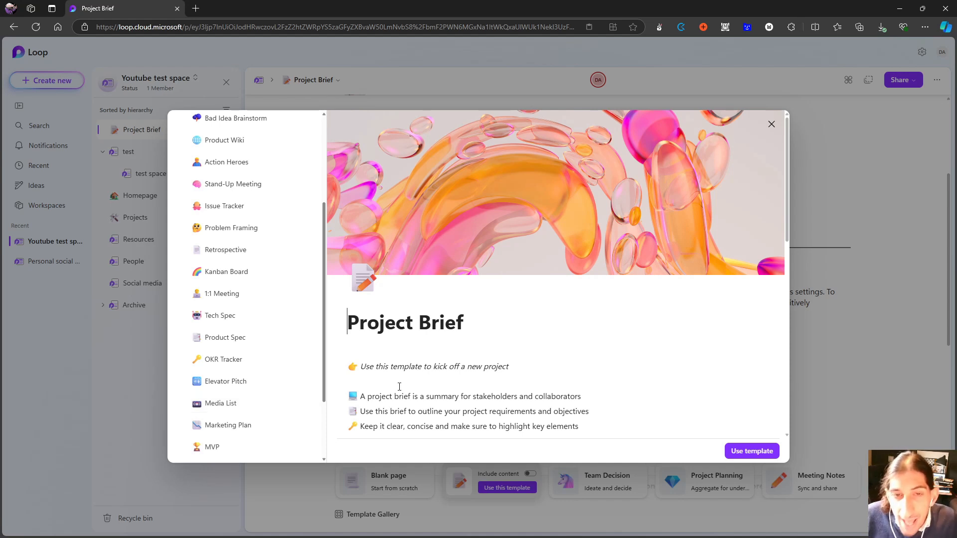
mouse_move(765, 140)
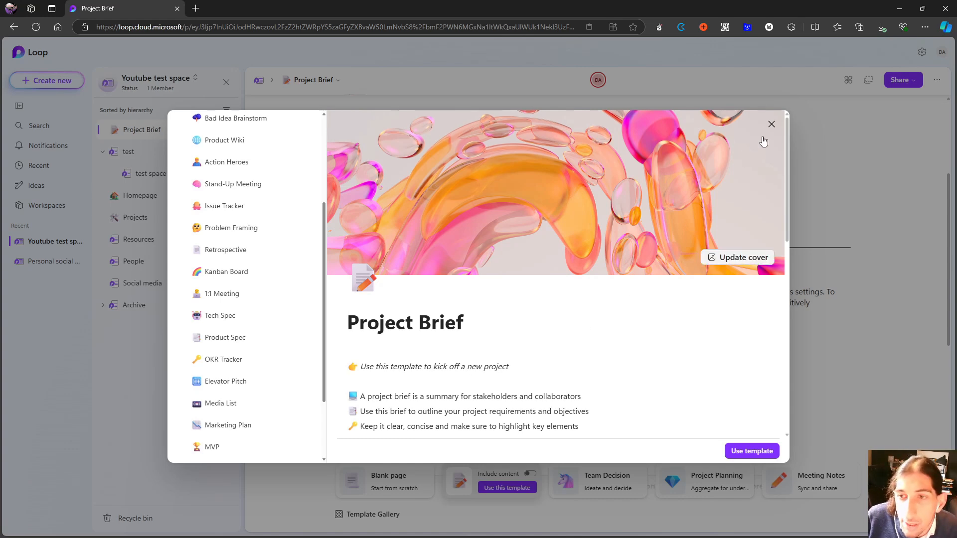
click(770, 125)
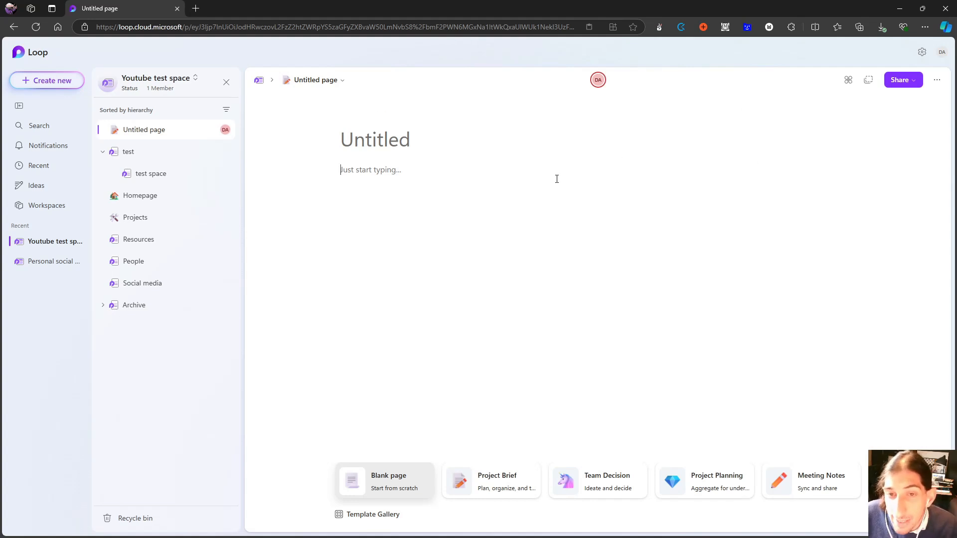
text(/)
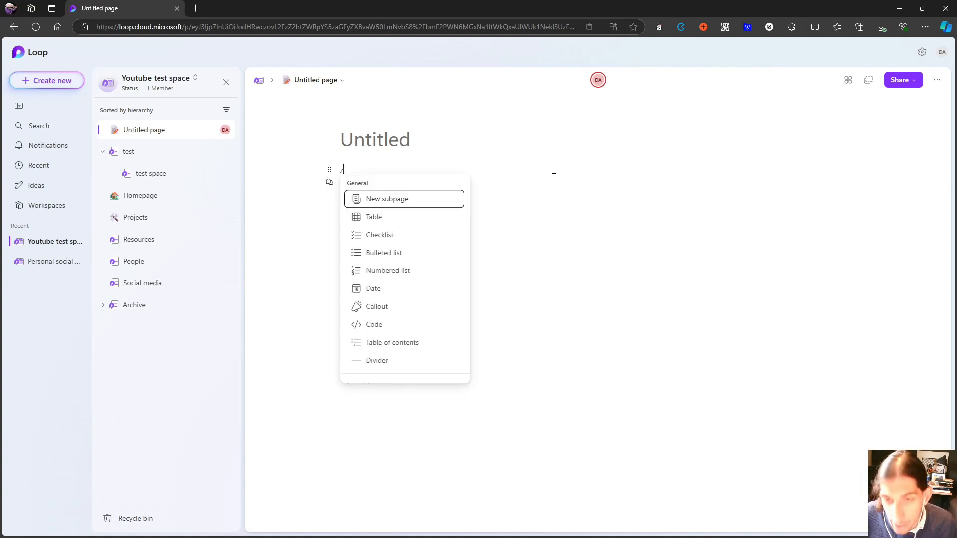
mouse_move(490, 209)
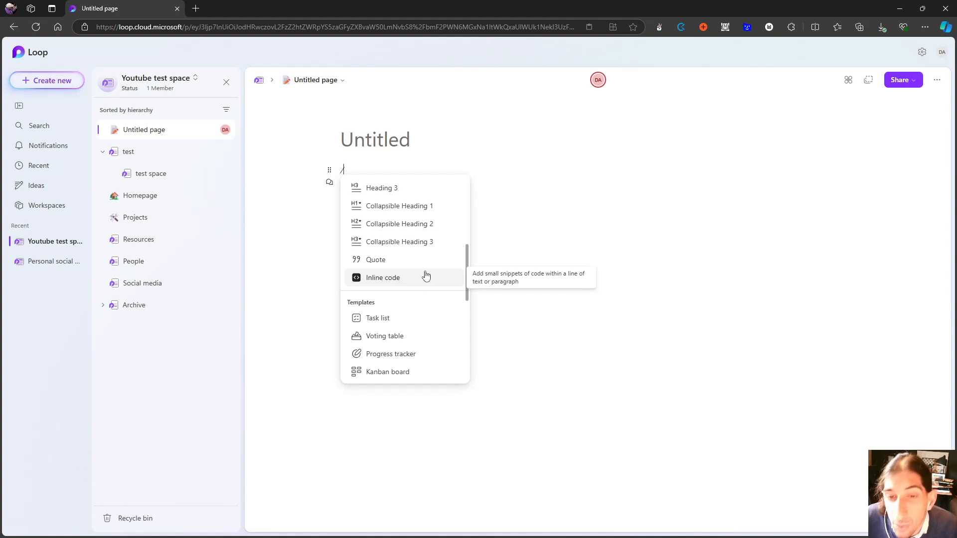
mouse_move(375, 259)
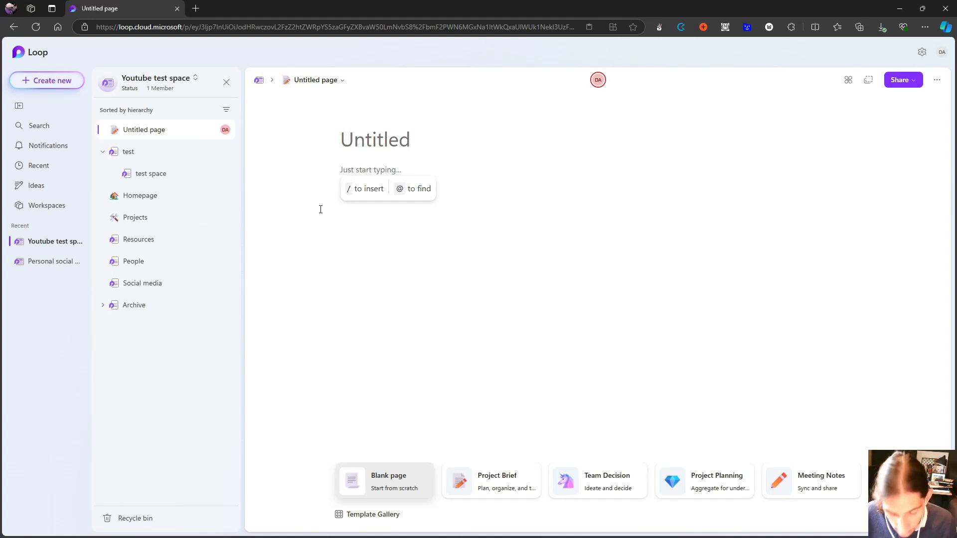
text(@)
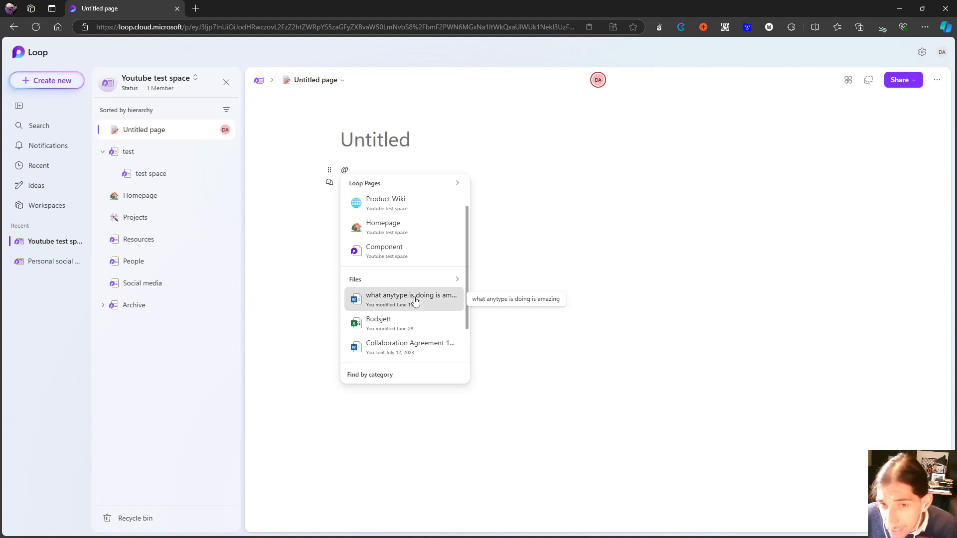
click(410, 299)
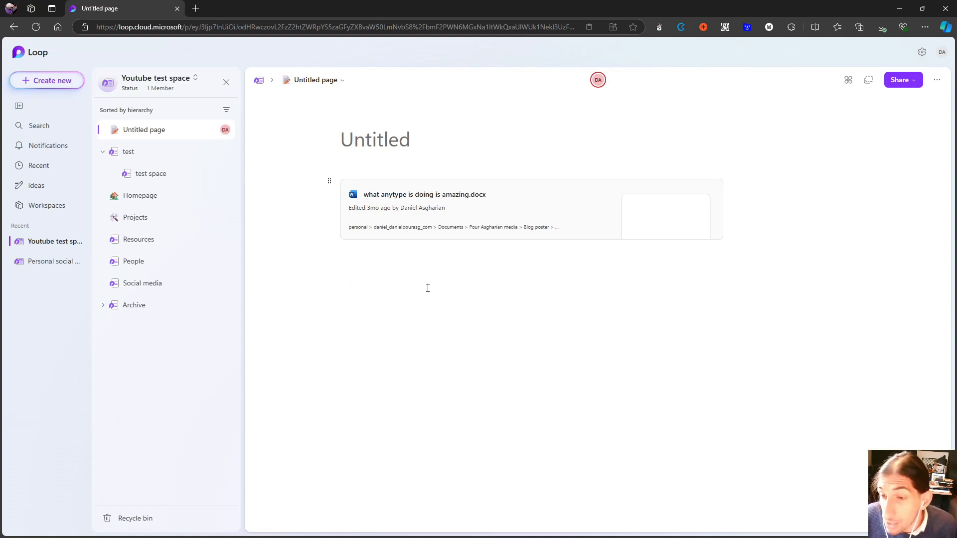
mouse_move(436, 267)
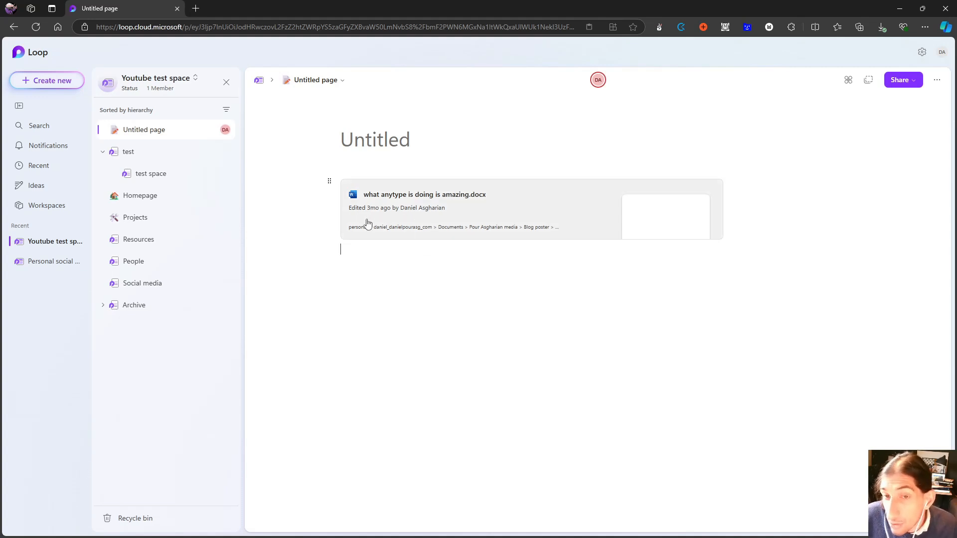
mouse_move(403, 215)
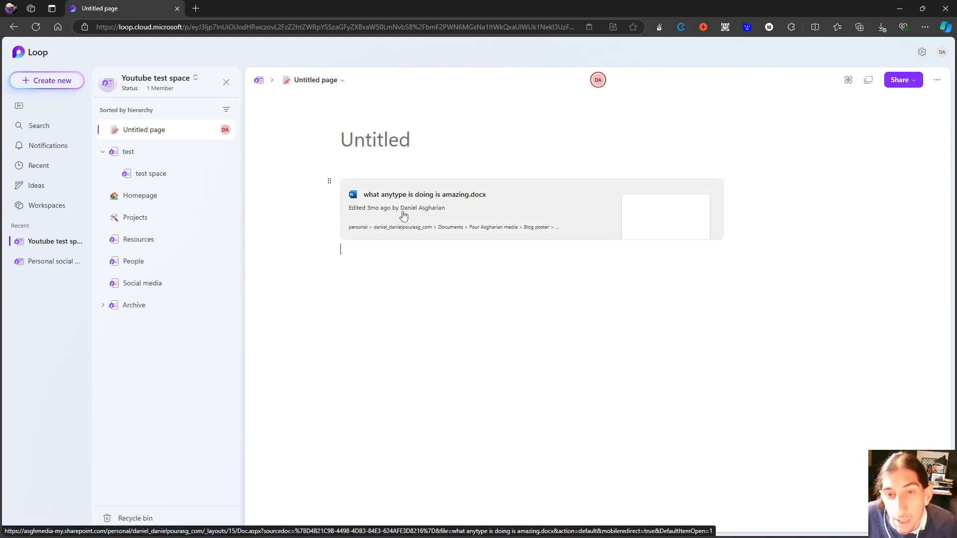
mouse_move(402, 232)
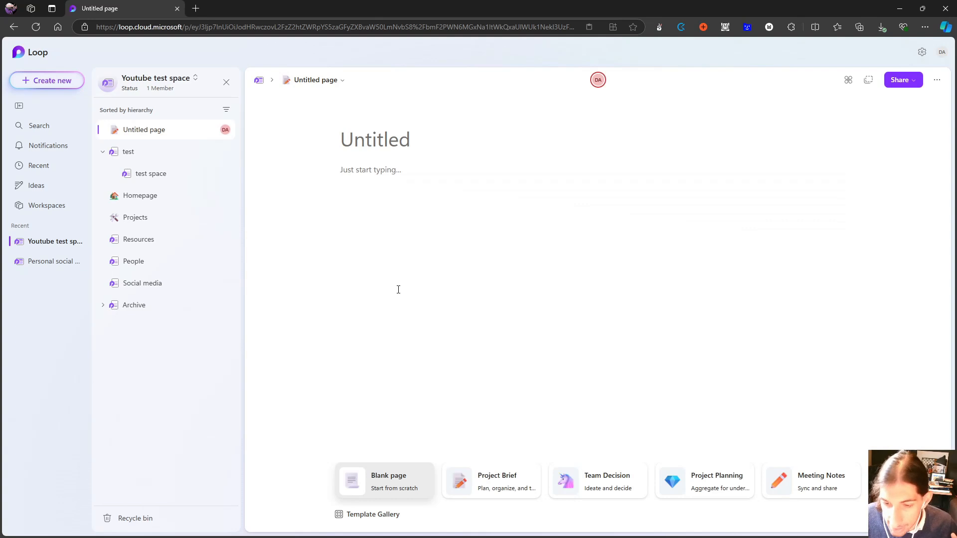
Open the Projects page of the Youtube test space workspace from the page tree
click(371, 169)
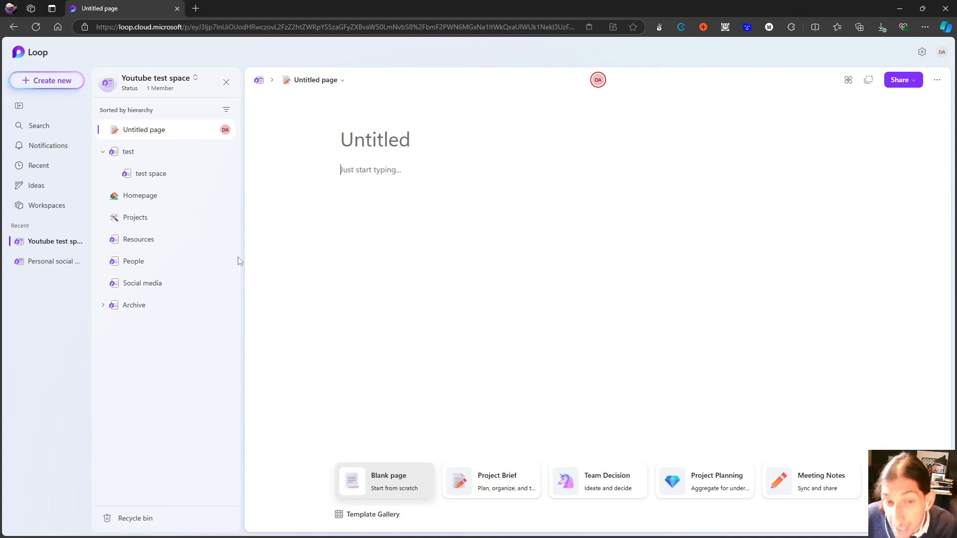
click(135, 217)
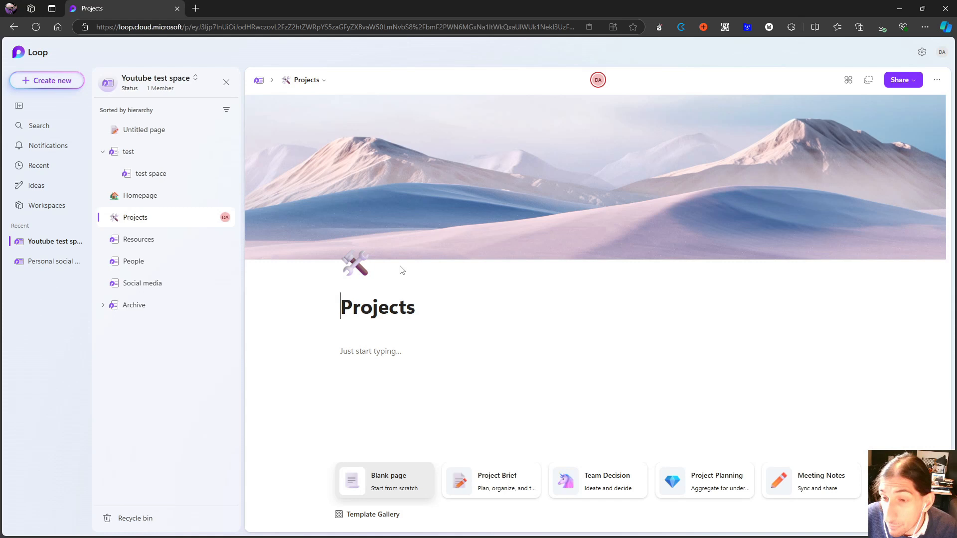
mouse_move(408, 319)
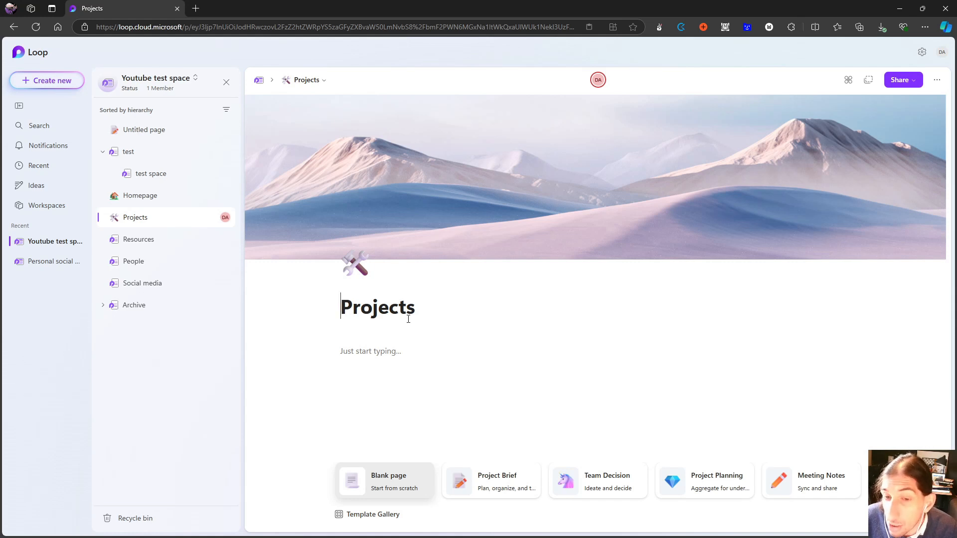
Focus the empty body of the Projects page for typing
click(370, 351)
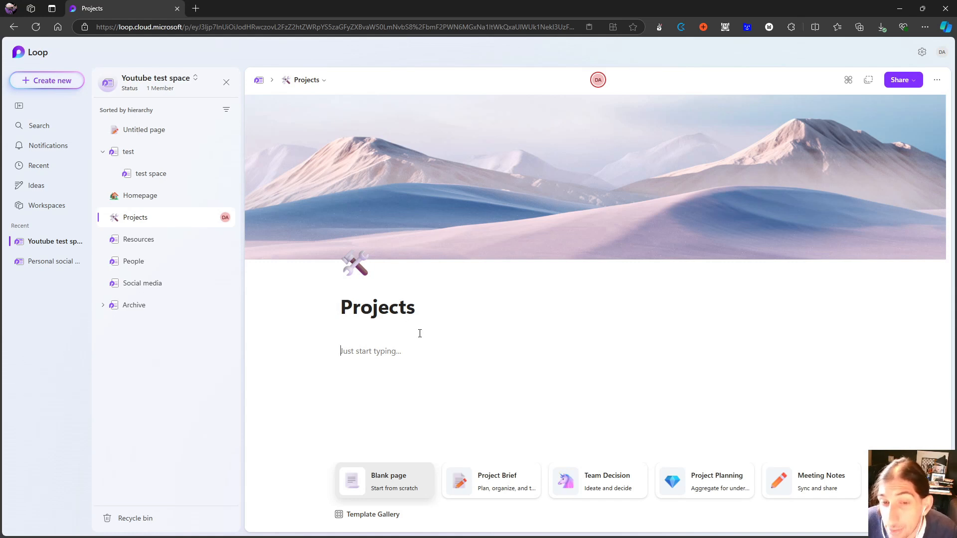
click(369, 351)
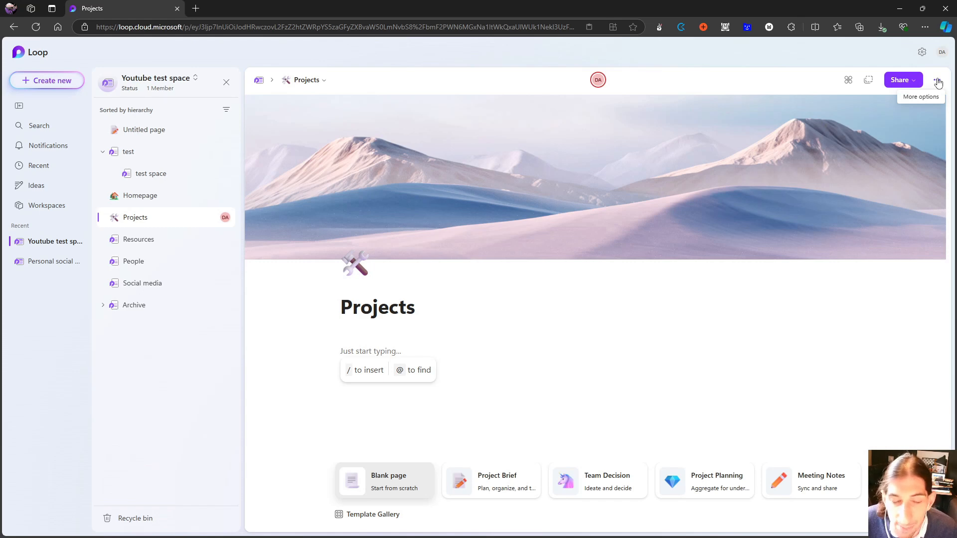
mouse_move(935, 83)
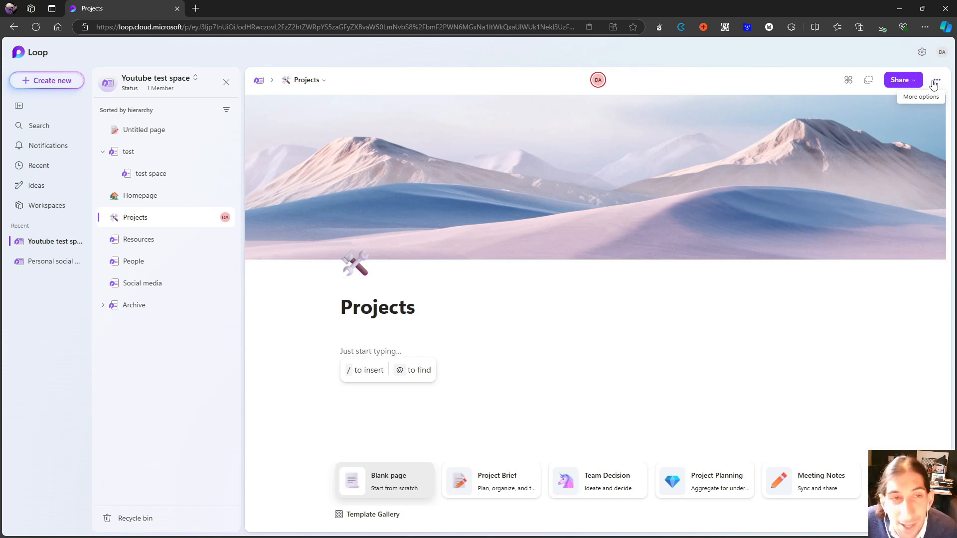
mouse_move(681, 112)
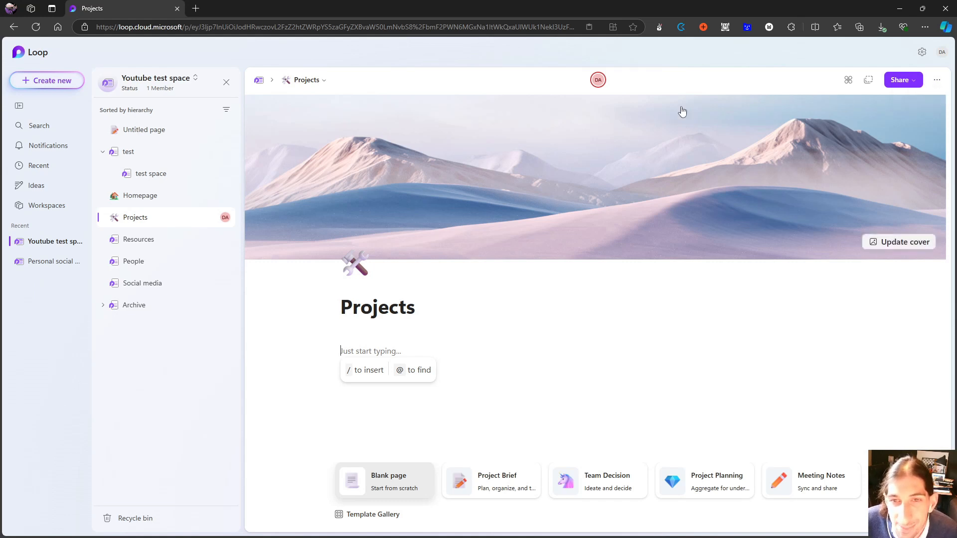
mouse_move(936, 80)
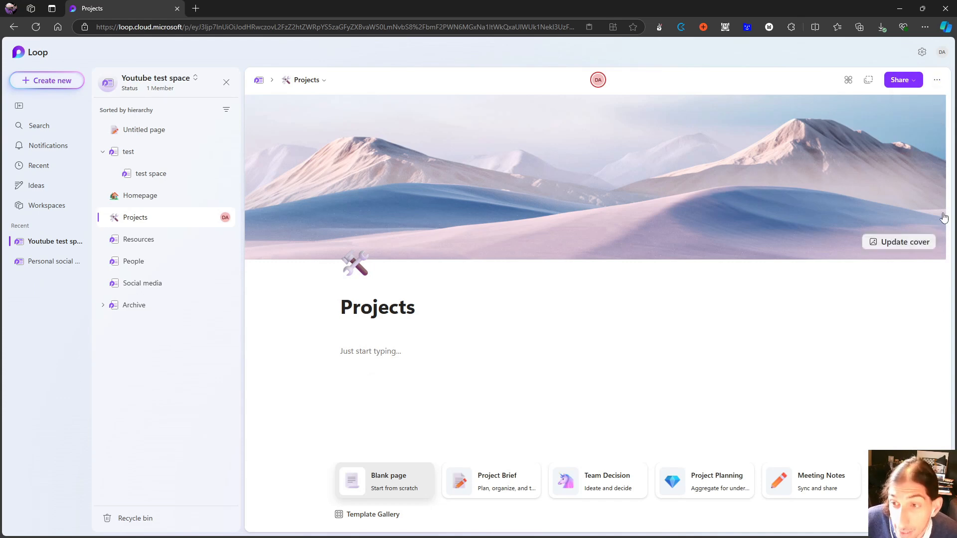
mouse_move(933, 254)
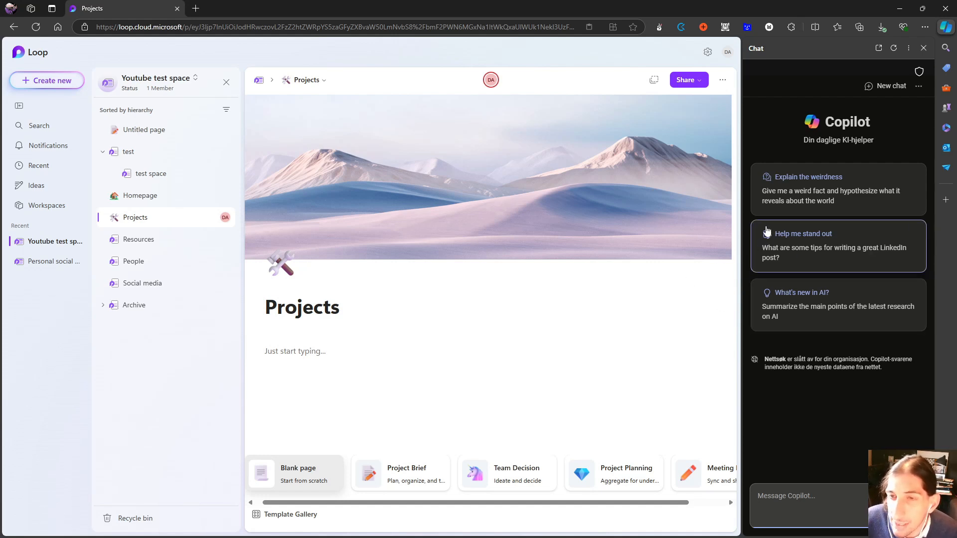
mouse_move(762, 113)
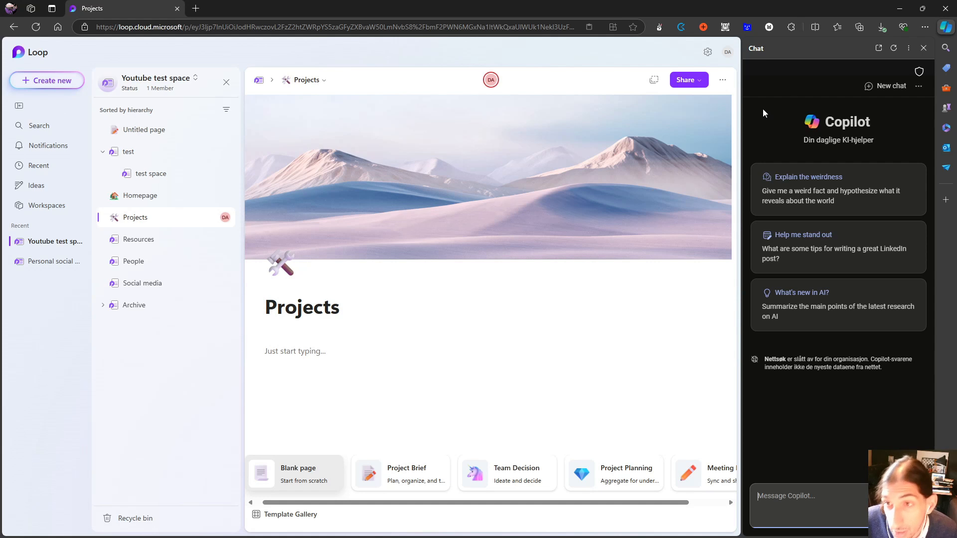
Close the Copilot panel, focus the Projects body, then switch to the workspace Homepage
click(922, 48)
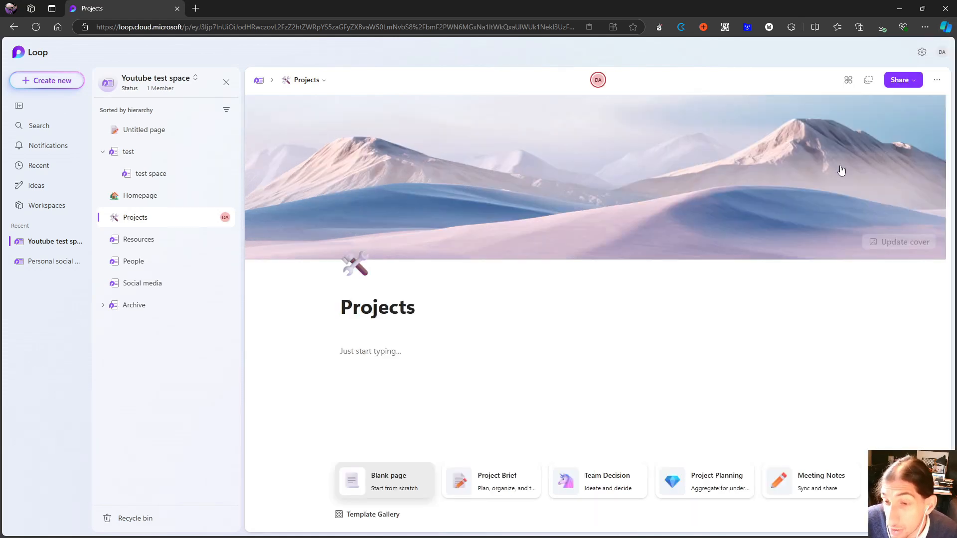
click(370, 351)
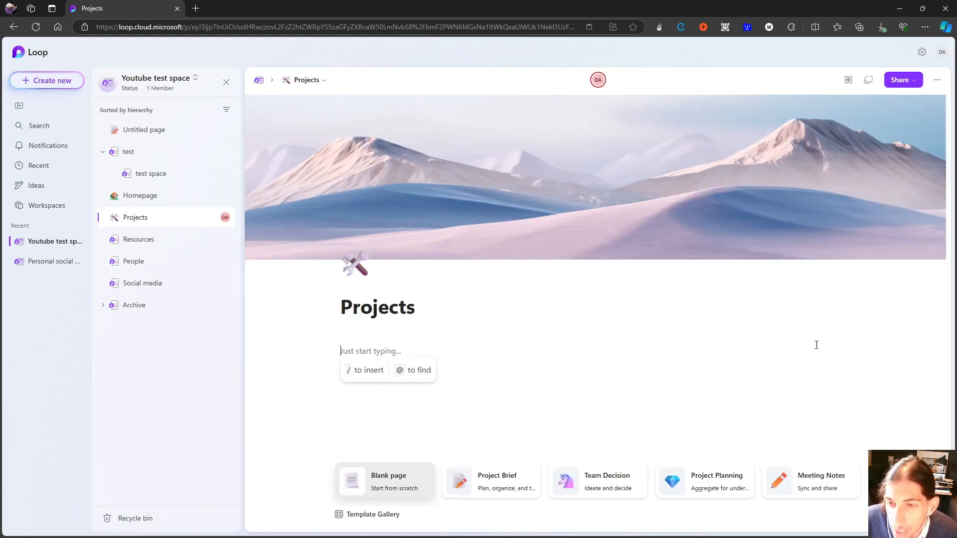
mouse_move(887, 365)
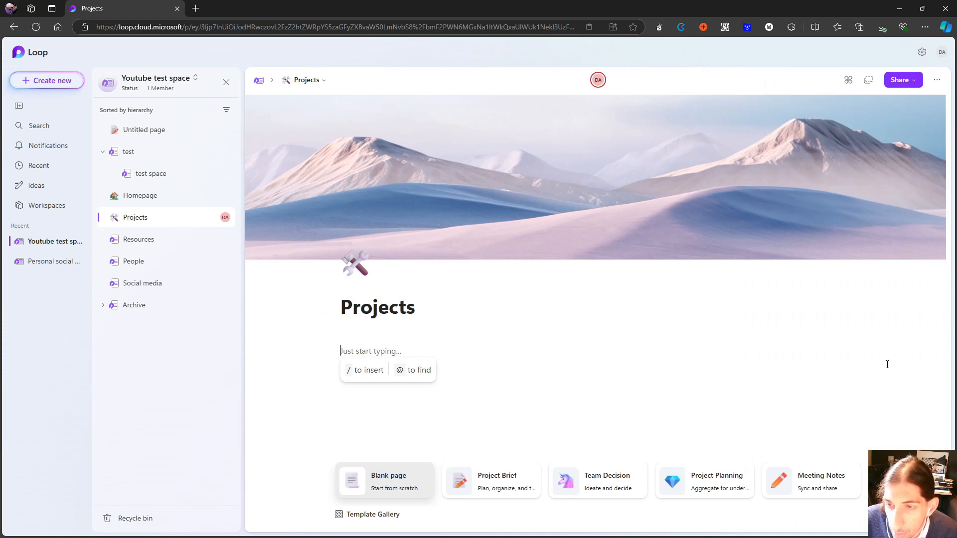
mouse_move(855, 363)
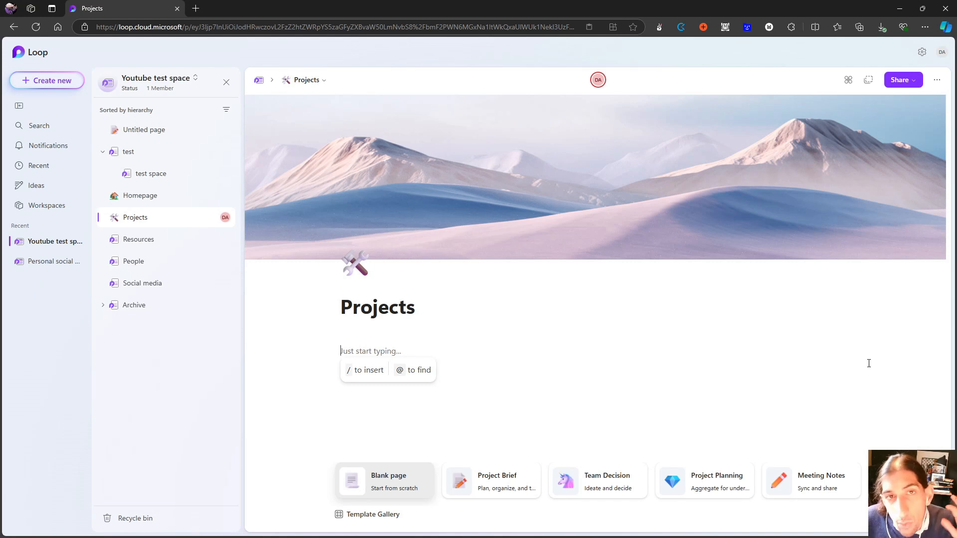
mouse_move(258, 306)
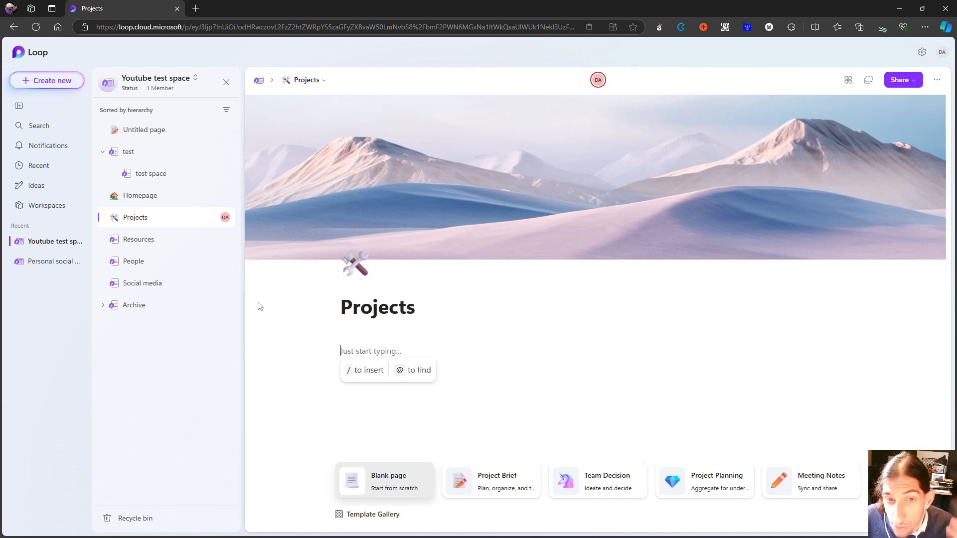
click(139, 196)
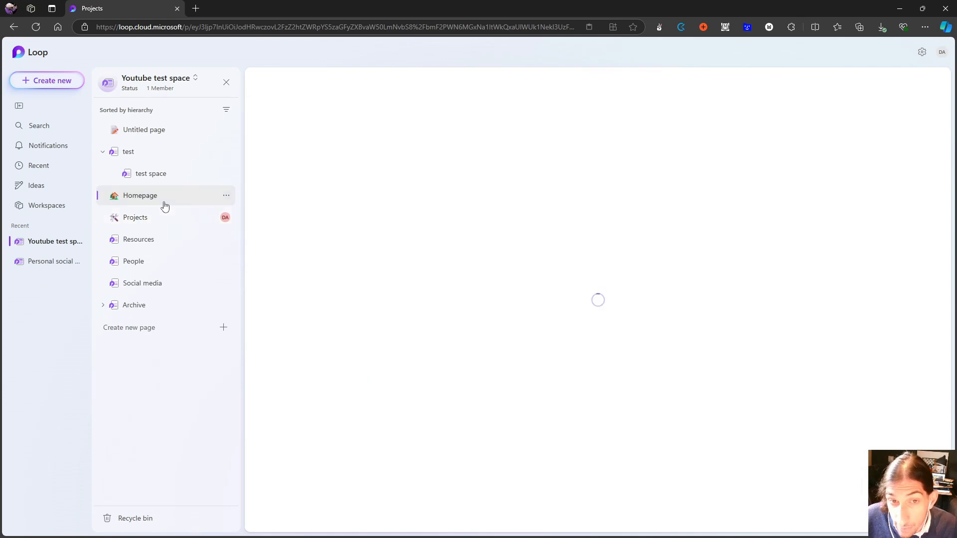
Scroll the Homepage through its idea table, Projects/Resources/Social media cards and Test Kanban board
click(139, 195)
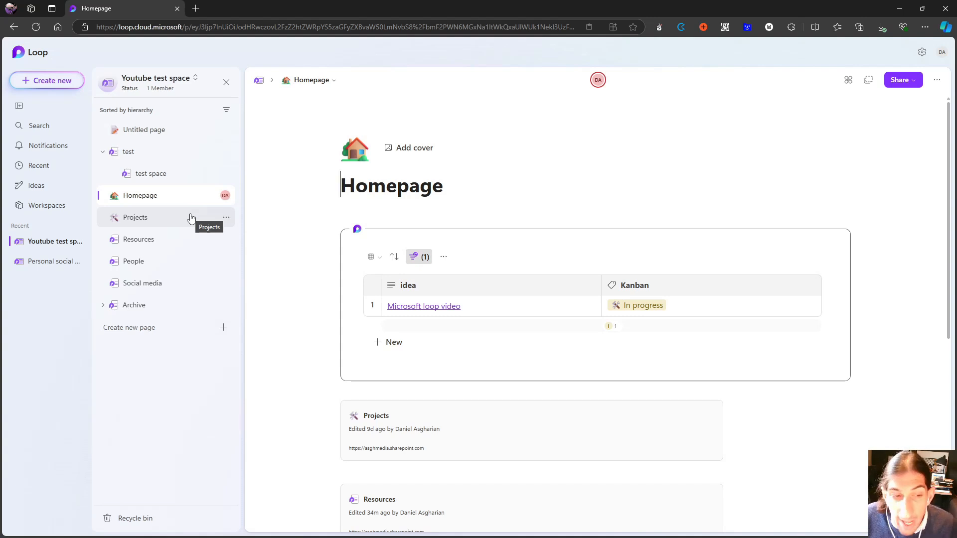
mouse_move(178, 239)
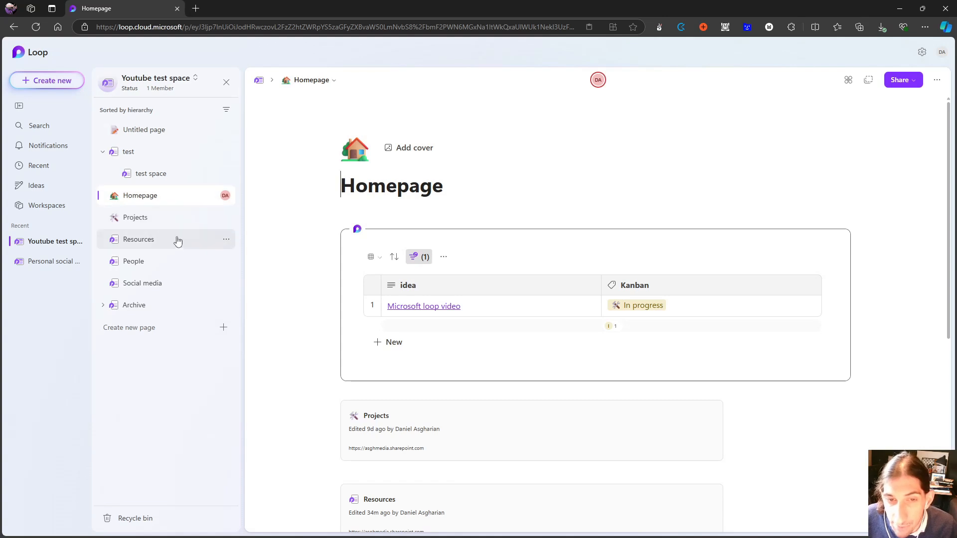
scroll(down, 3)
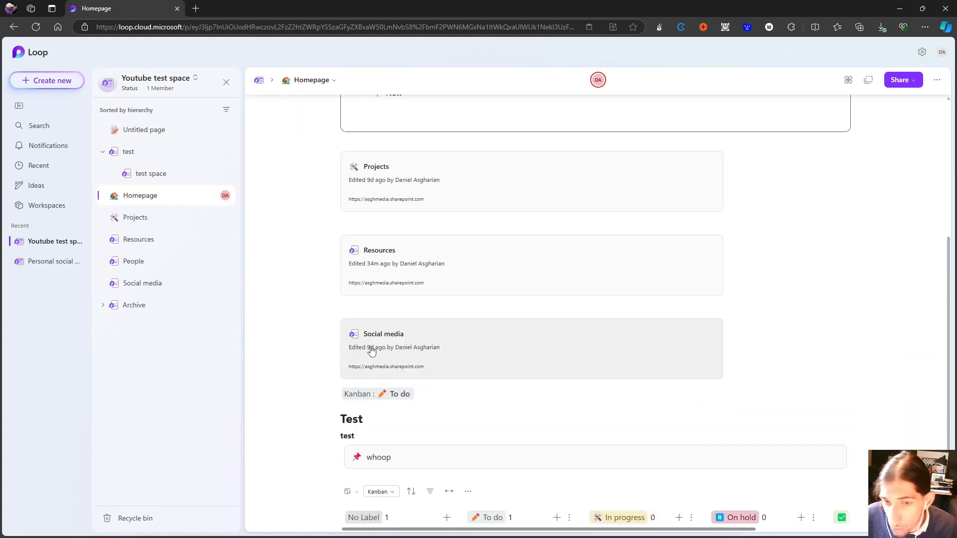
scroll(down, 3)
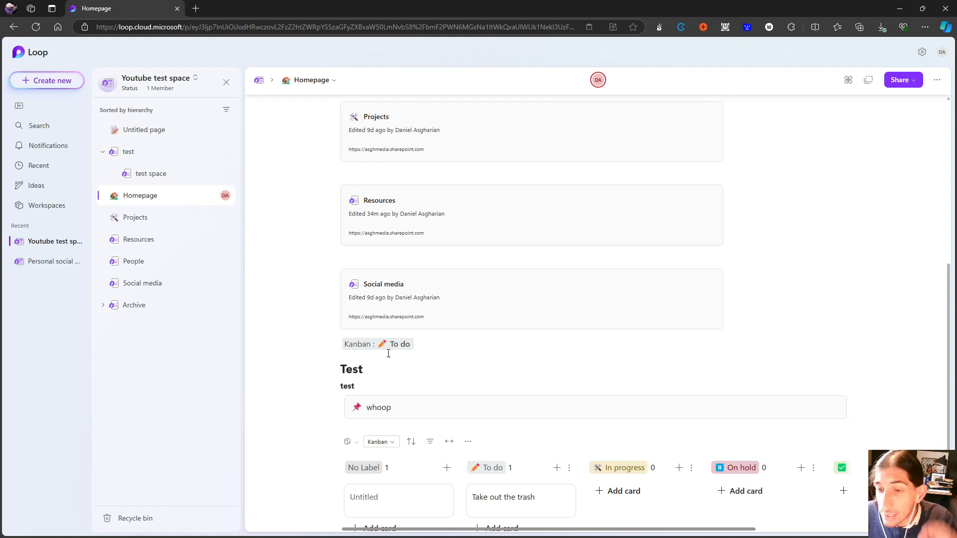
scroll(down, 3)
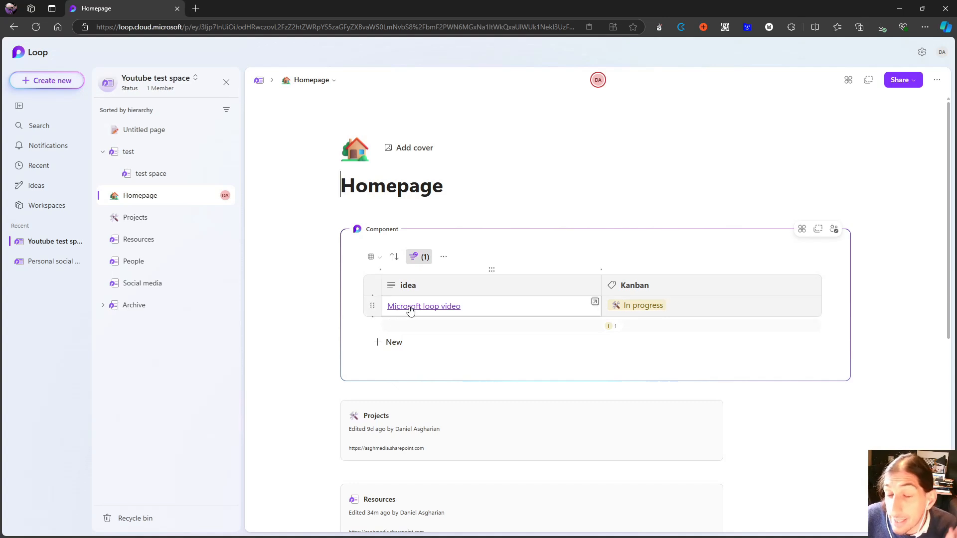
scroll(down, 3)
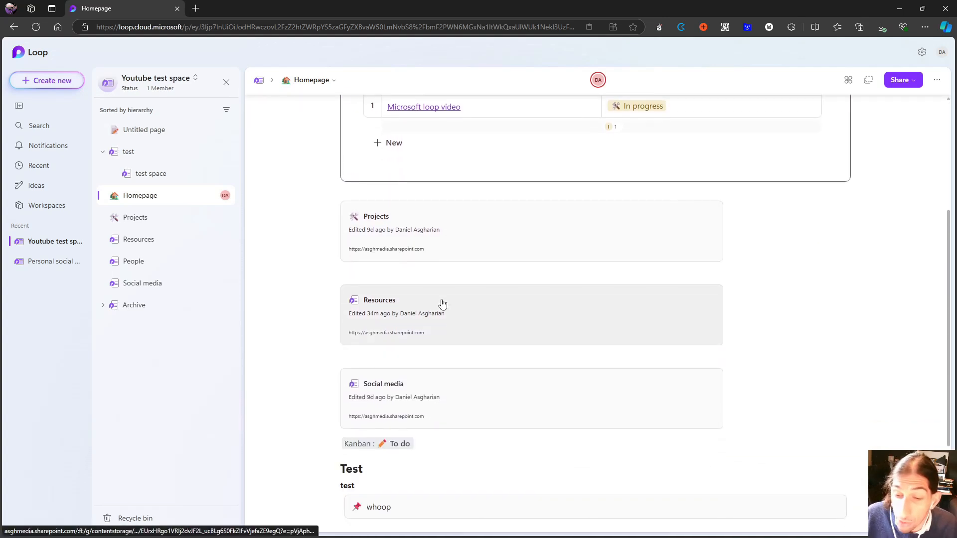
scroll(down, 3)
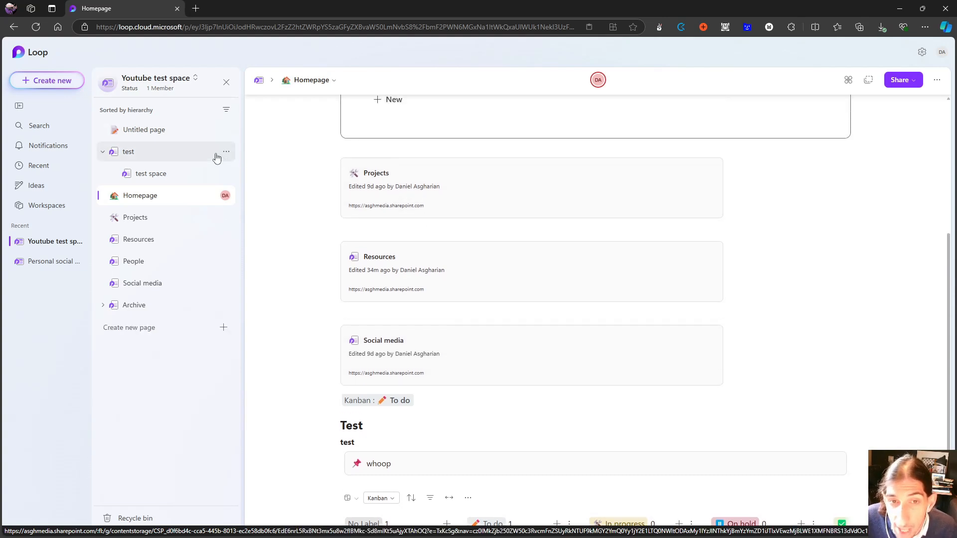
Reopen the Projects page and focus its empty body for typing
click(135, 218)
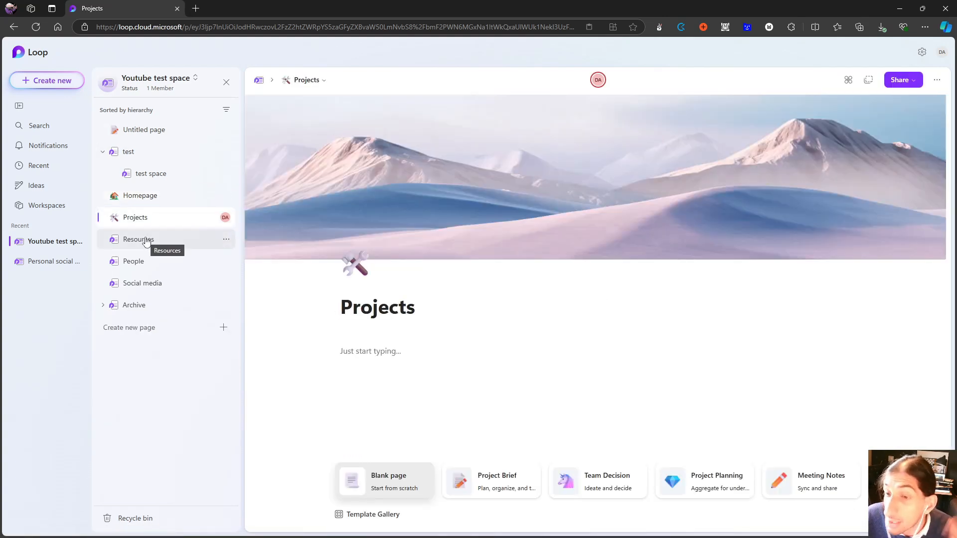
mouse_move(150, 232)
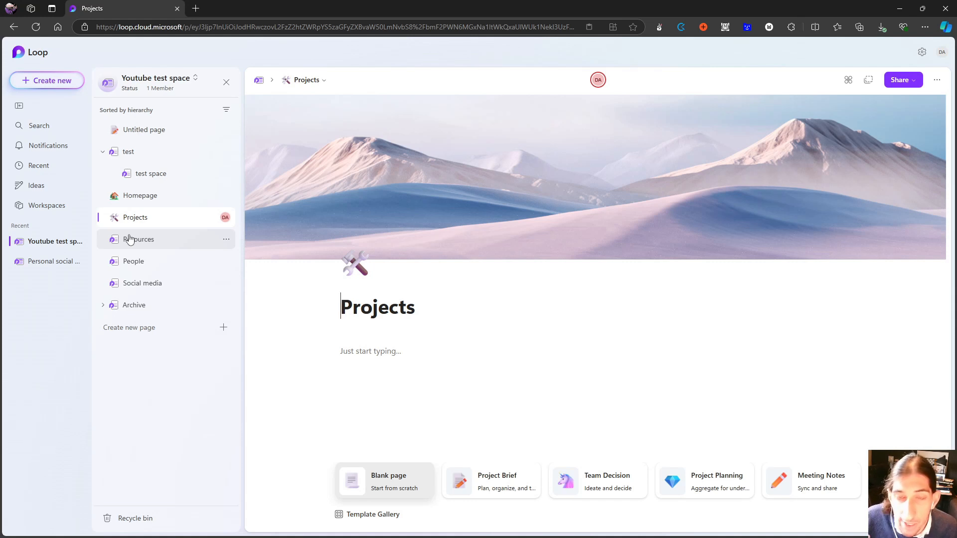
mouse_move(190, 263)
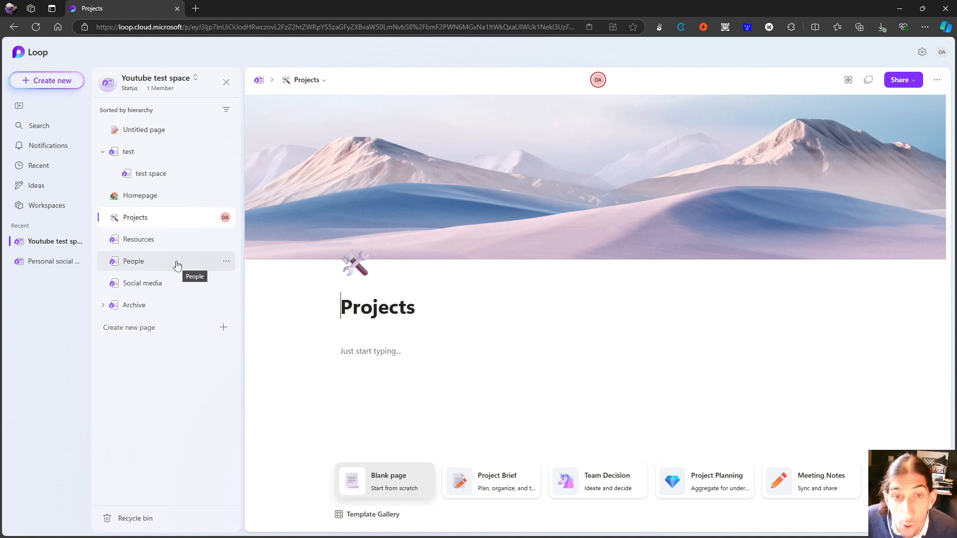
mouse_move(163, 270)
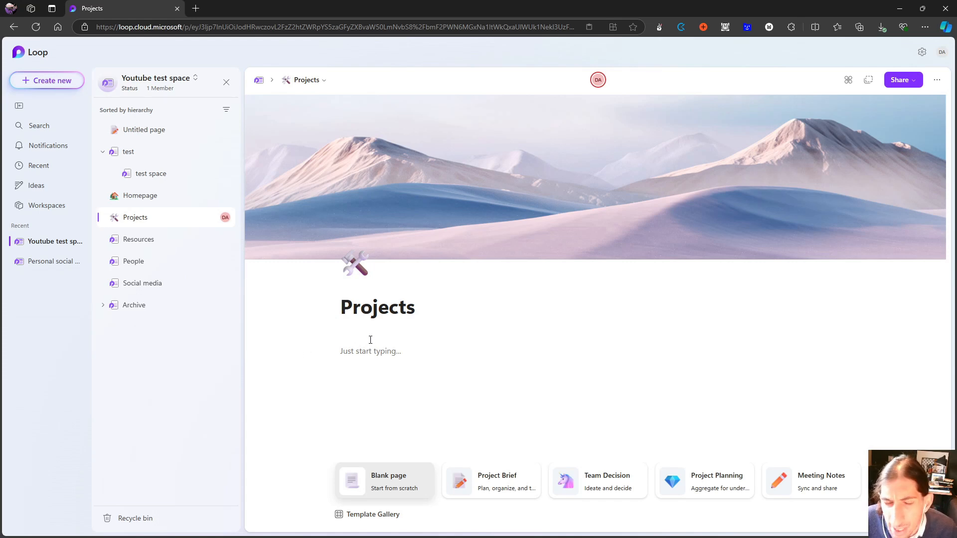
click(371, 350)
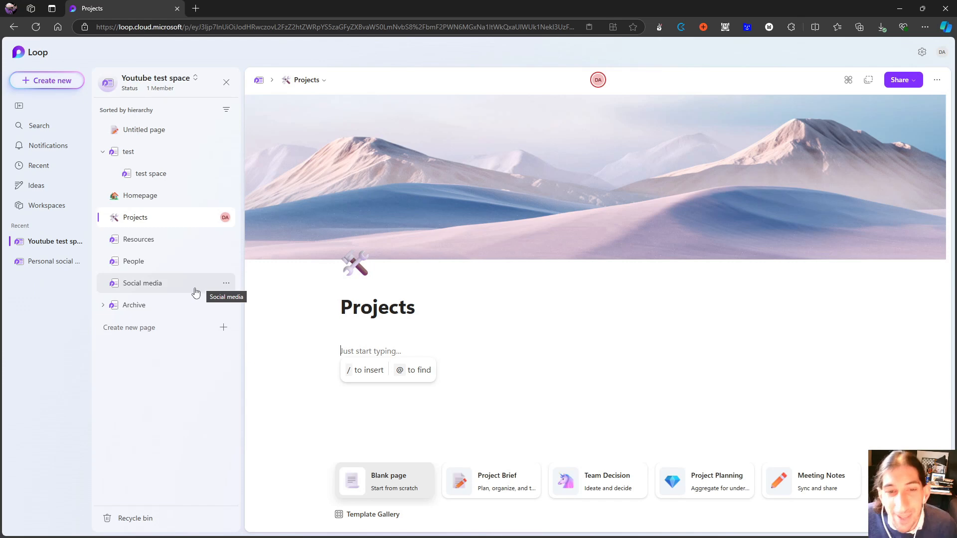
Open the Social media page, scroll its Planner board and idea table, then return to the Homepage
click(143, 282)
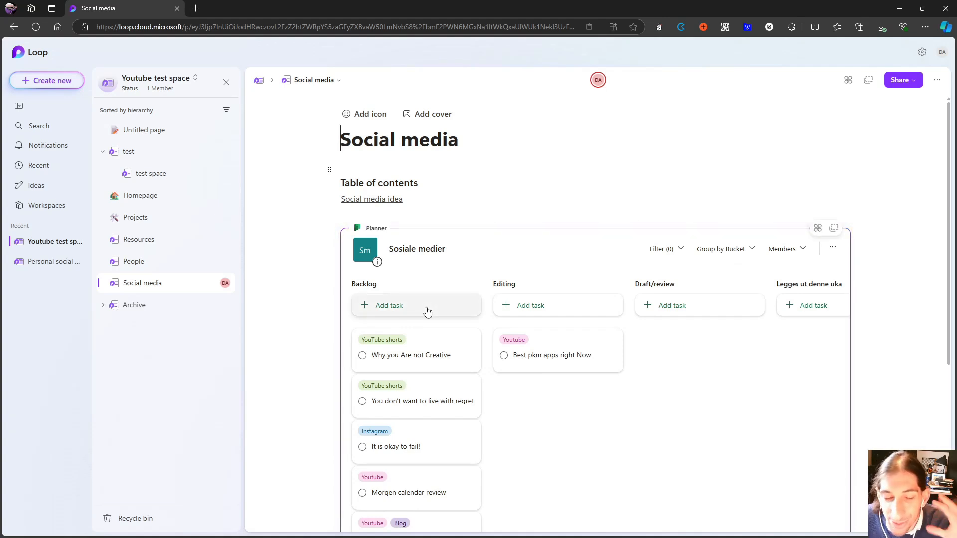
scroll(down, 3)
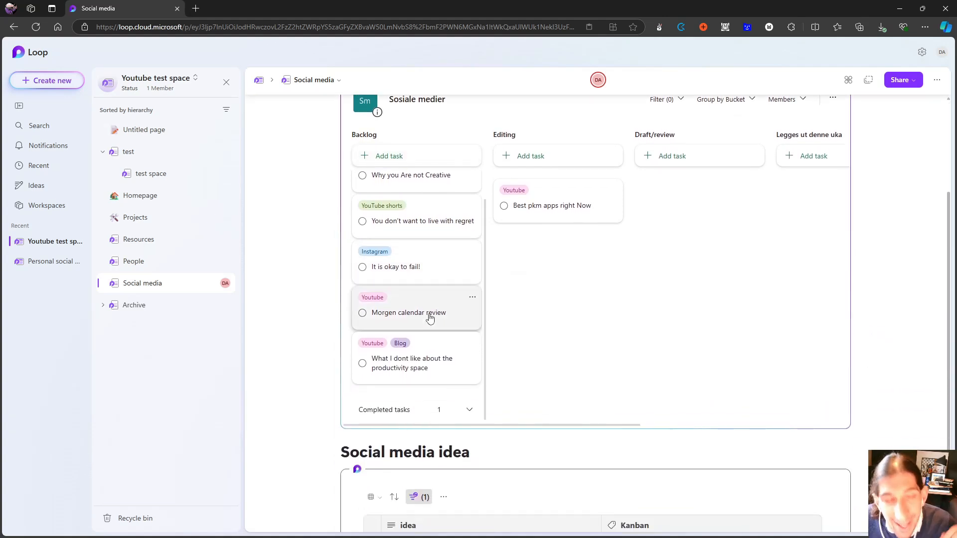
scroll(down, 3)
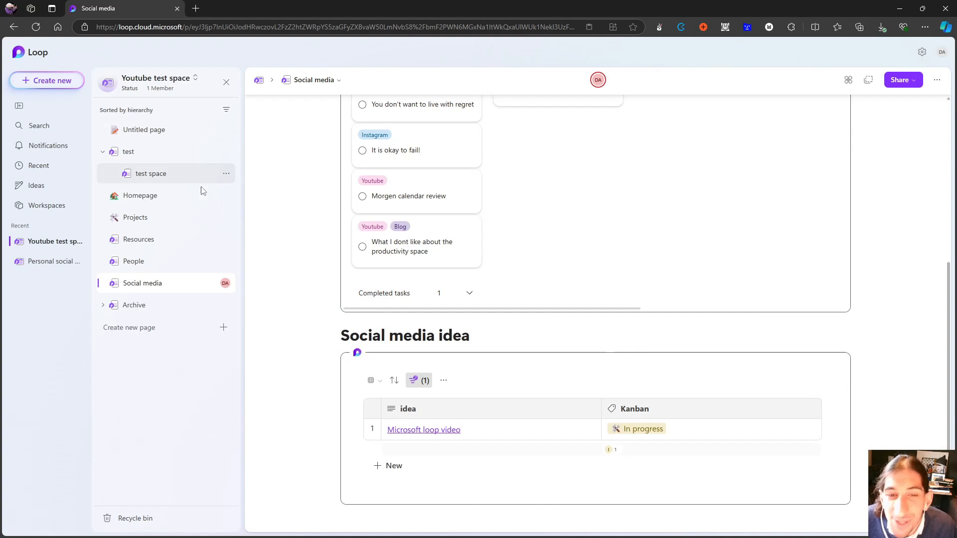
click(139, 195)
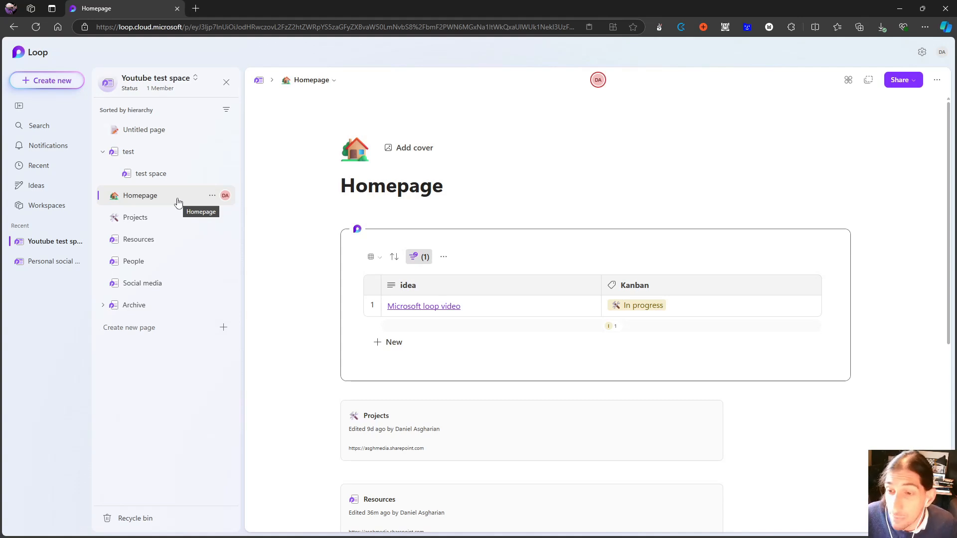
click(342, 185)
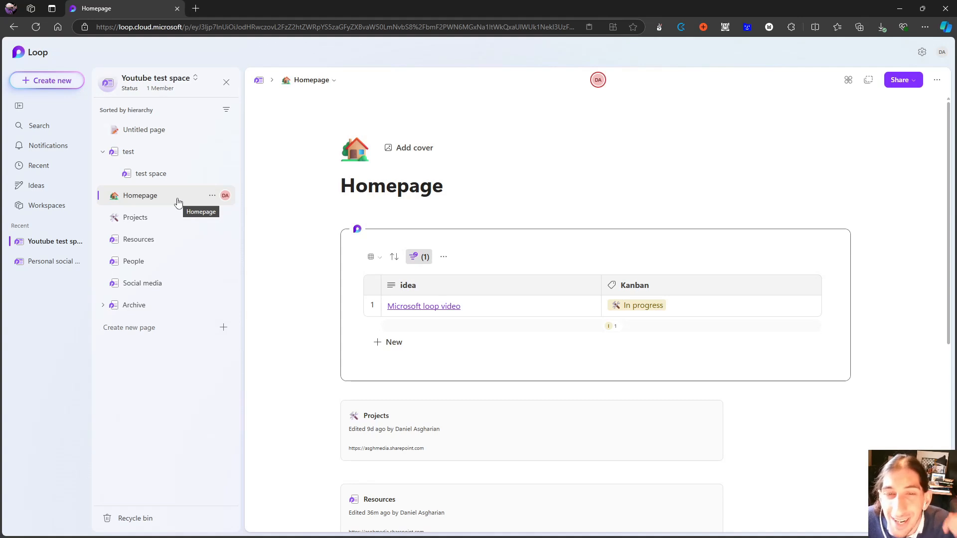
mouse_move(202, 218)
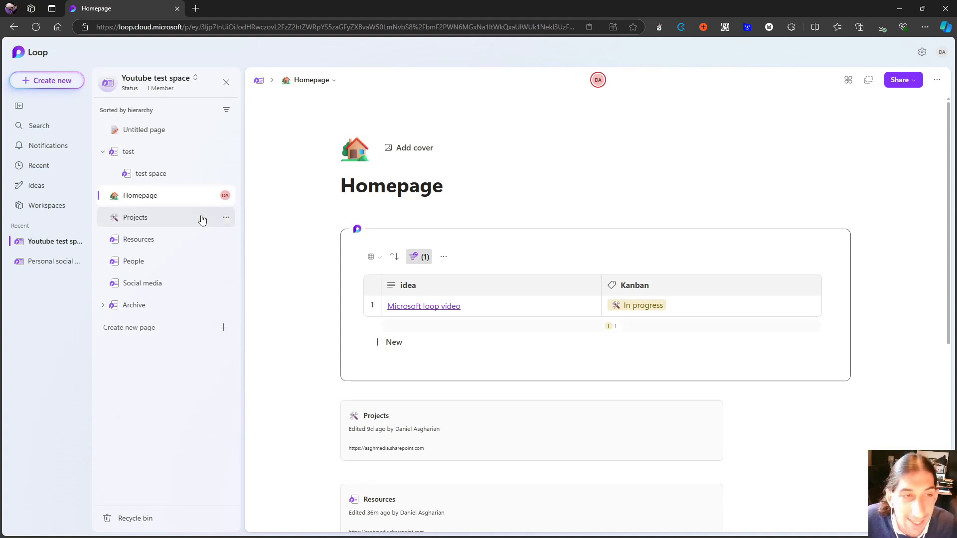
mouse_move(212, 195)
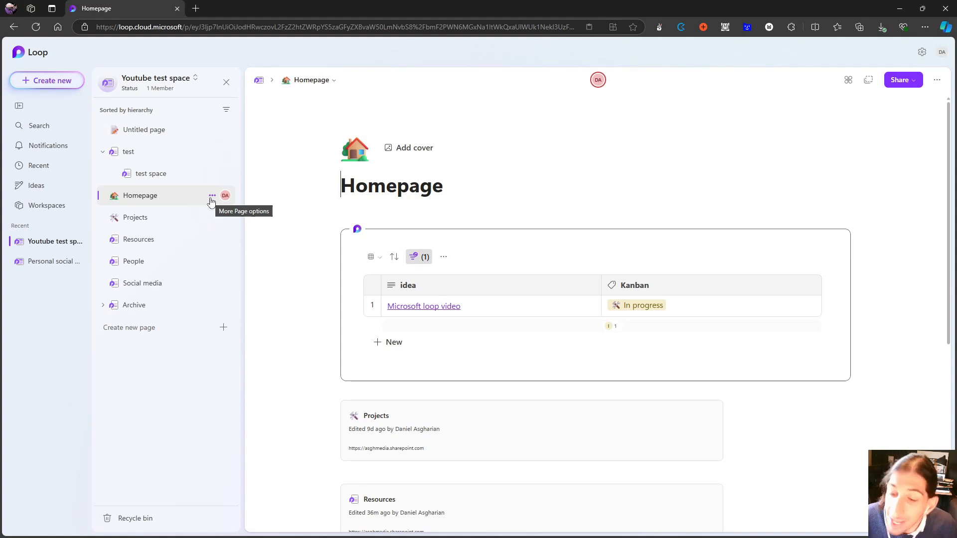
mouse_move(521, 450)
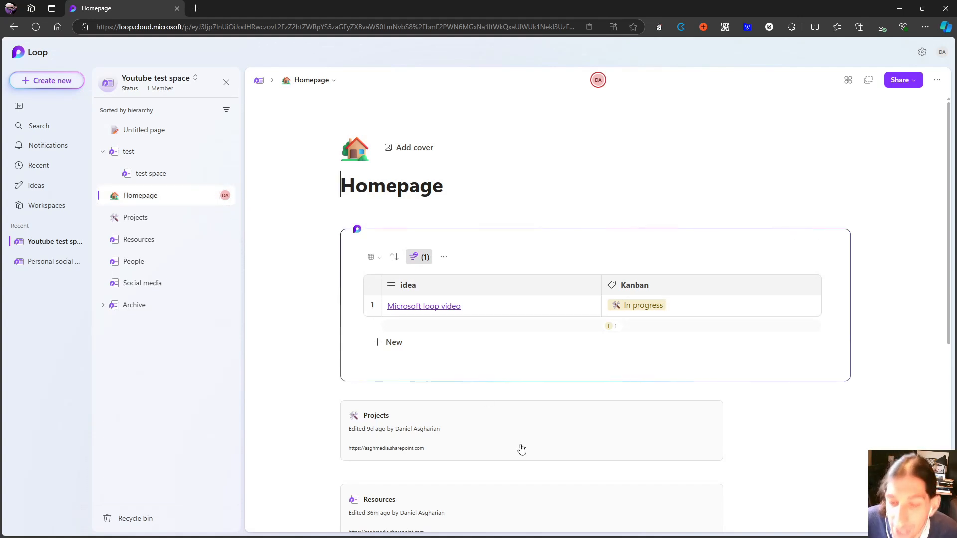